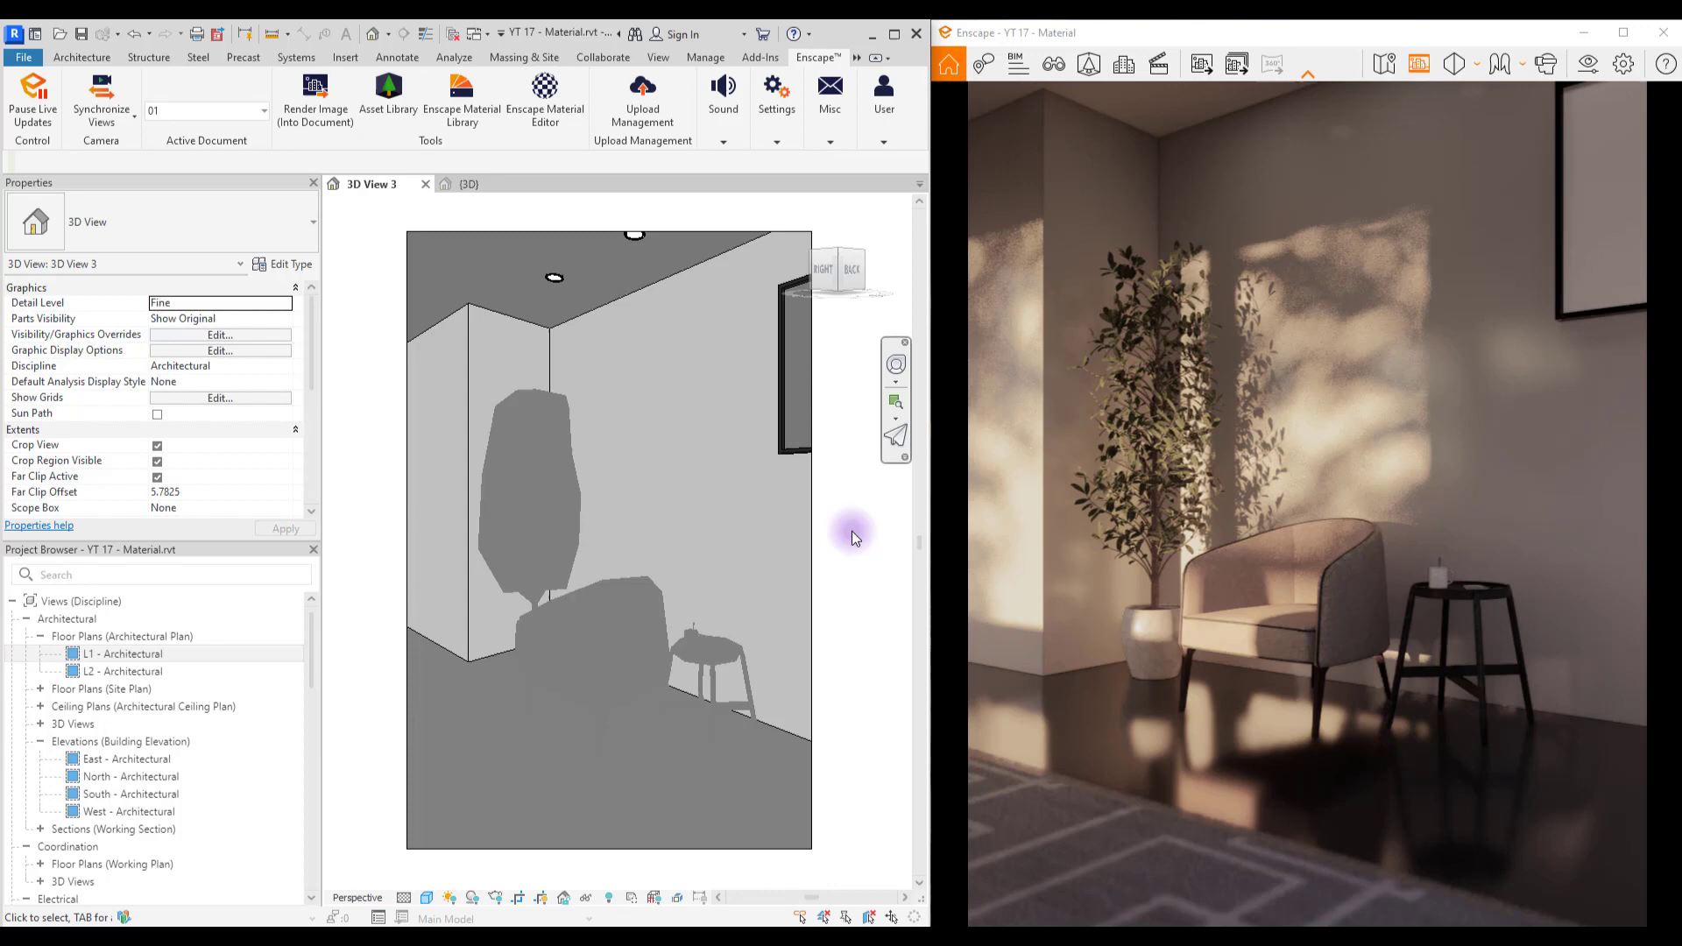
{"action": "mouse_move", "coordinate": [899, 818]}
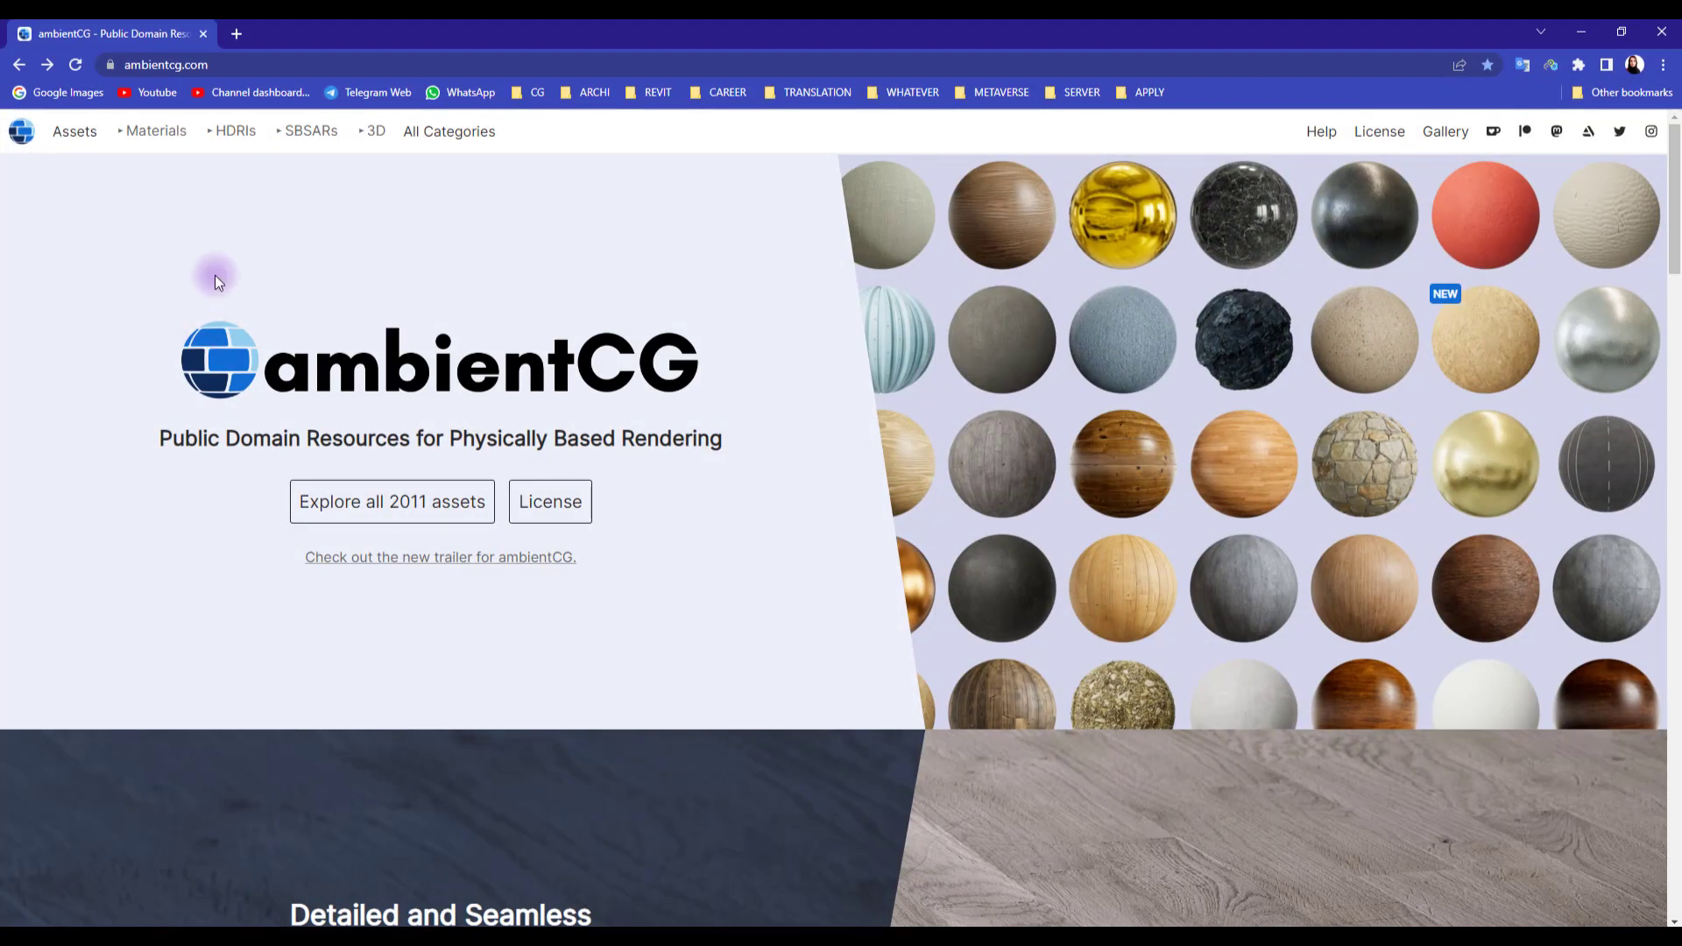
{"action": "mouse_move", "coordinate": [544, 312]}
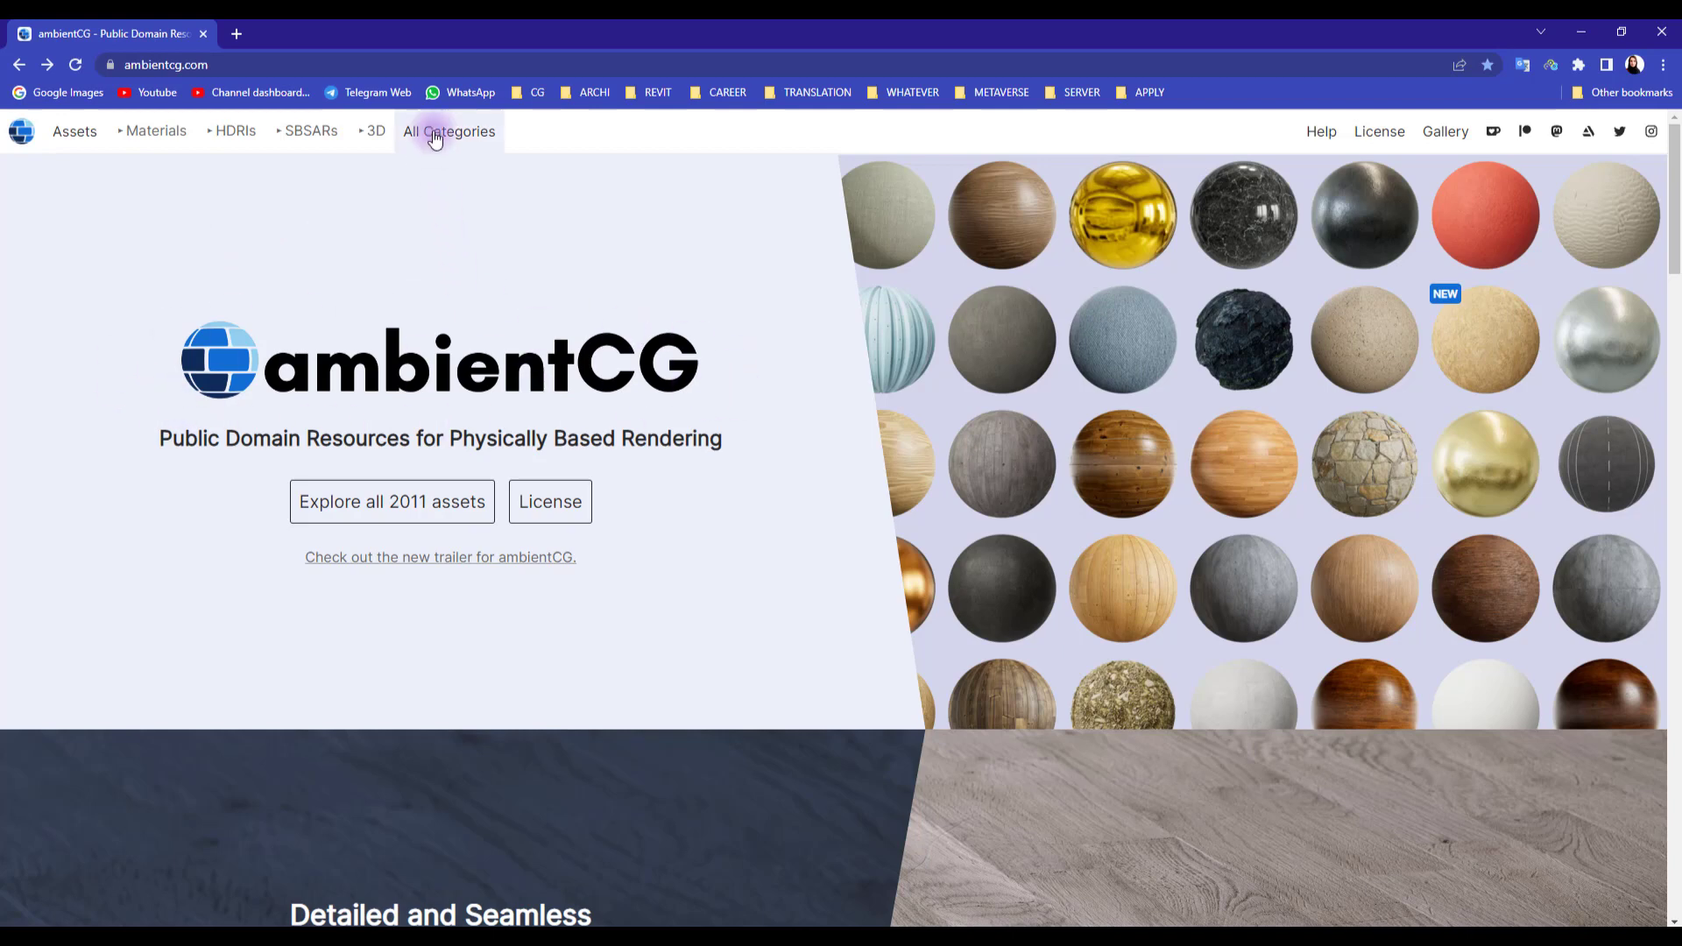
Step: Browse ambientCG's Concrete category to the Concrete 004 texture set, then return to Revit
{"action": "left_click", "coordinate": [449, 132]}
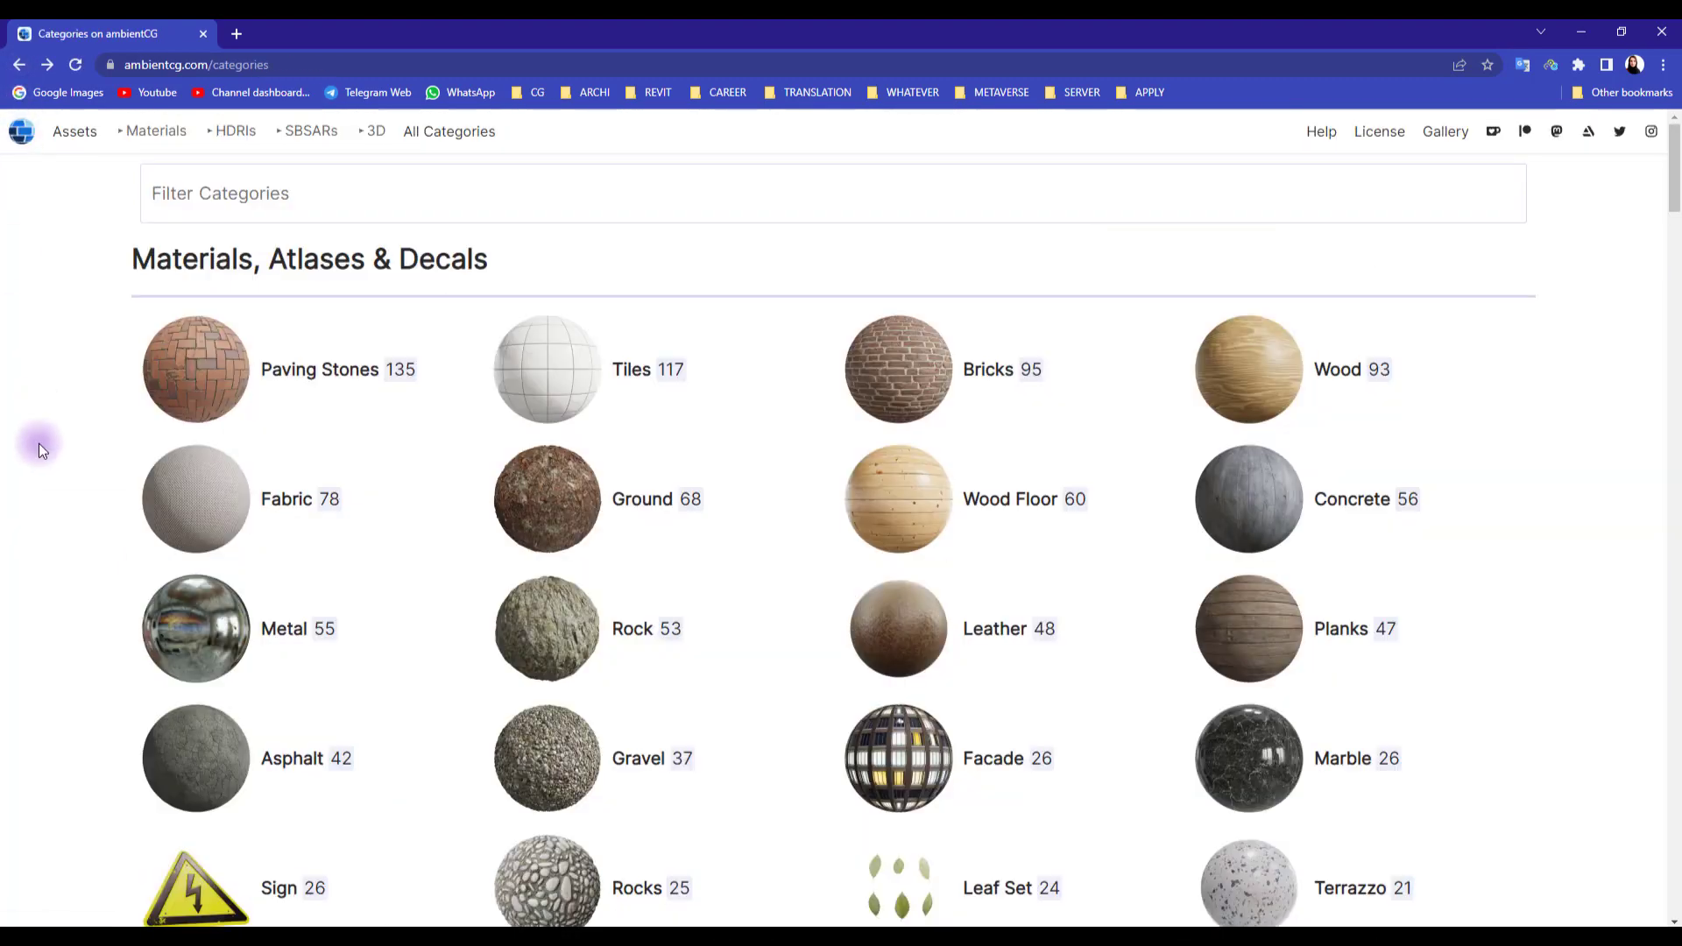
{"action": "left_click", "coordinate": [1248, 498]}
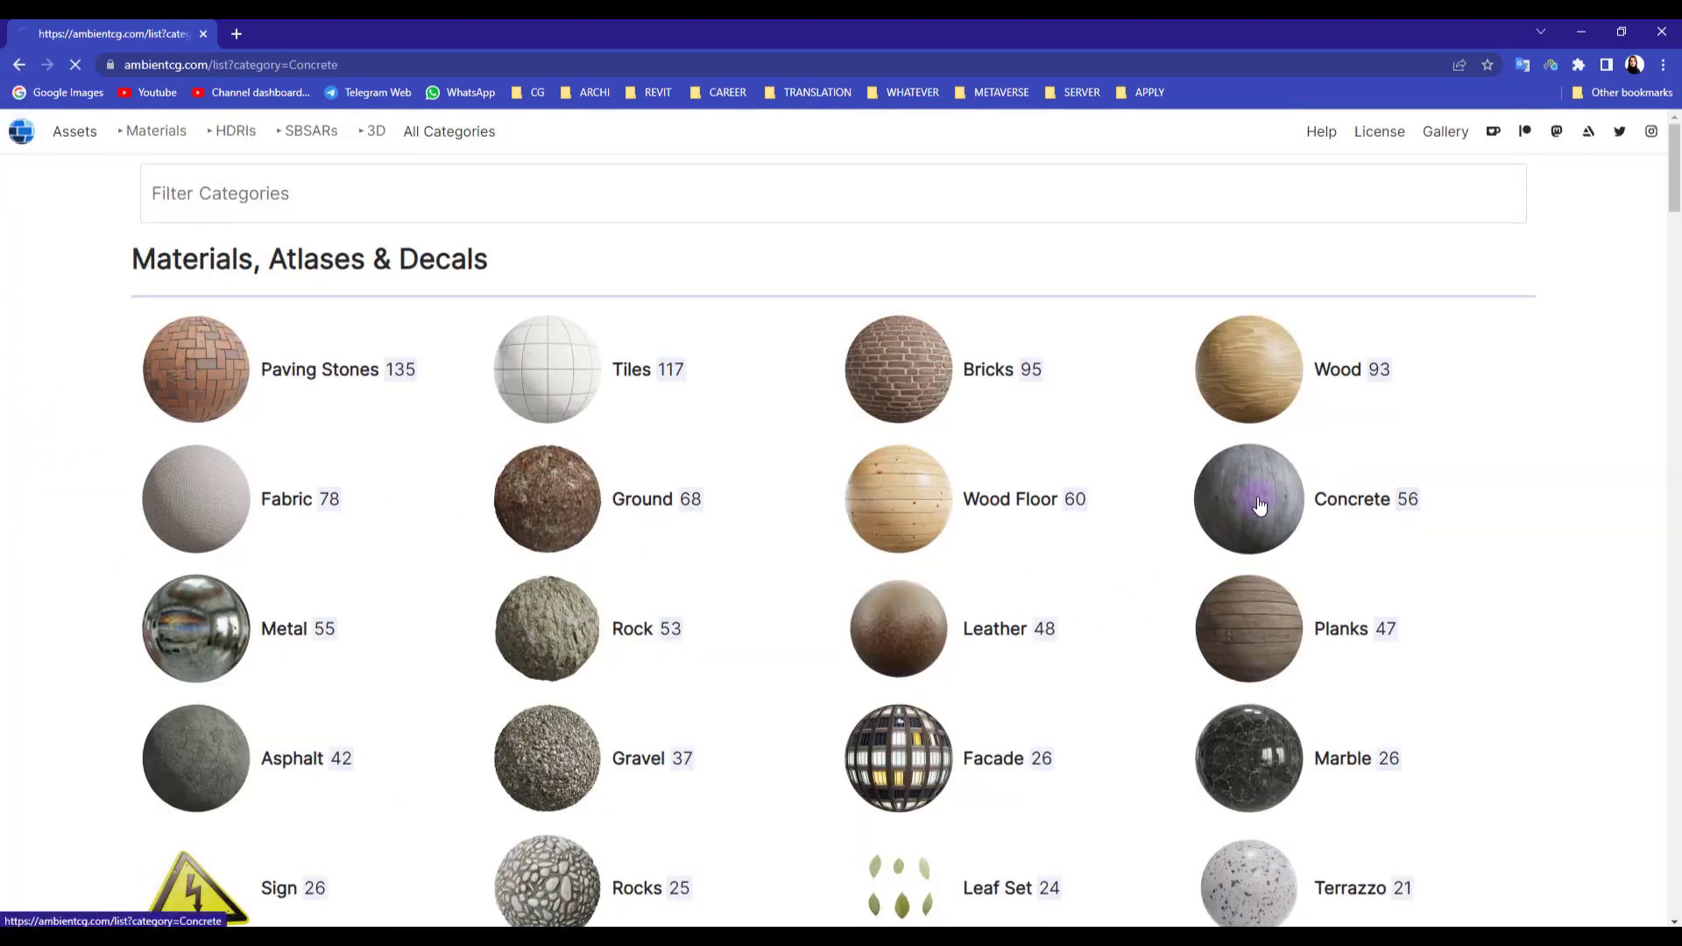
{"action": "left_click", "coordinate": [1247, 498]}
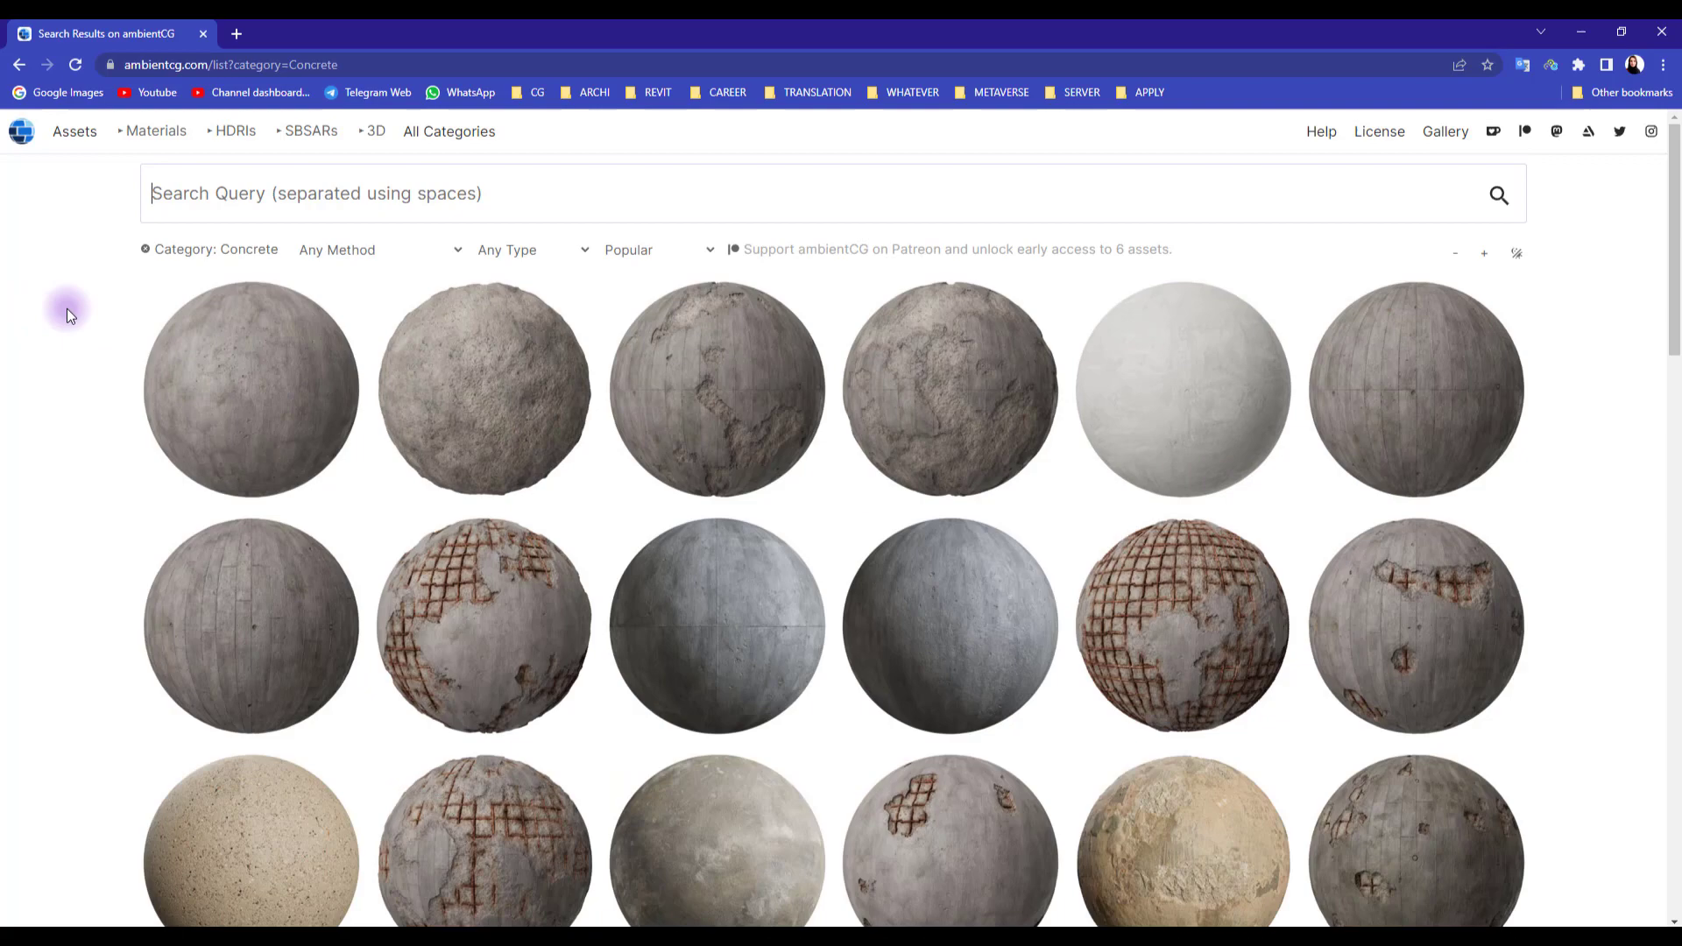
{"action": "scroll", "scroll_direction": "down", "scroll_amount": 3}
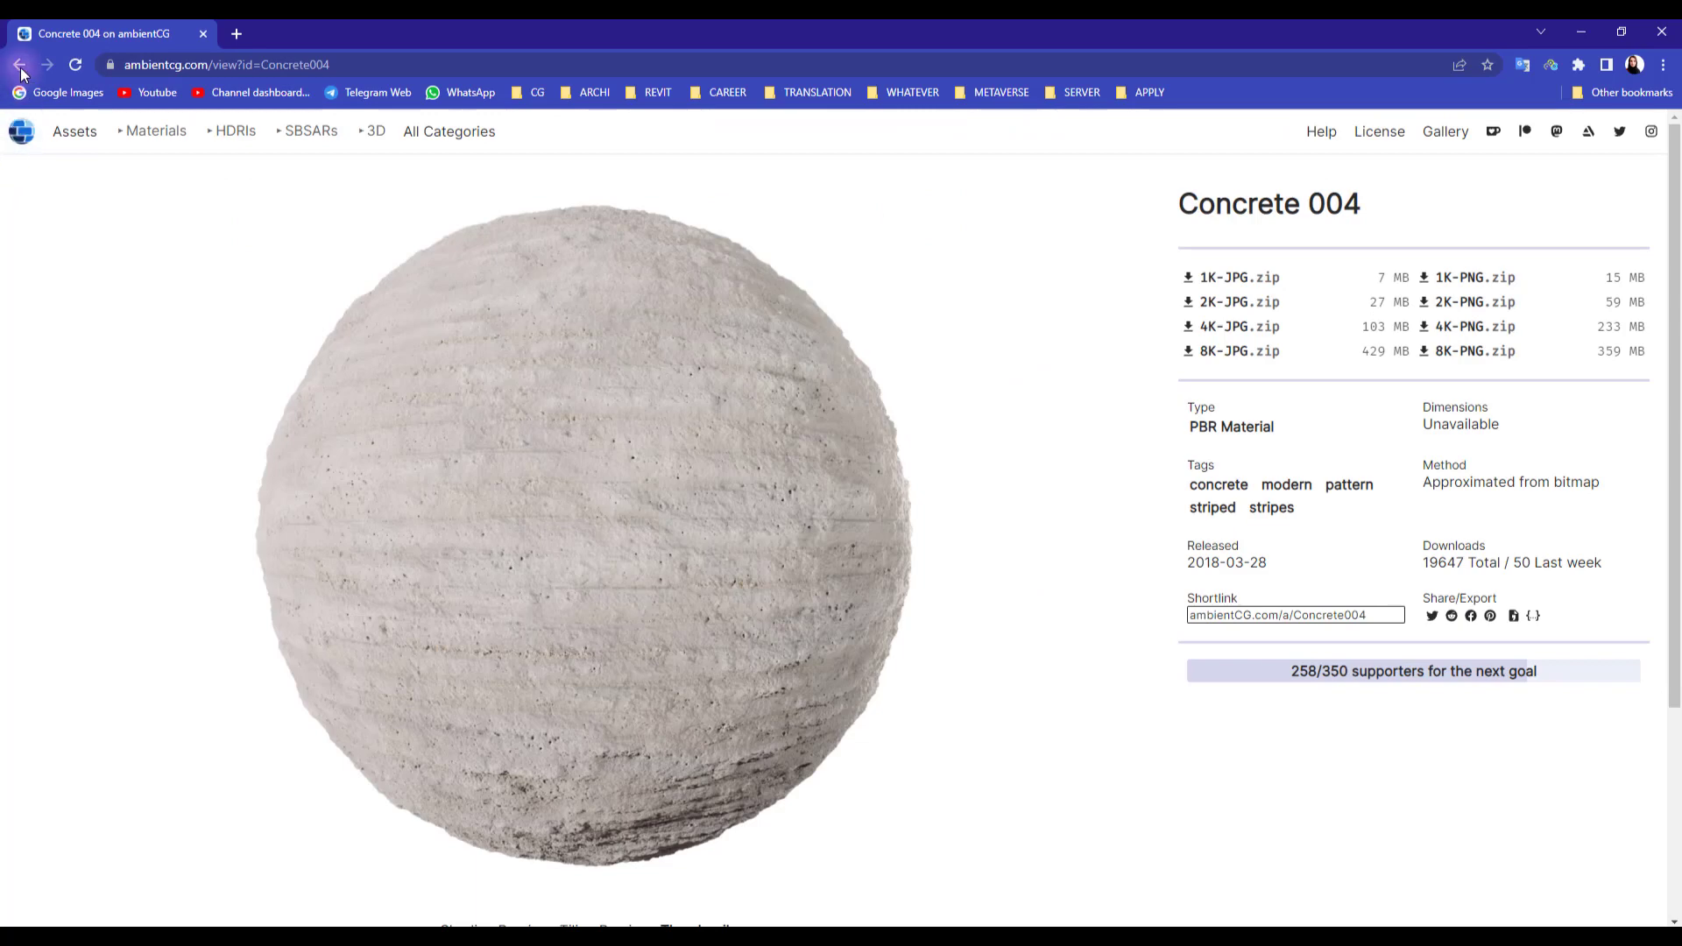
{"action": "left_click", "coordinate": [18, 64]}
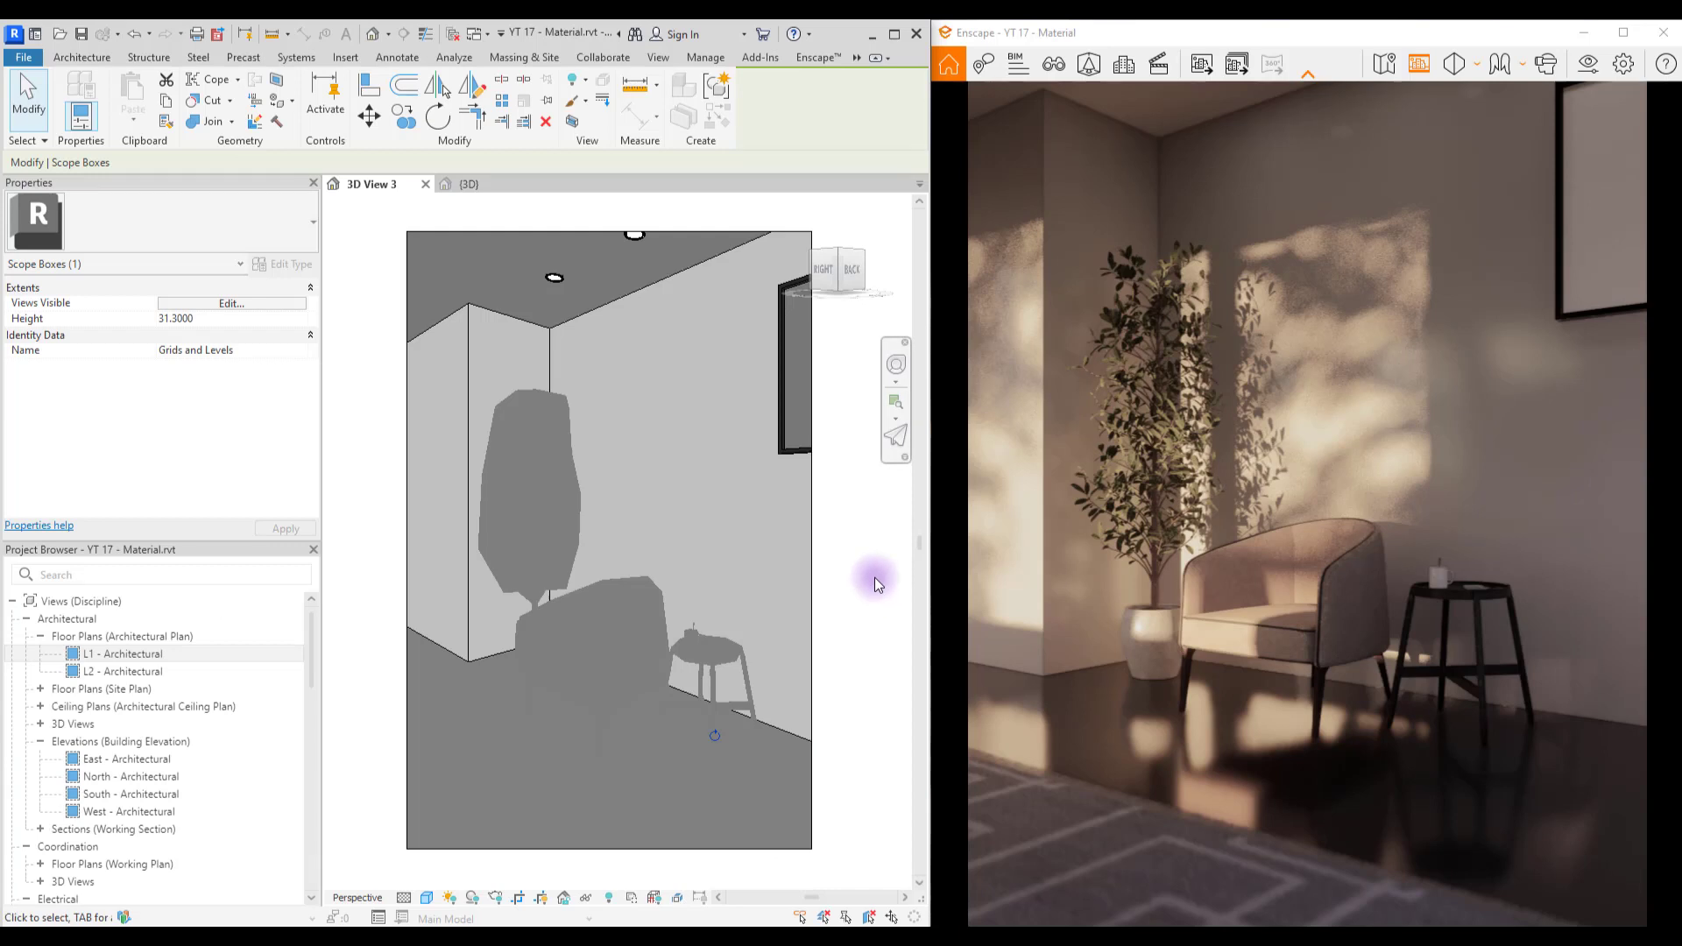
Step: Open the selected wall's type properties and its layer structure to edit the wall material
{"action": "left_click", "coordinate": [471, 364]}
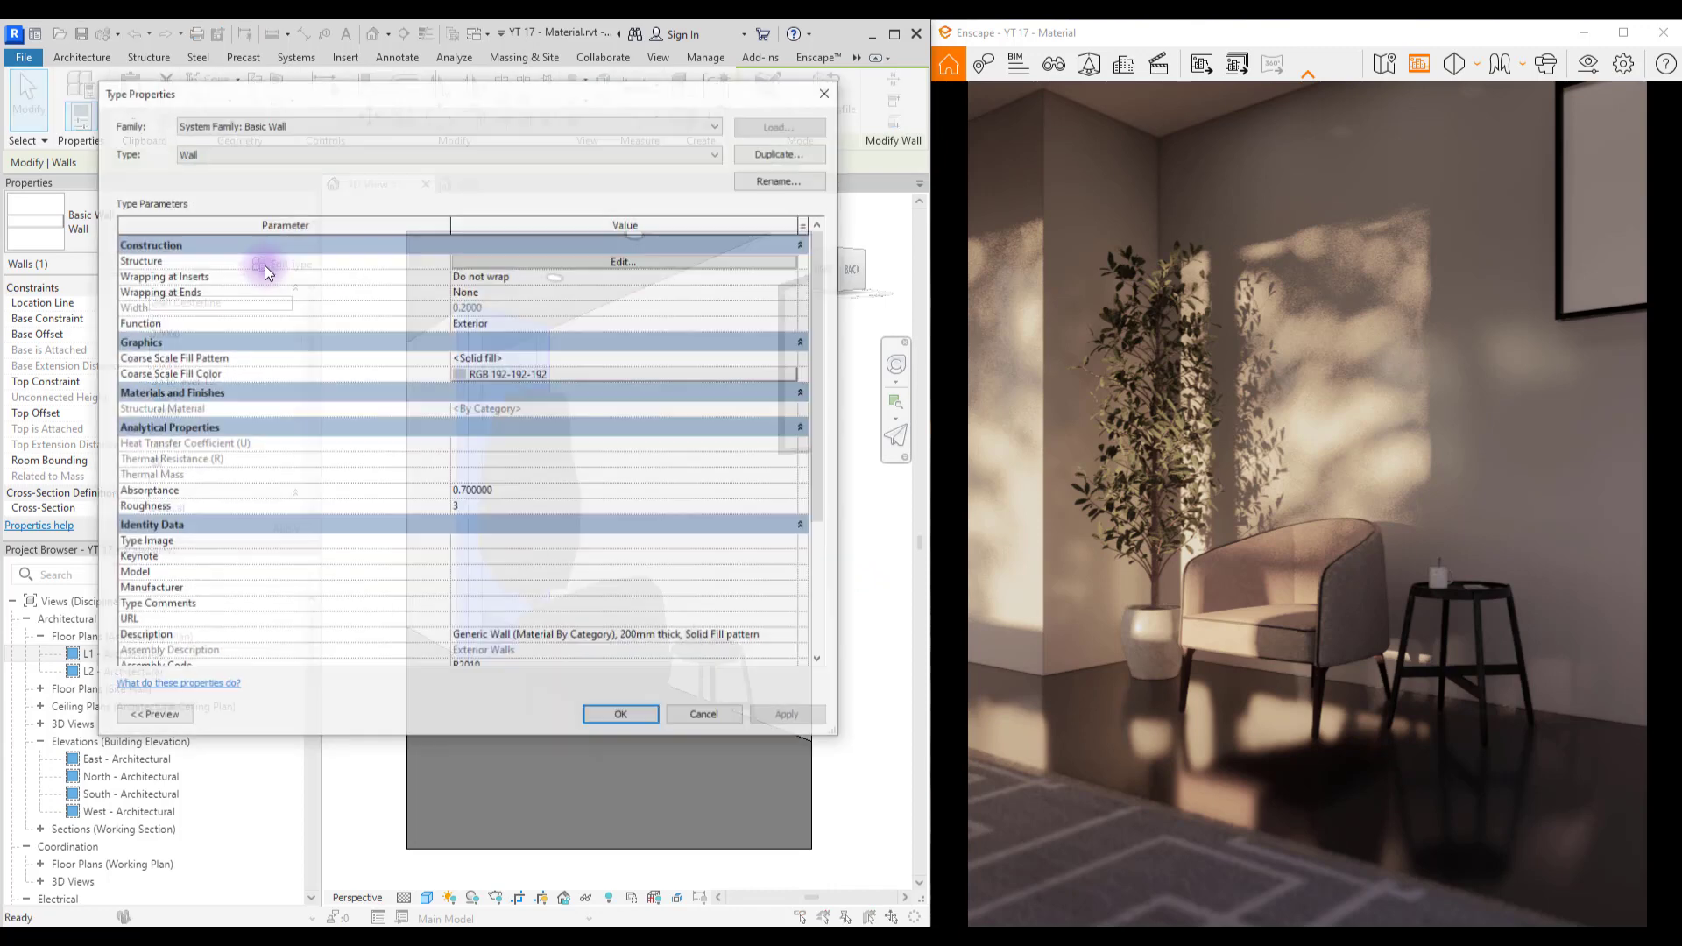
{"action": "left_click", "coordinate": [622, 261]}
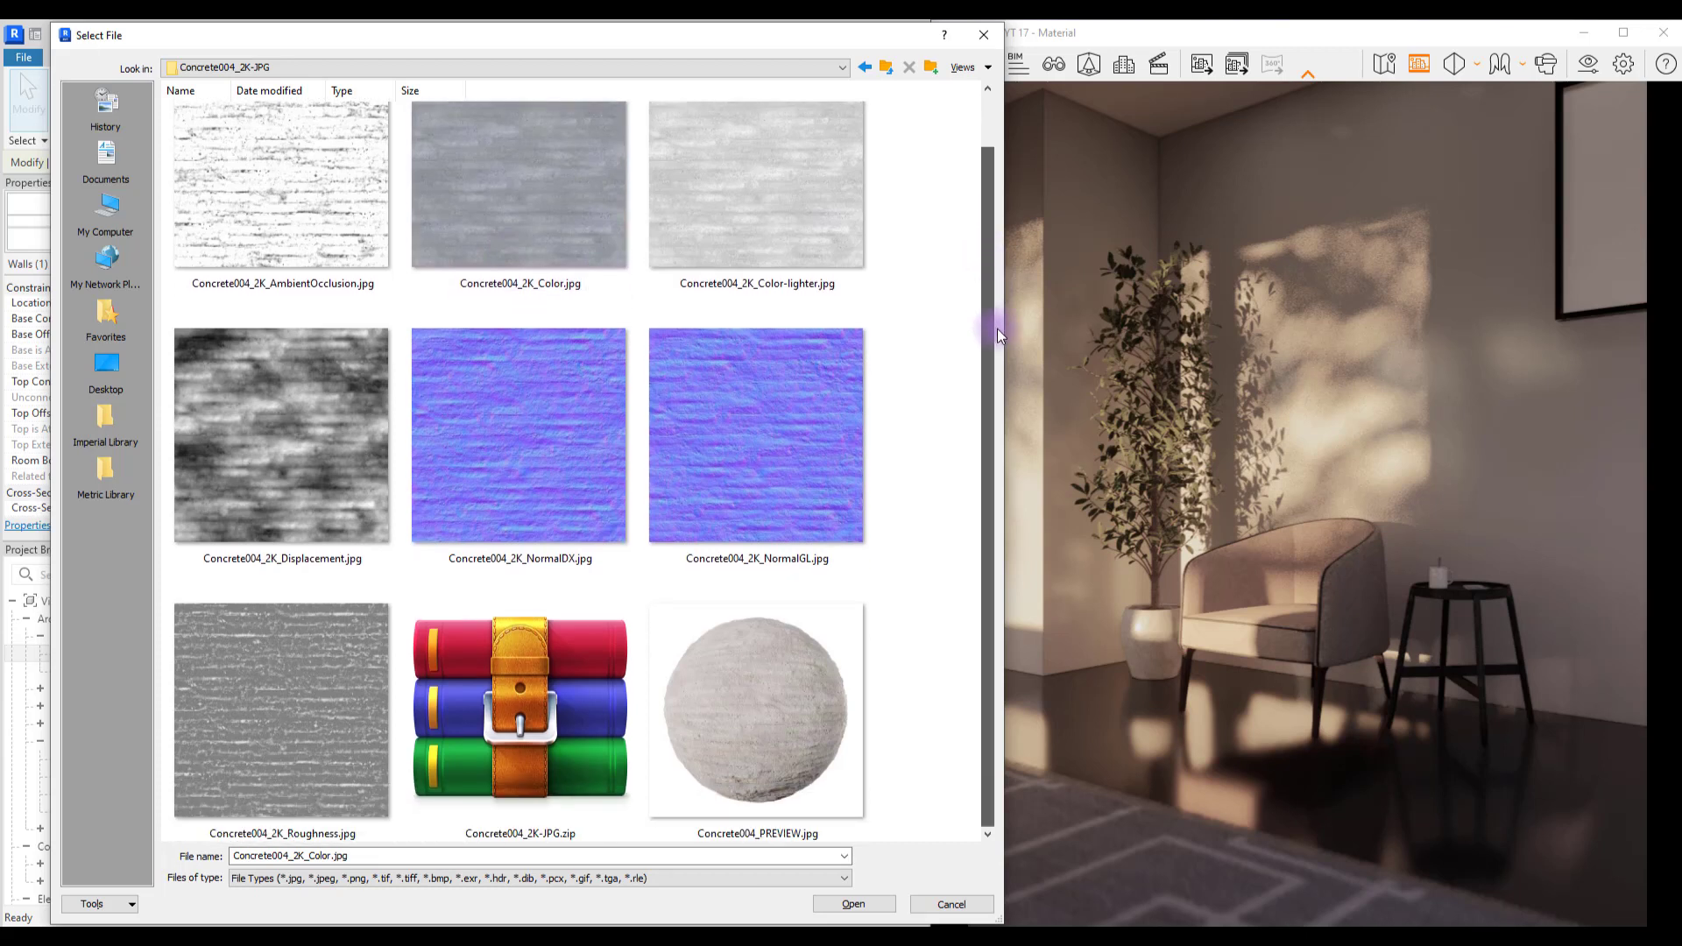
Step: Load Concrete004_2K_Color.jpg as the wall material's image so the render shows concrete walls
{"action": "left_click", "coordinate": [518, 710]}
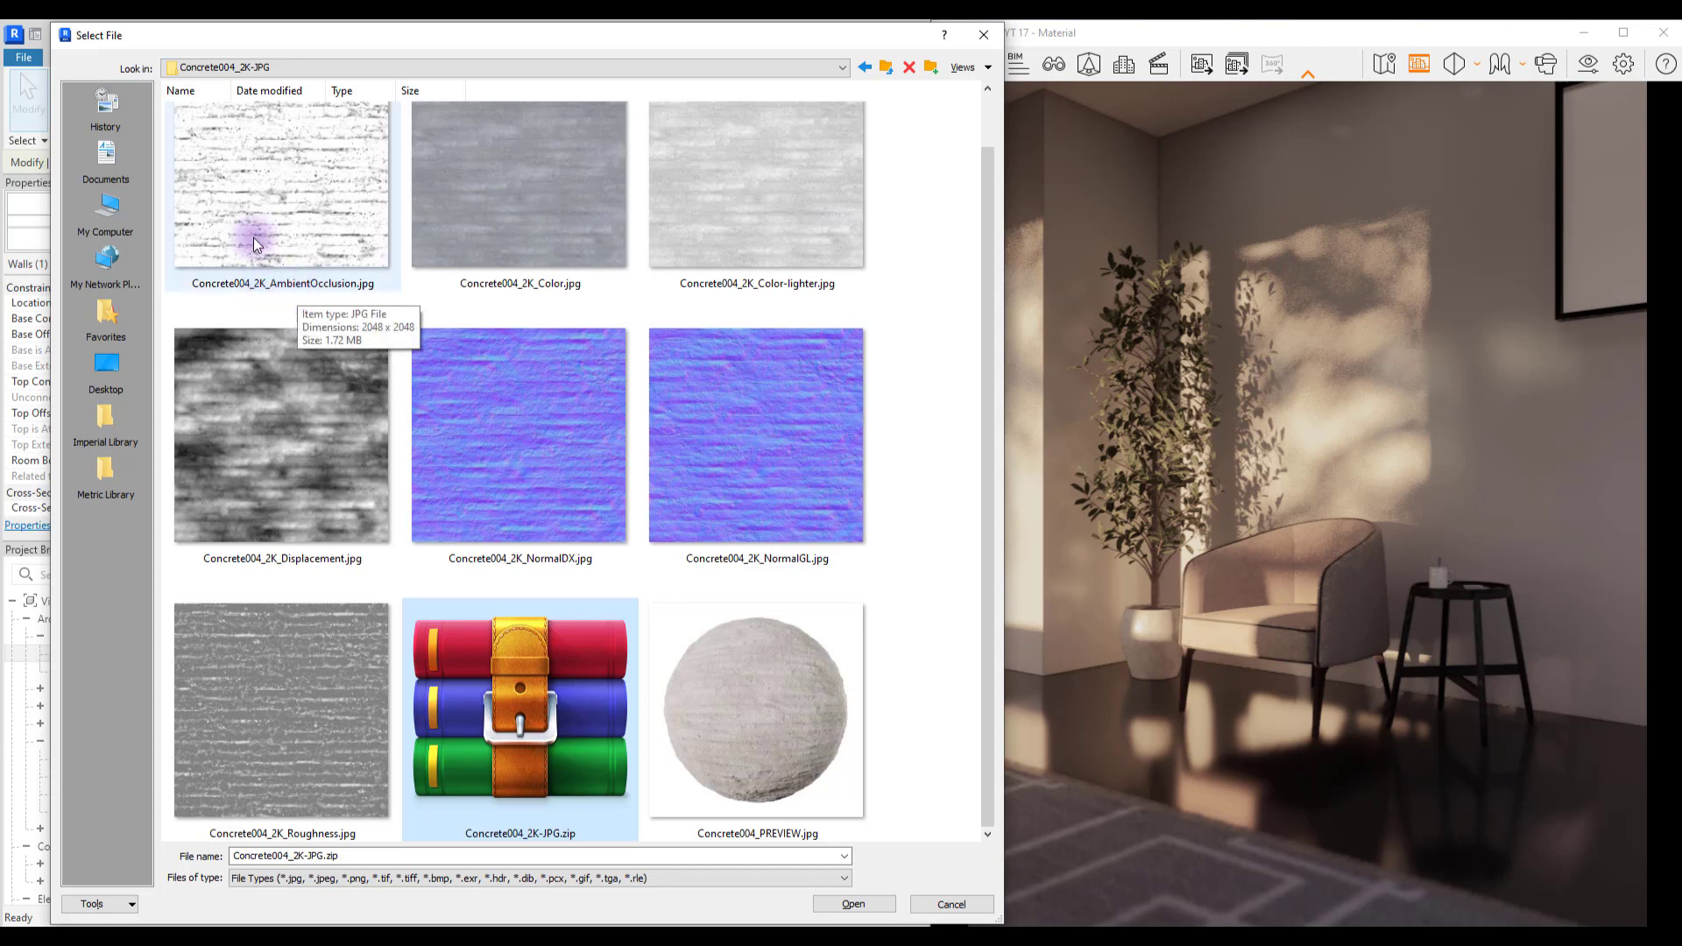
{"action": "mouse_move", "coordinate": [917, 246]}
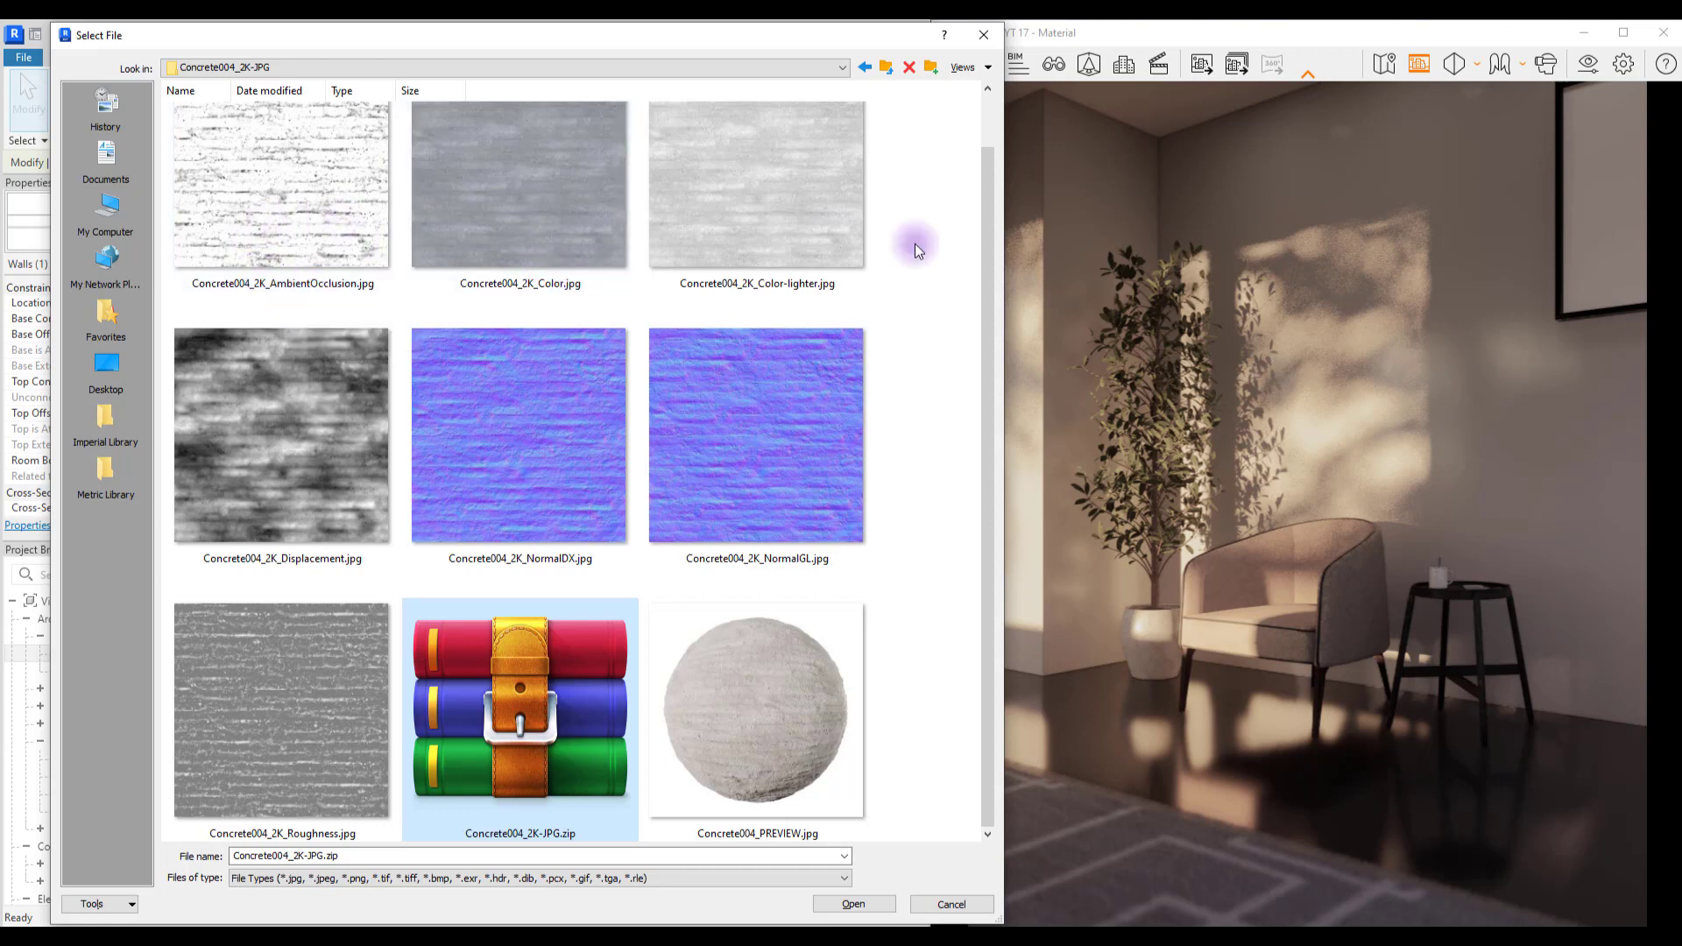
{"action": "mouse_move", "coordinate": [755, 184]}
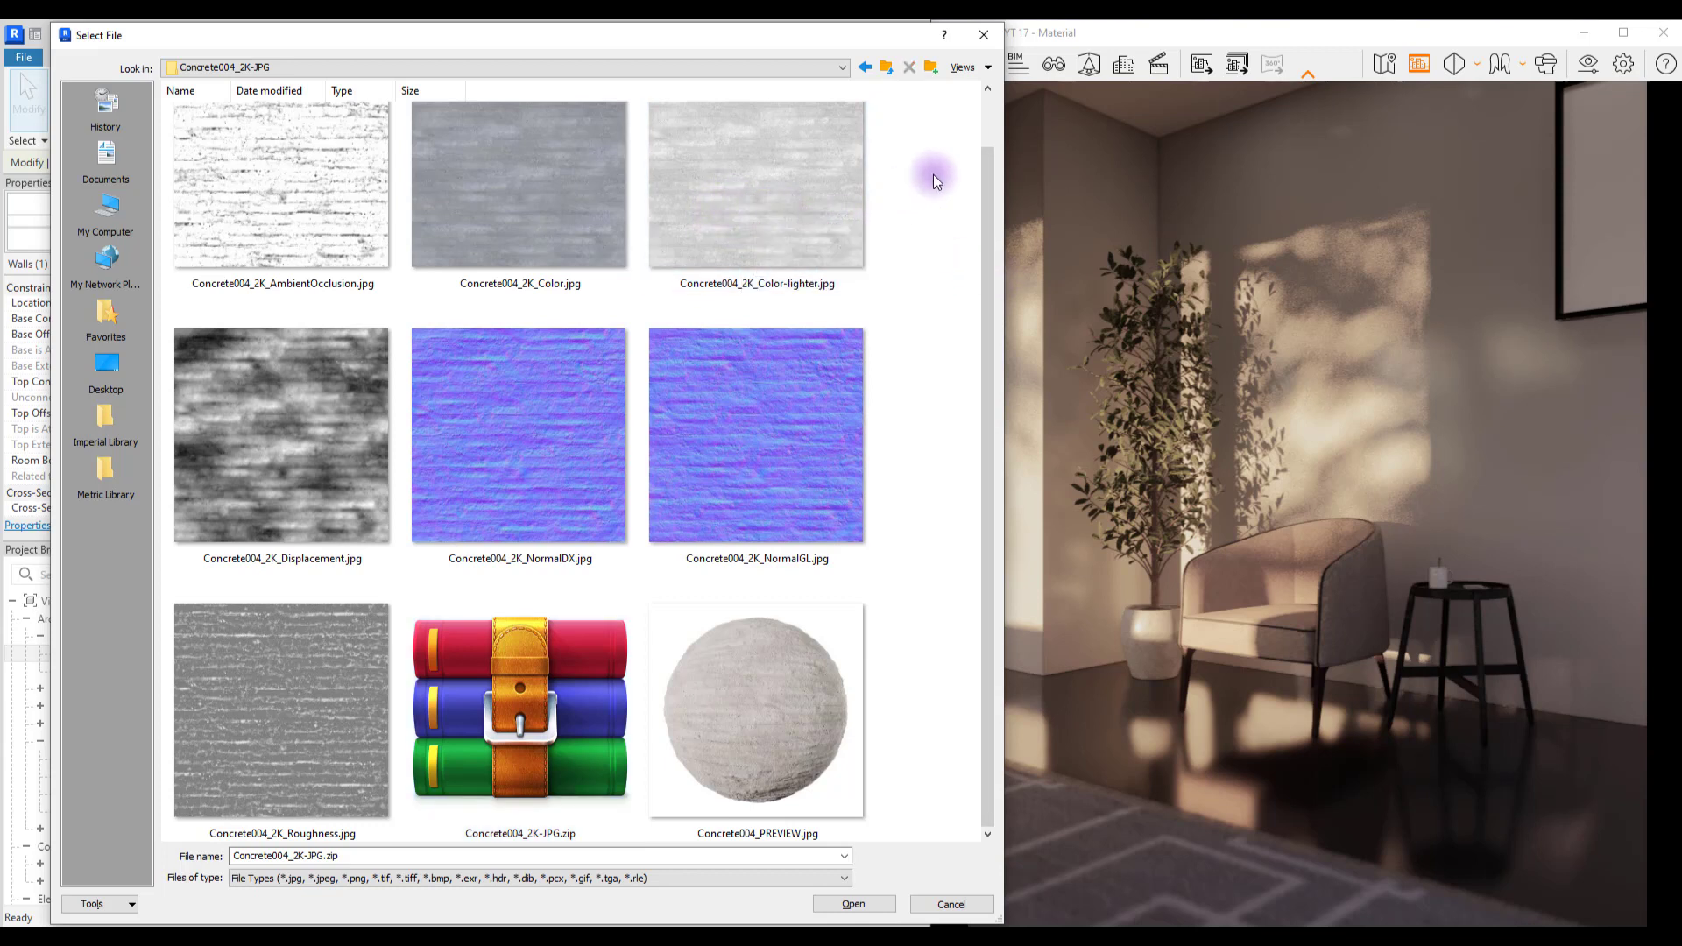
{"action": "left_click", "coordinate": [282, 436]}
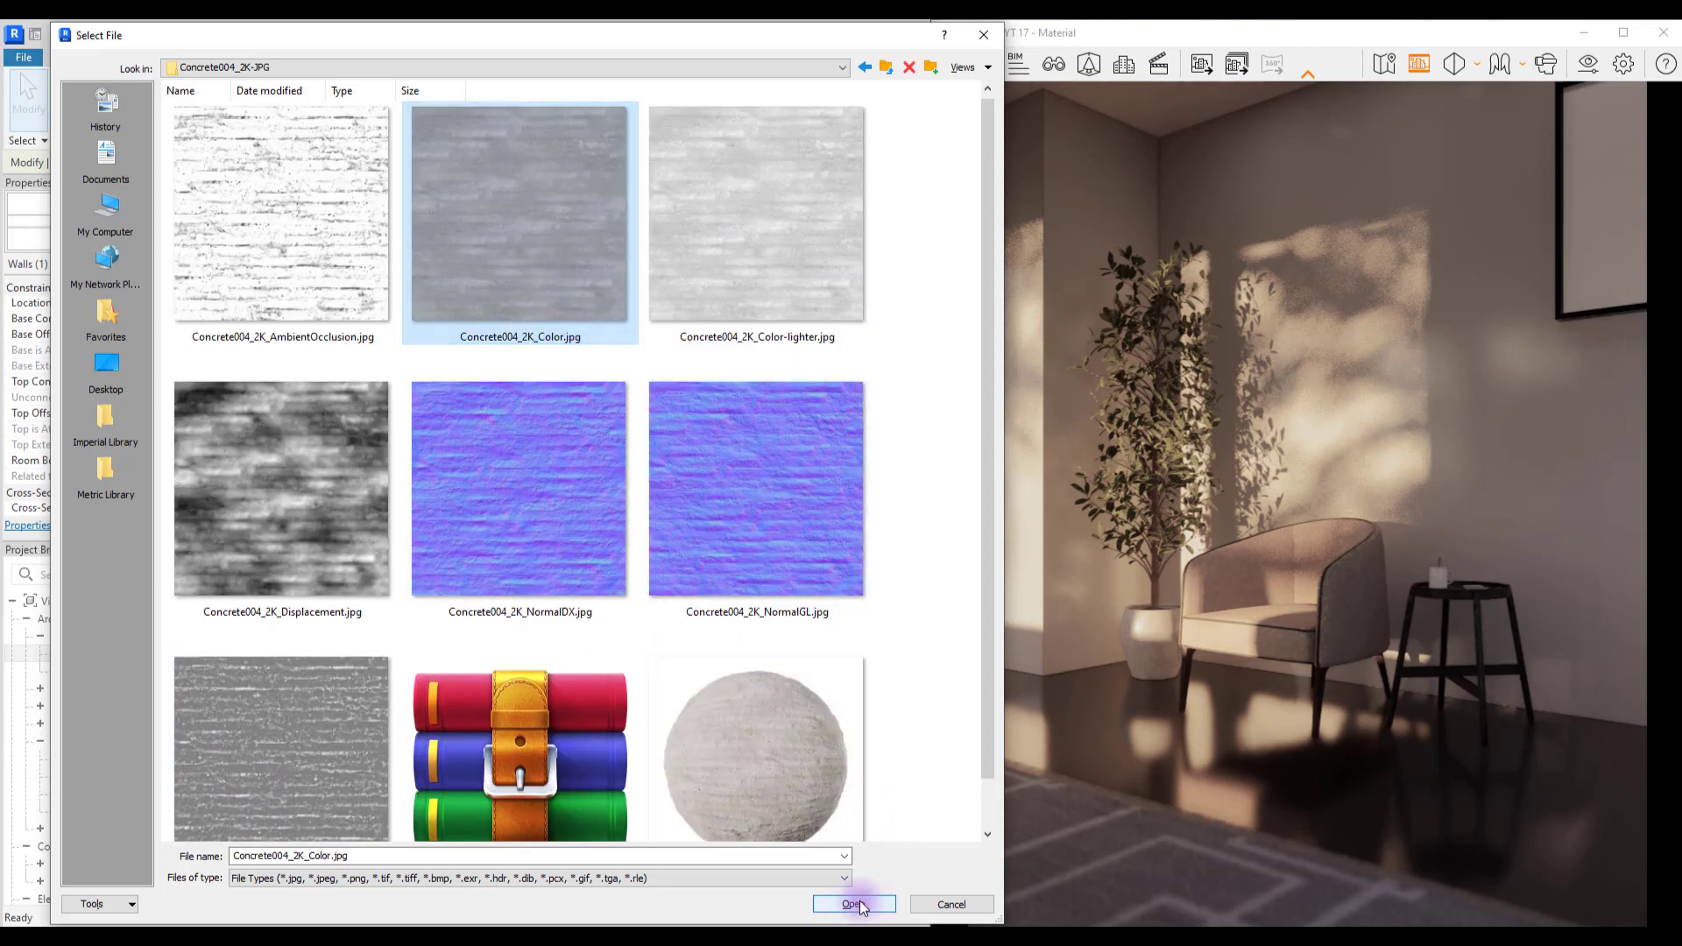
{"action": "left_click", "coordinate": [853, 904]}
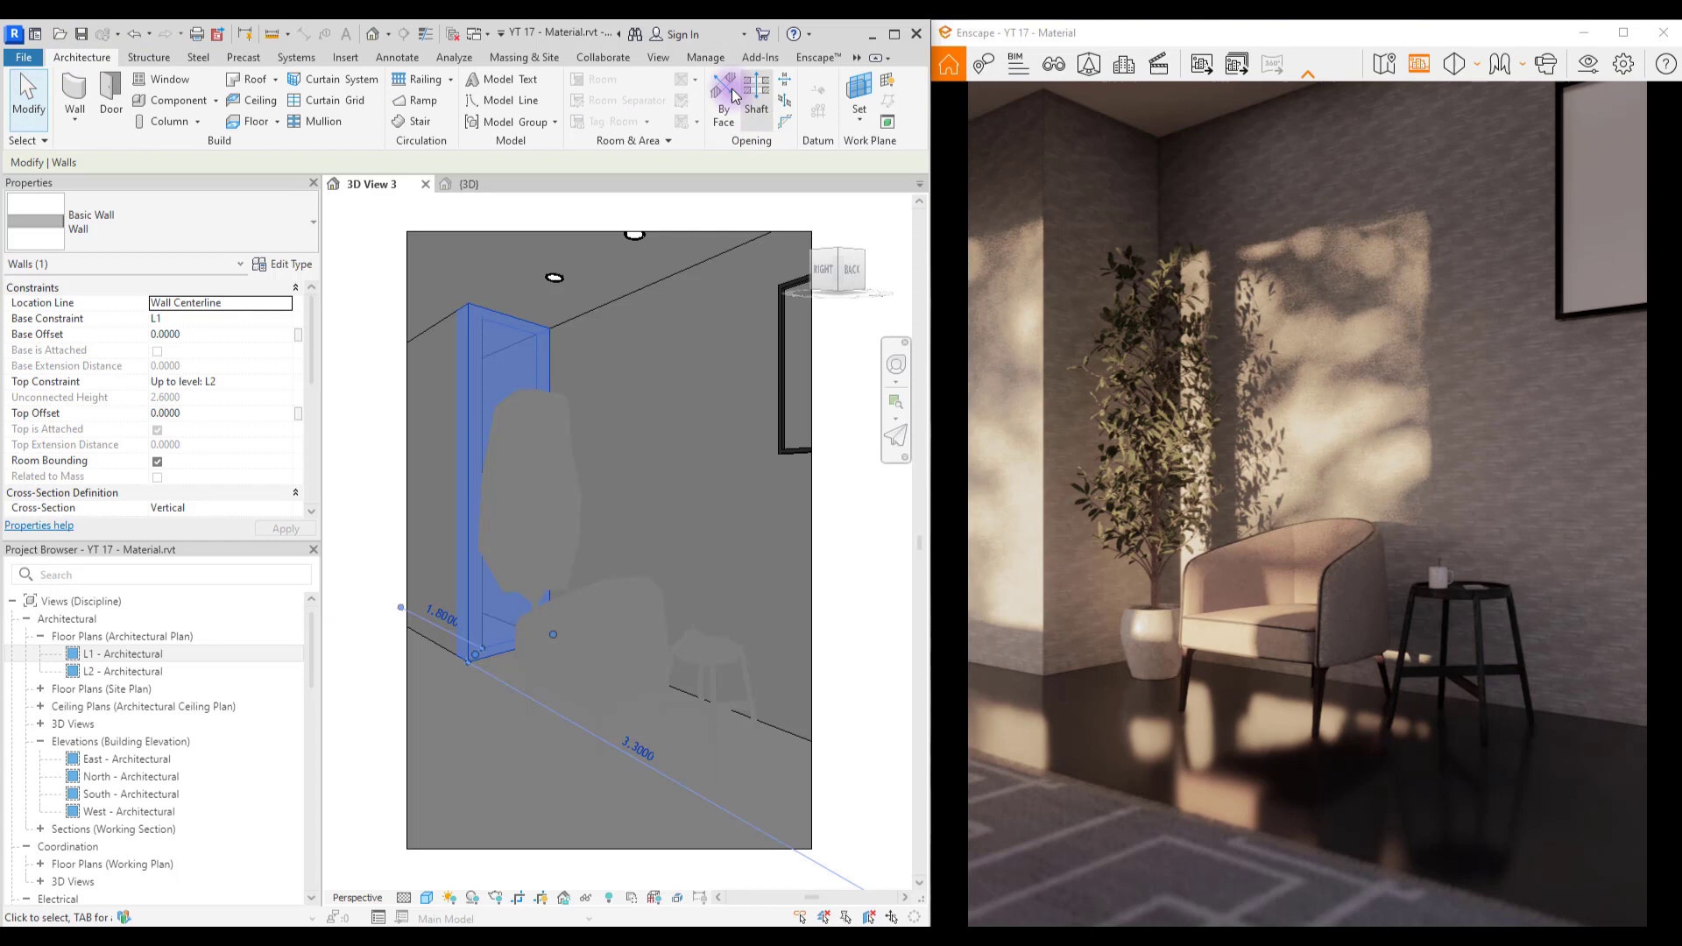
Step: Set the wall concrete texture's sample size to 2 m and enter a 90° rotation
{"action": "left_click", "coordinate": [705, 56]}
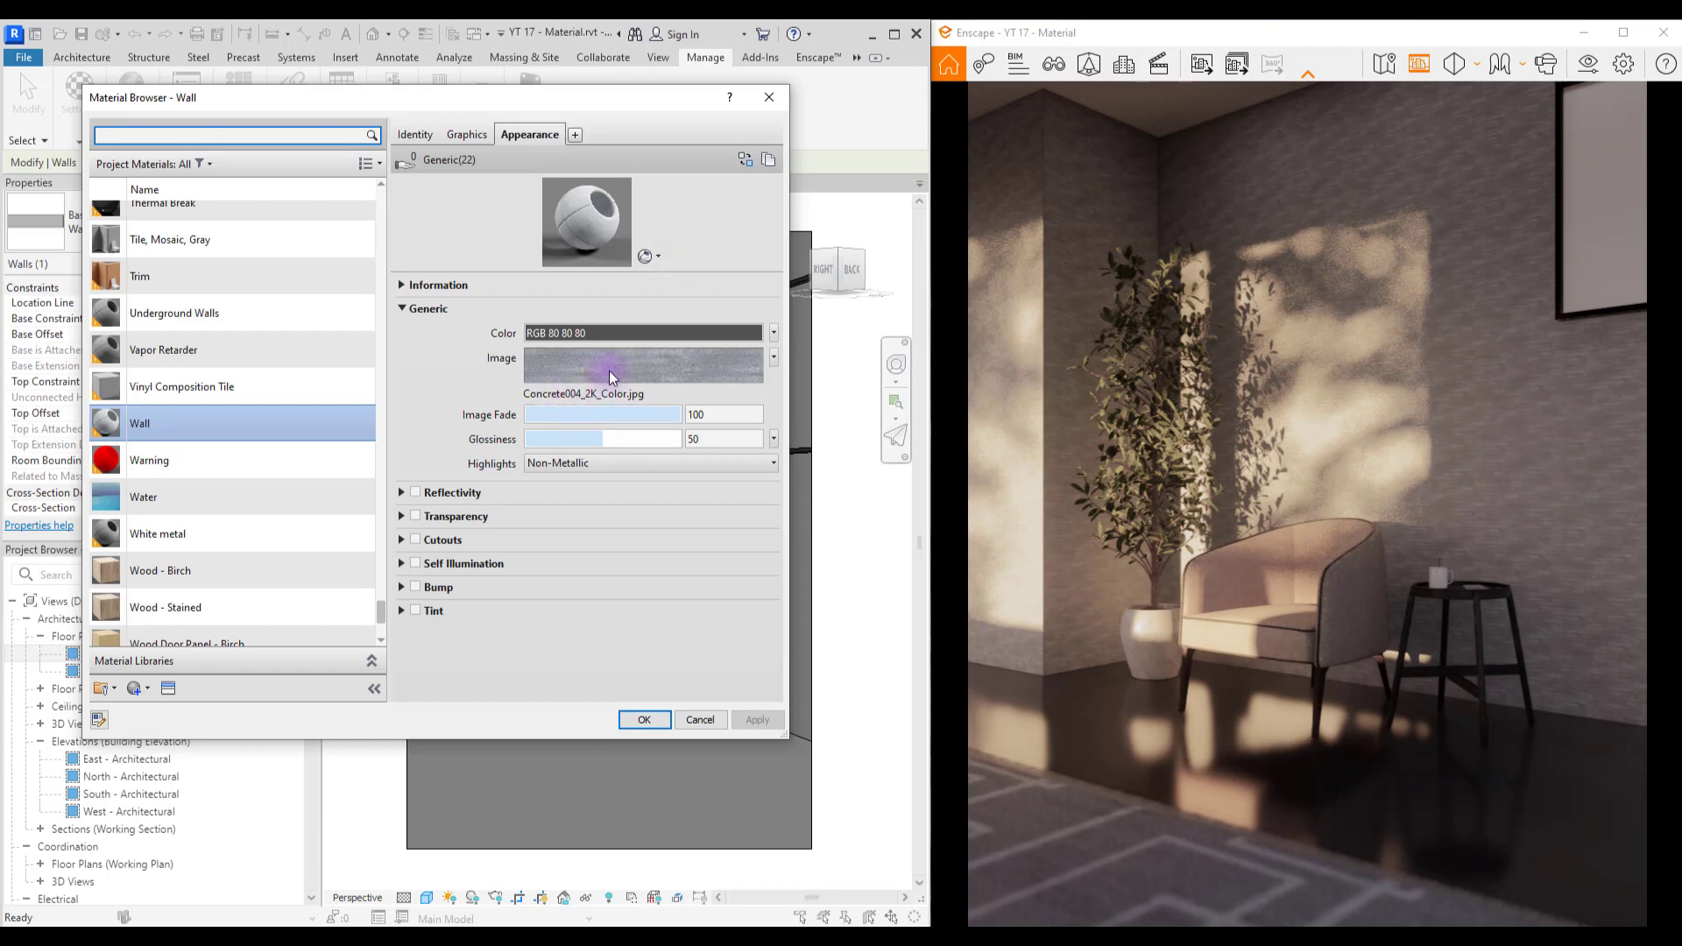
{"action": "left_click", "coordinate": [643, 365]}
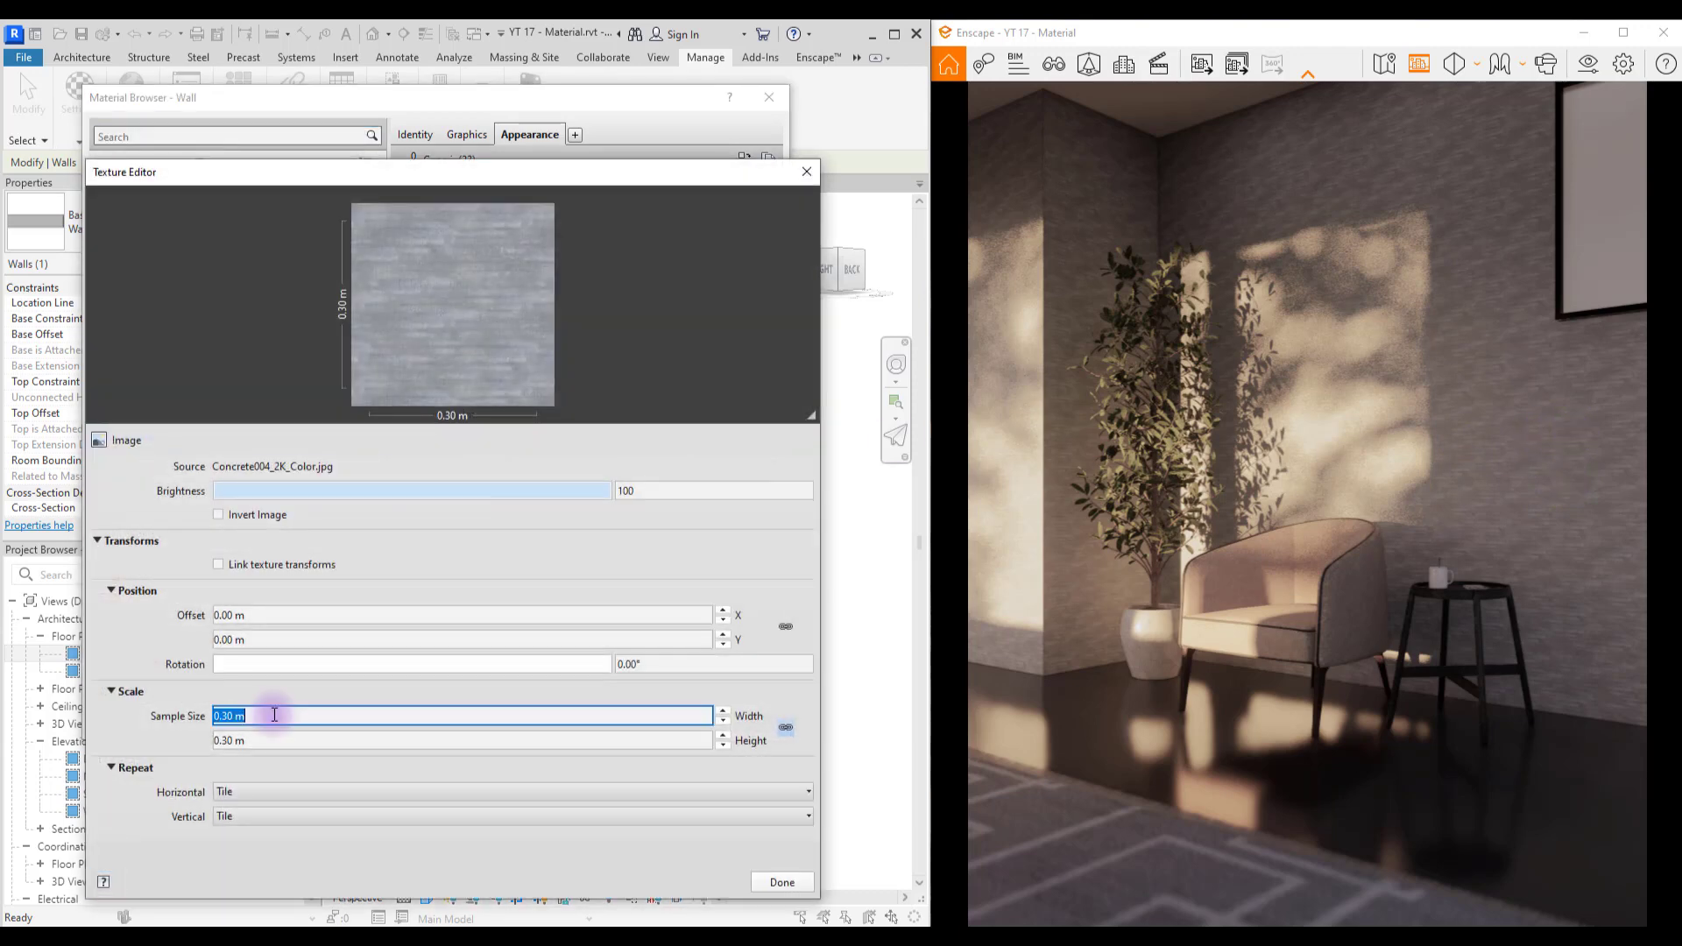
{"action": "type", "text": "2"}
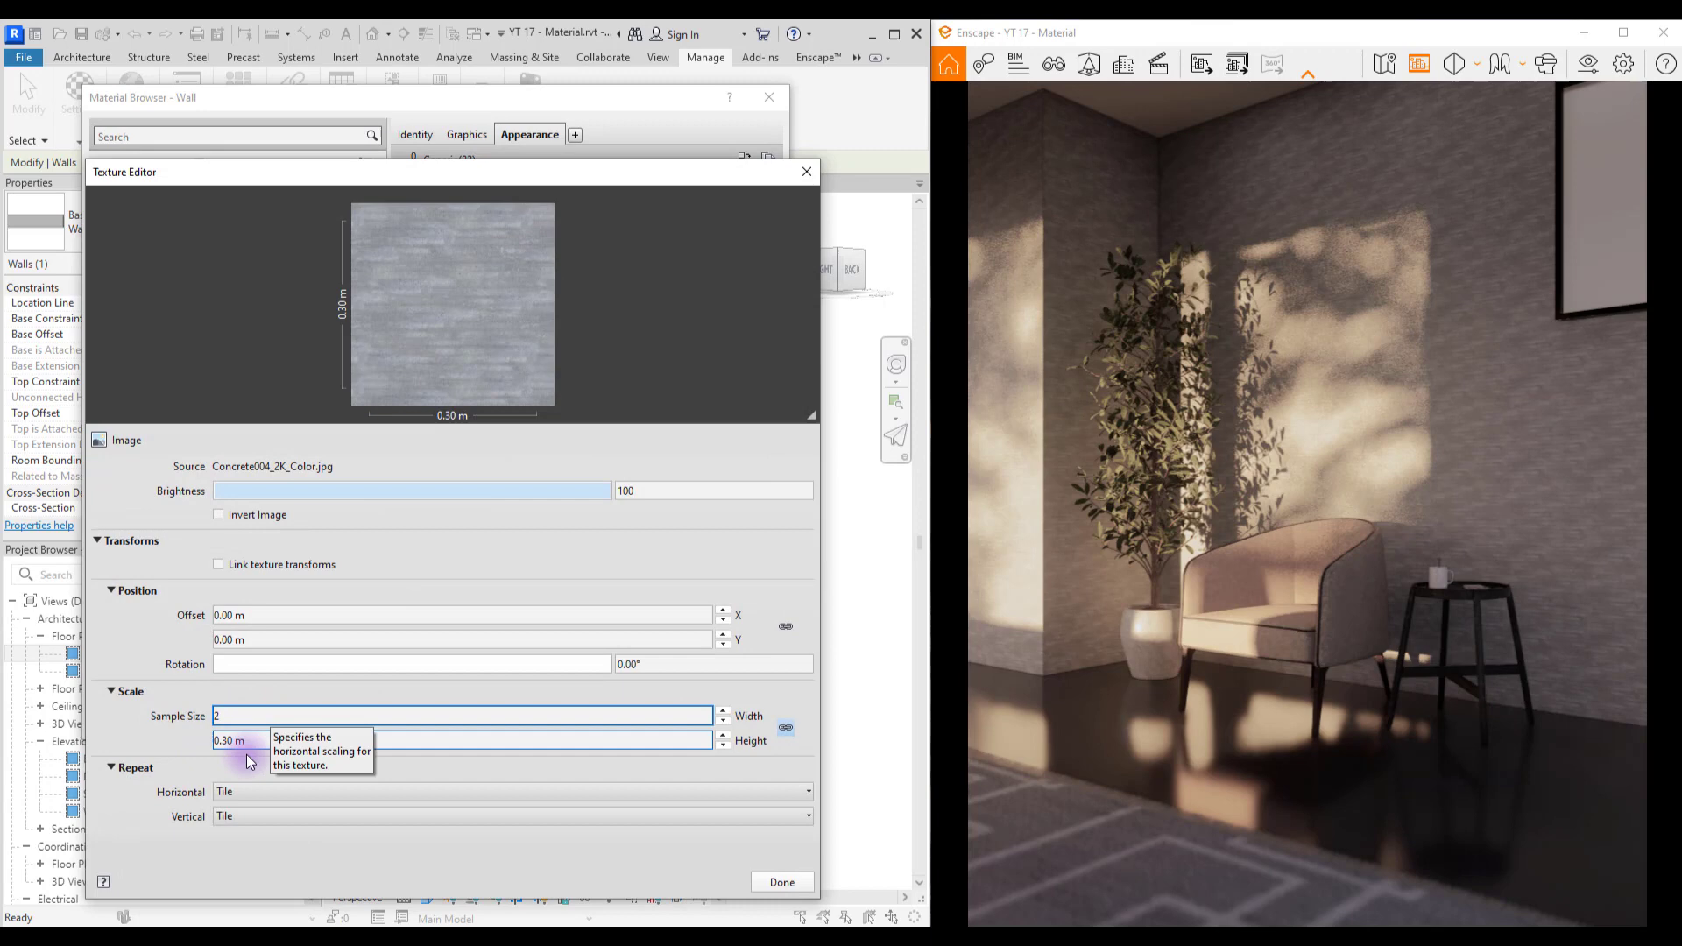
{"action": "left_click", "coordinate": [806, 171]}
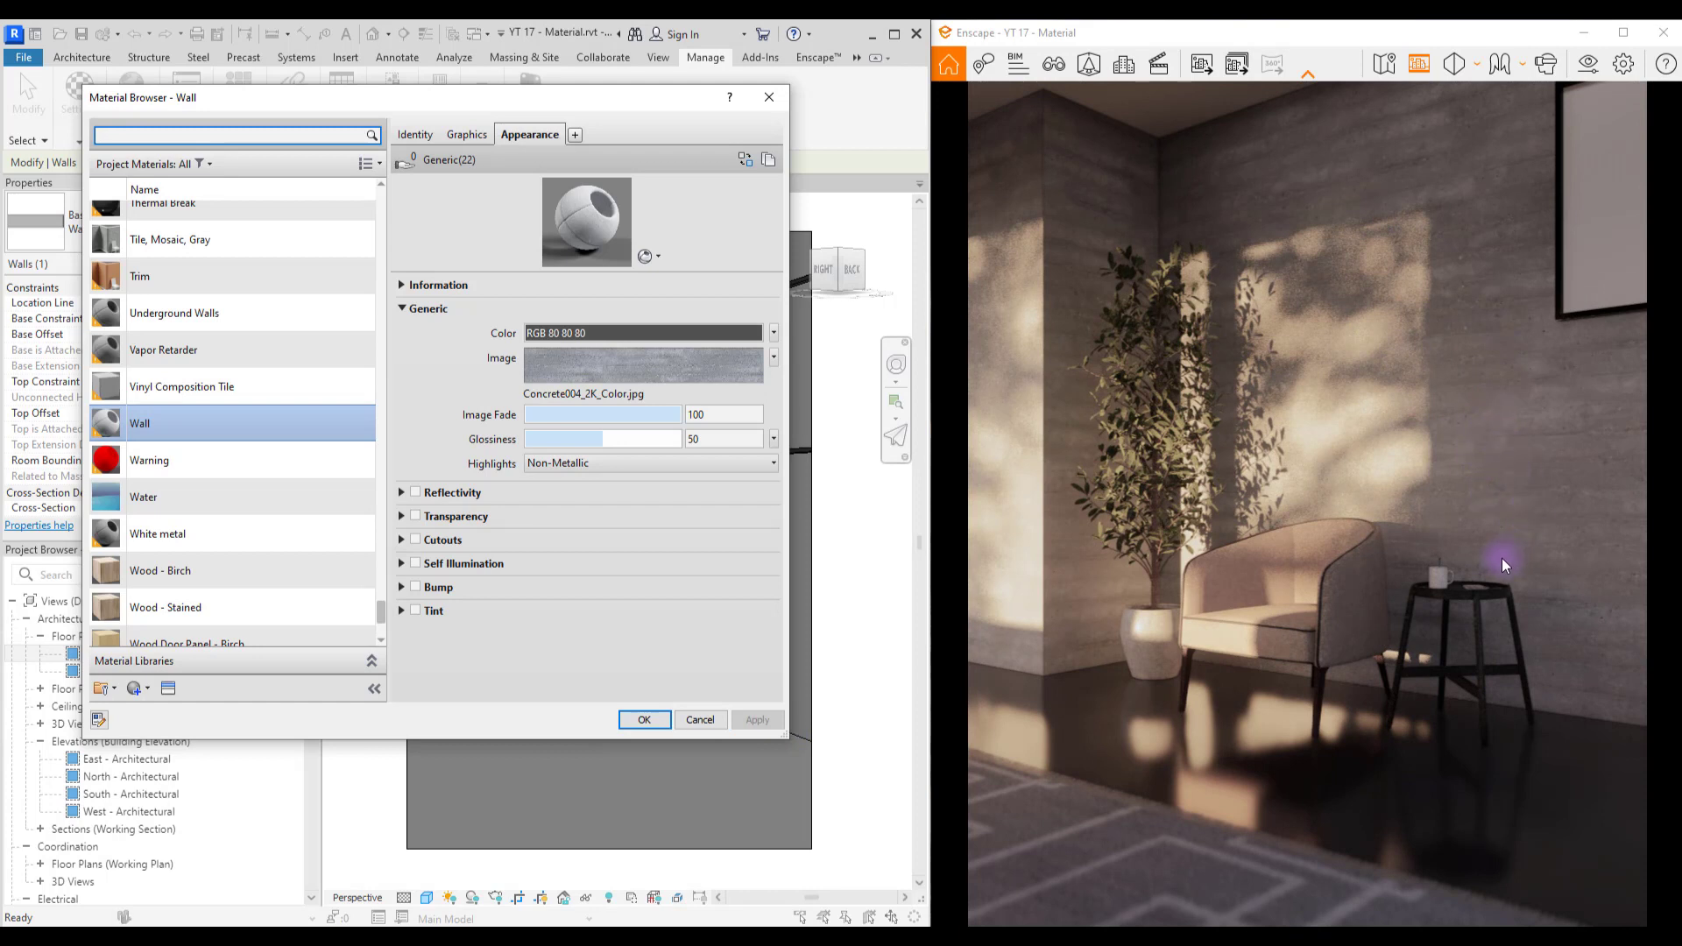
{"action": "mouse_move", "coordinate": [1517, 536]}
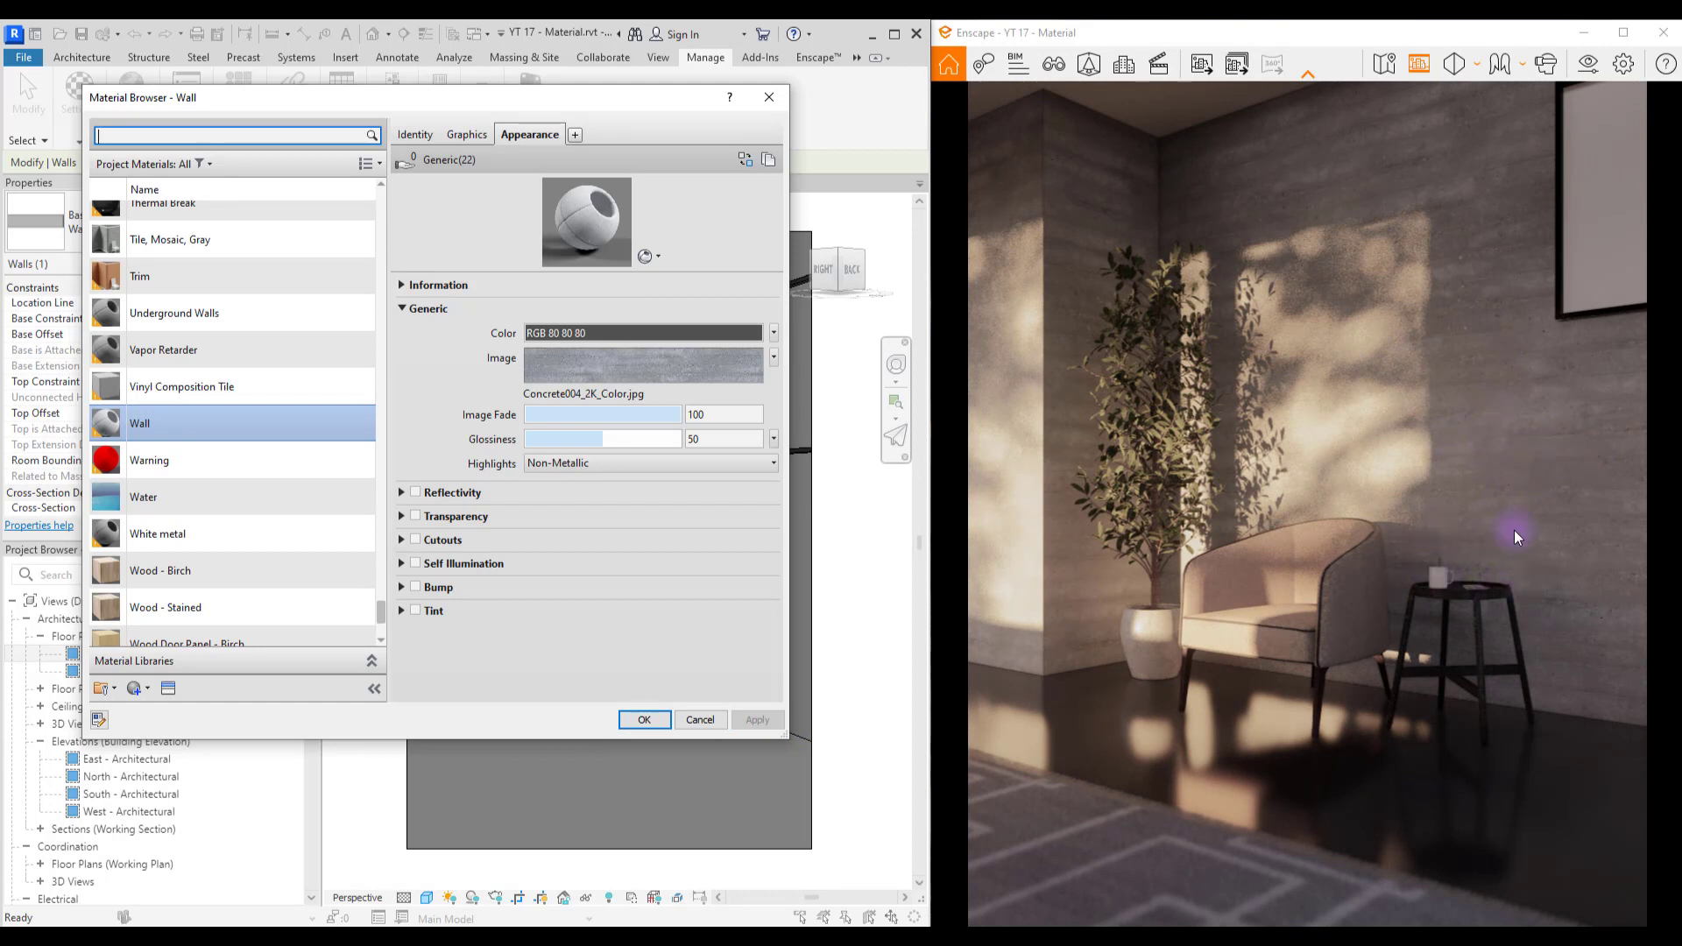
{"action": "type", "text": "90"}
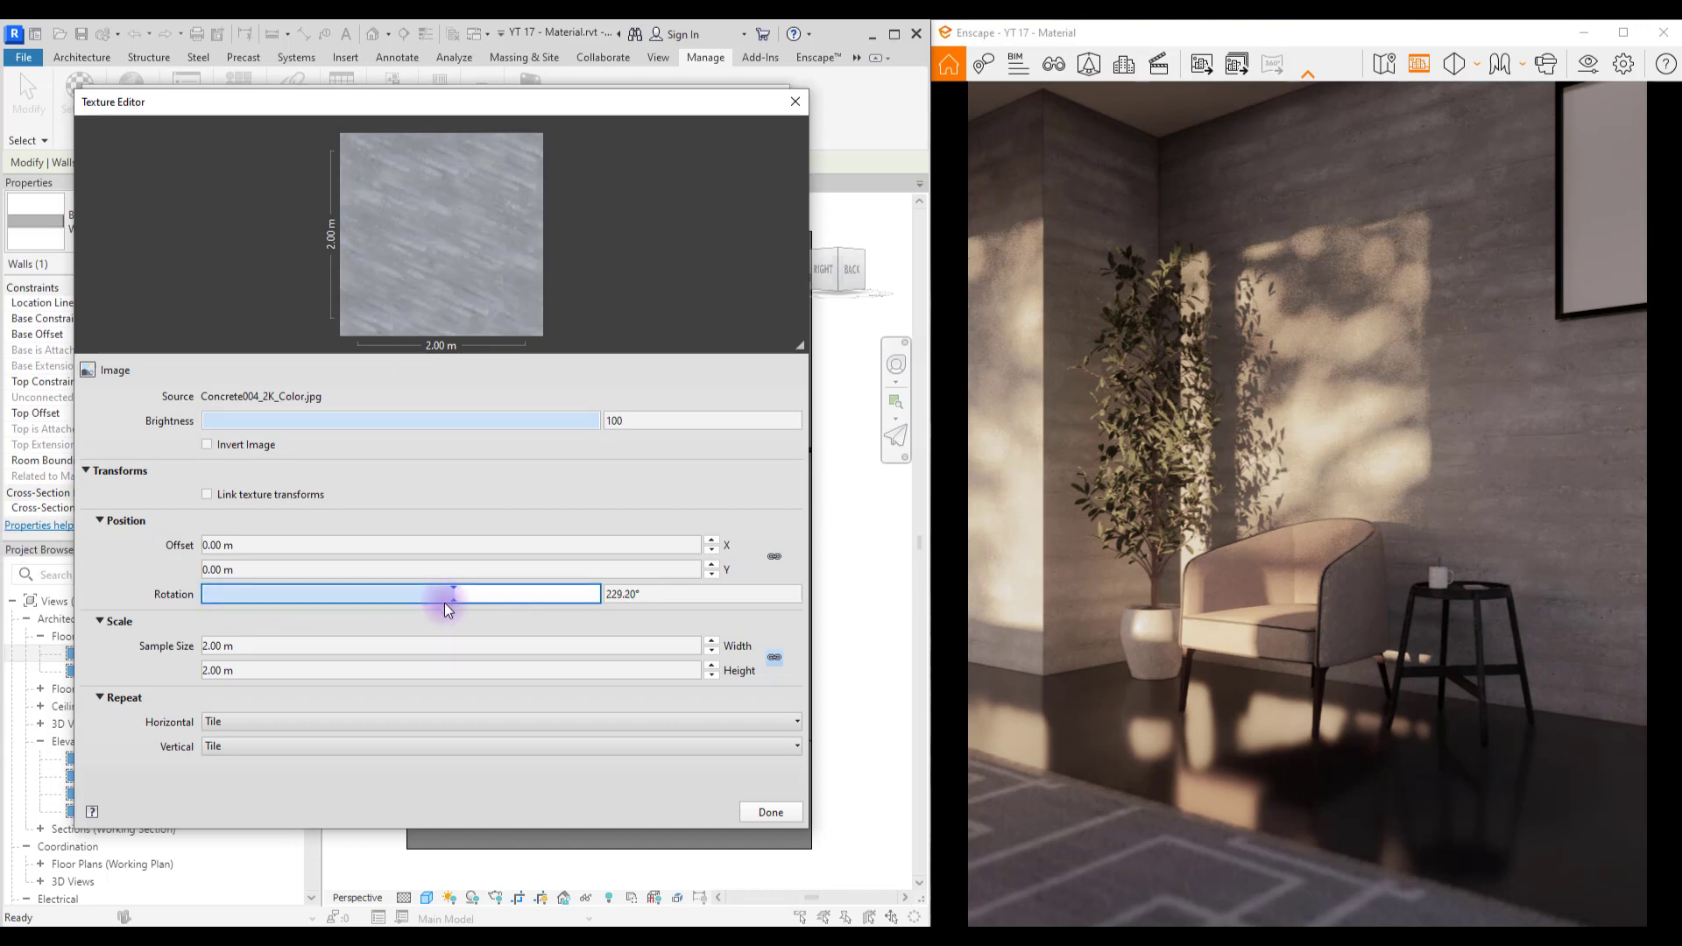
Step: Confirm the 90° rotation so the concrete streaks run vertically on the rendered walls
{"action": "left_click_drag", "start_coordinate": [450, 594], "coordinate": [370, 594]}
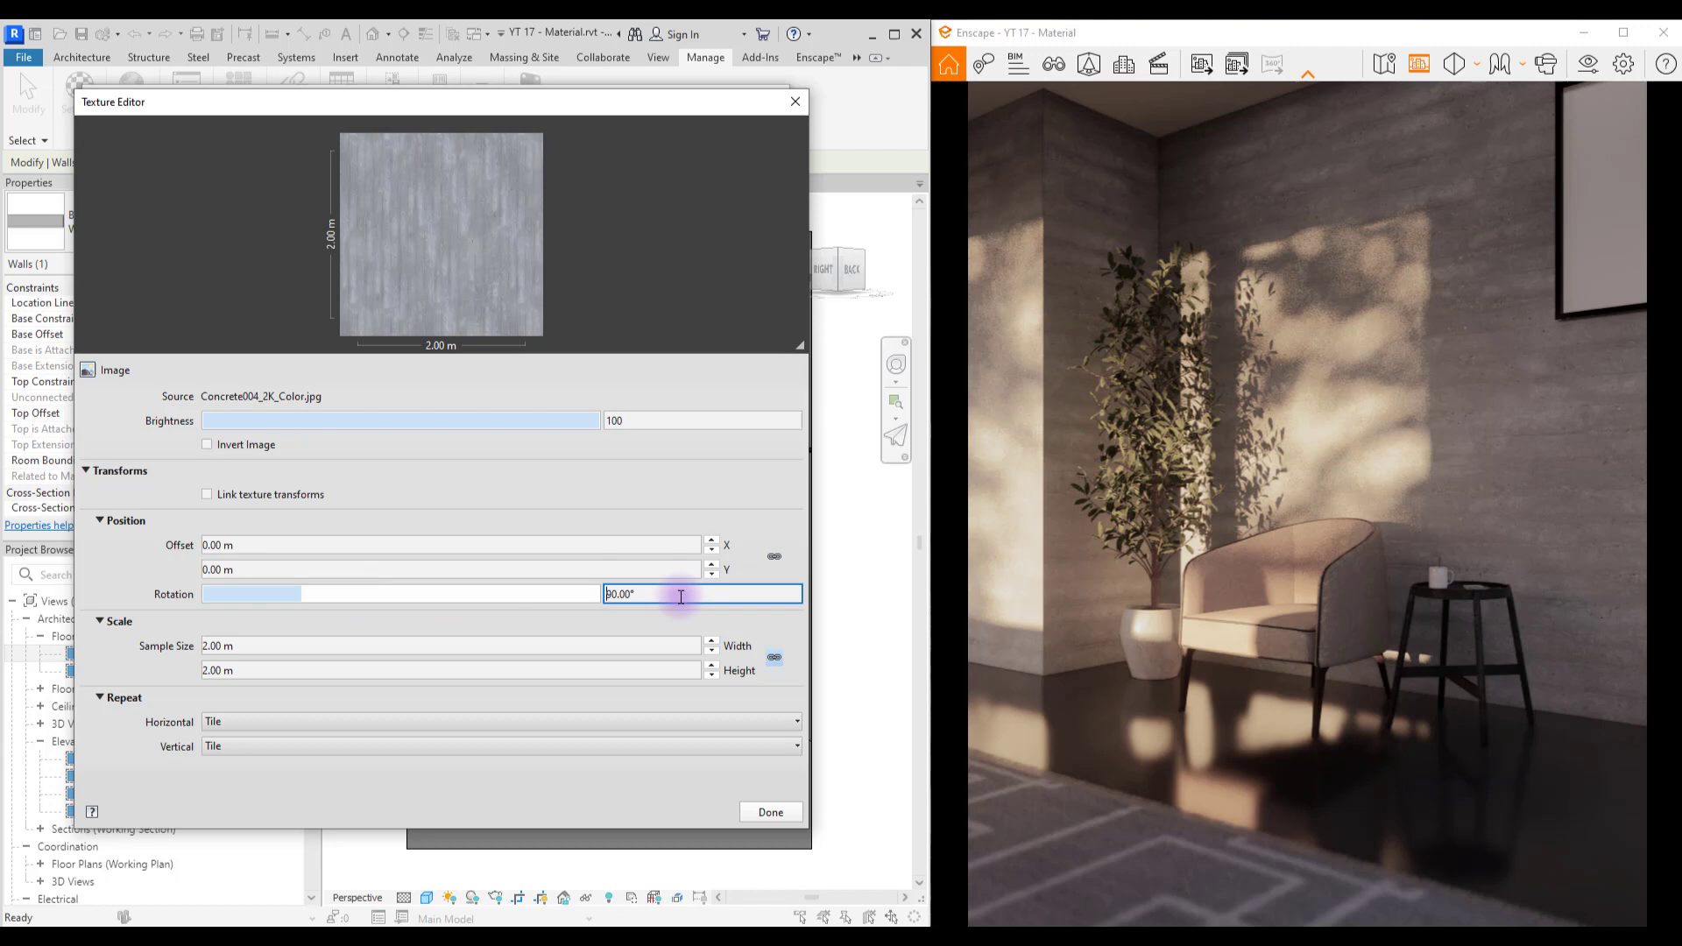
{"action": "left_click", "coordinate": [771, 812]}
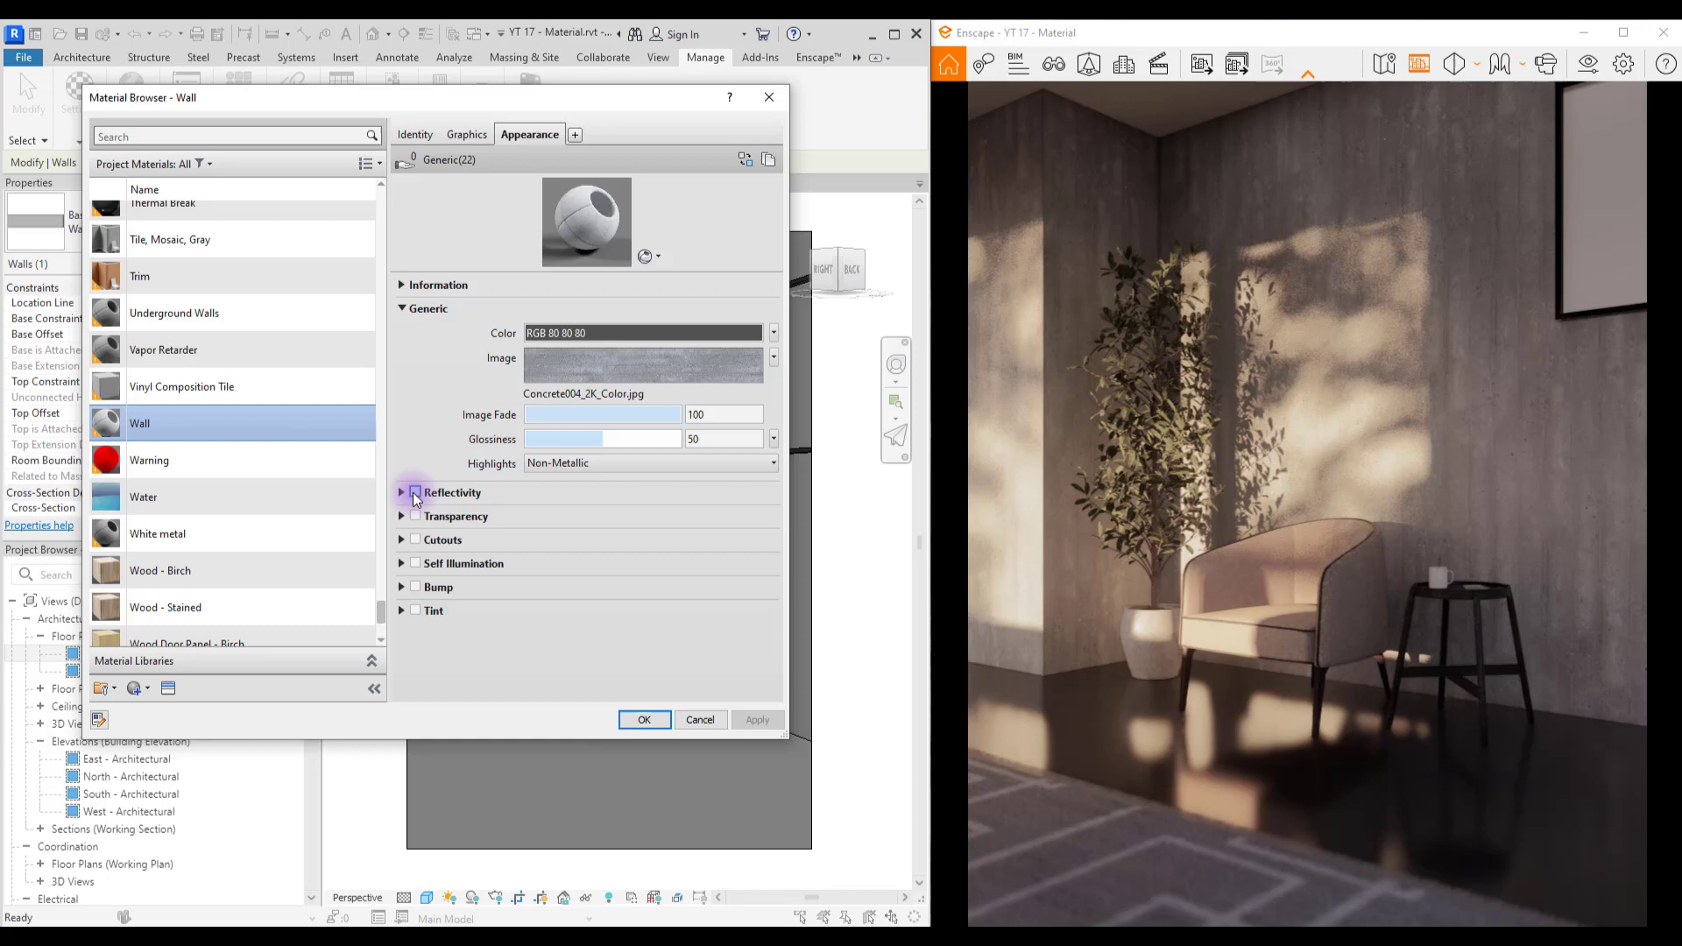
Step: Drive the wall's reflectivity with Concrete004_2K_Roughness.jpg rotated 90° and apply it to the render
{"action": "left_click", "coordinate": [416, 493]}
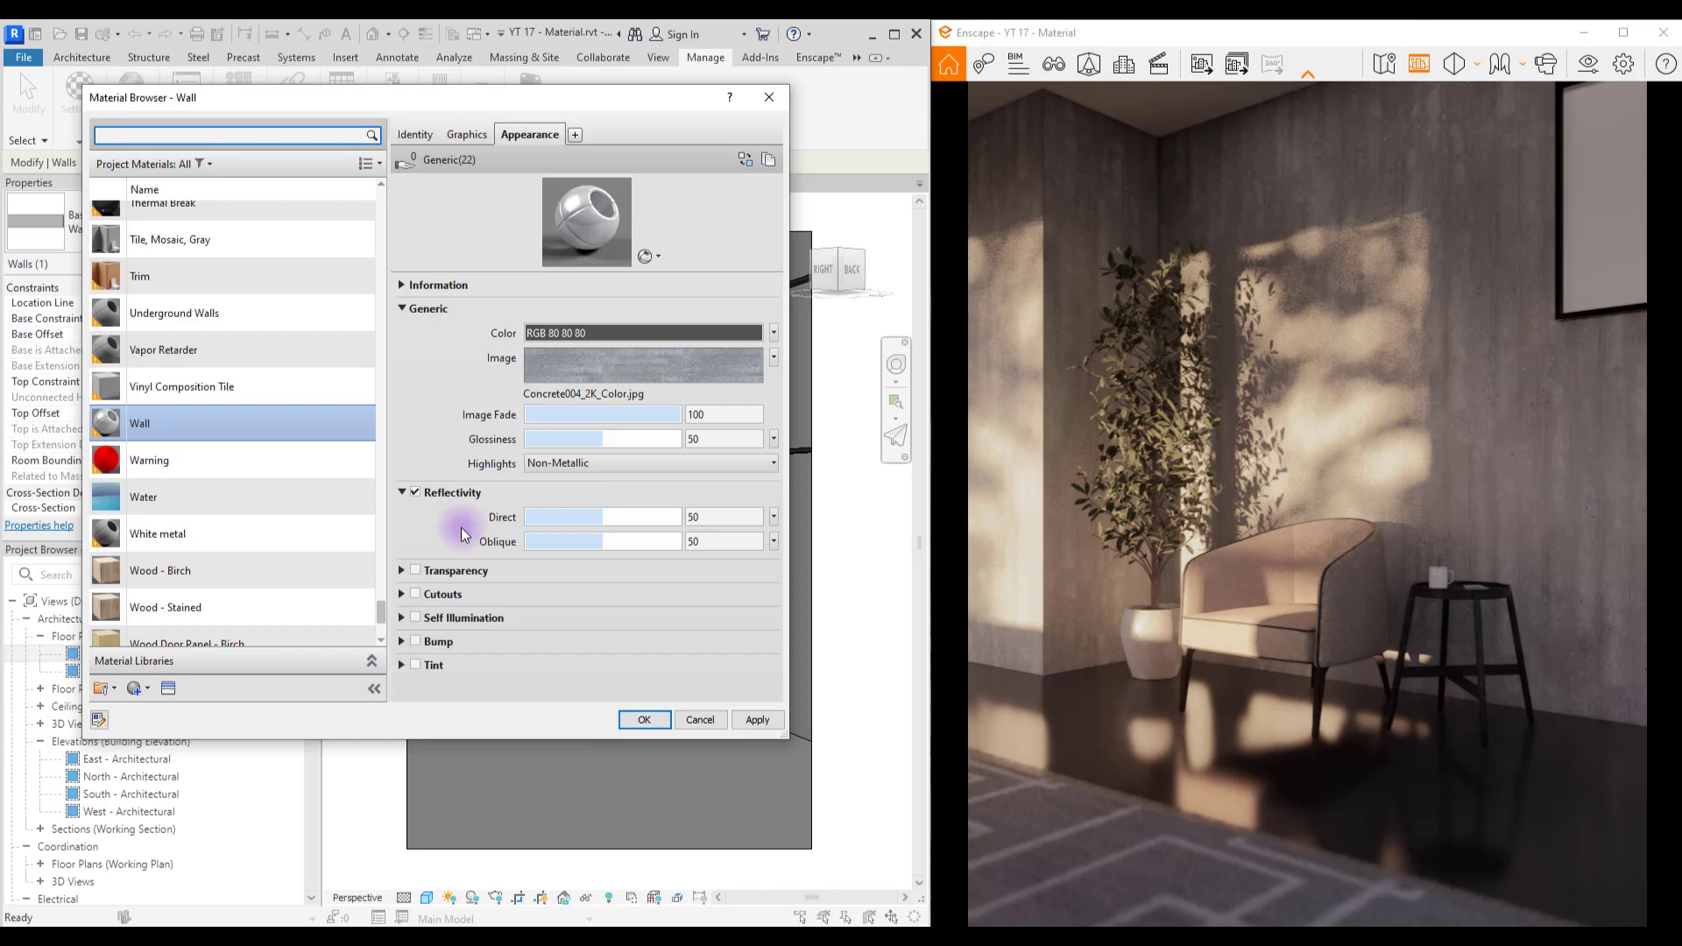
{"action": "left_click", "coordinate": [773, 515]}
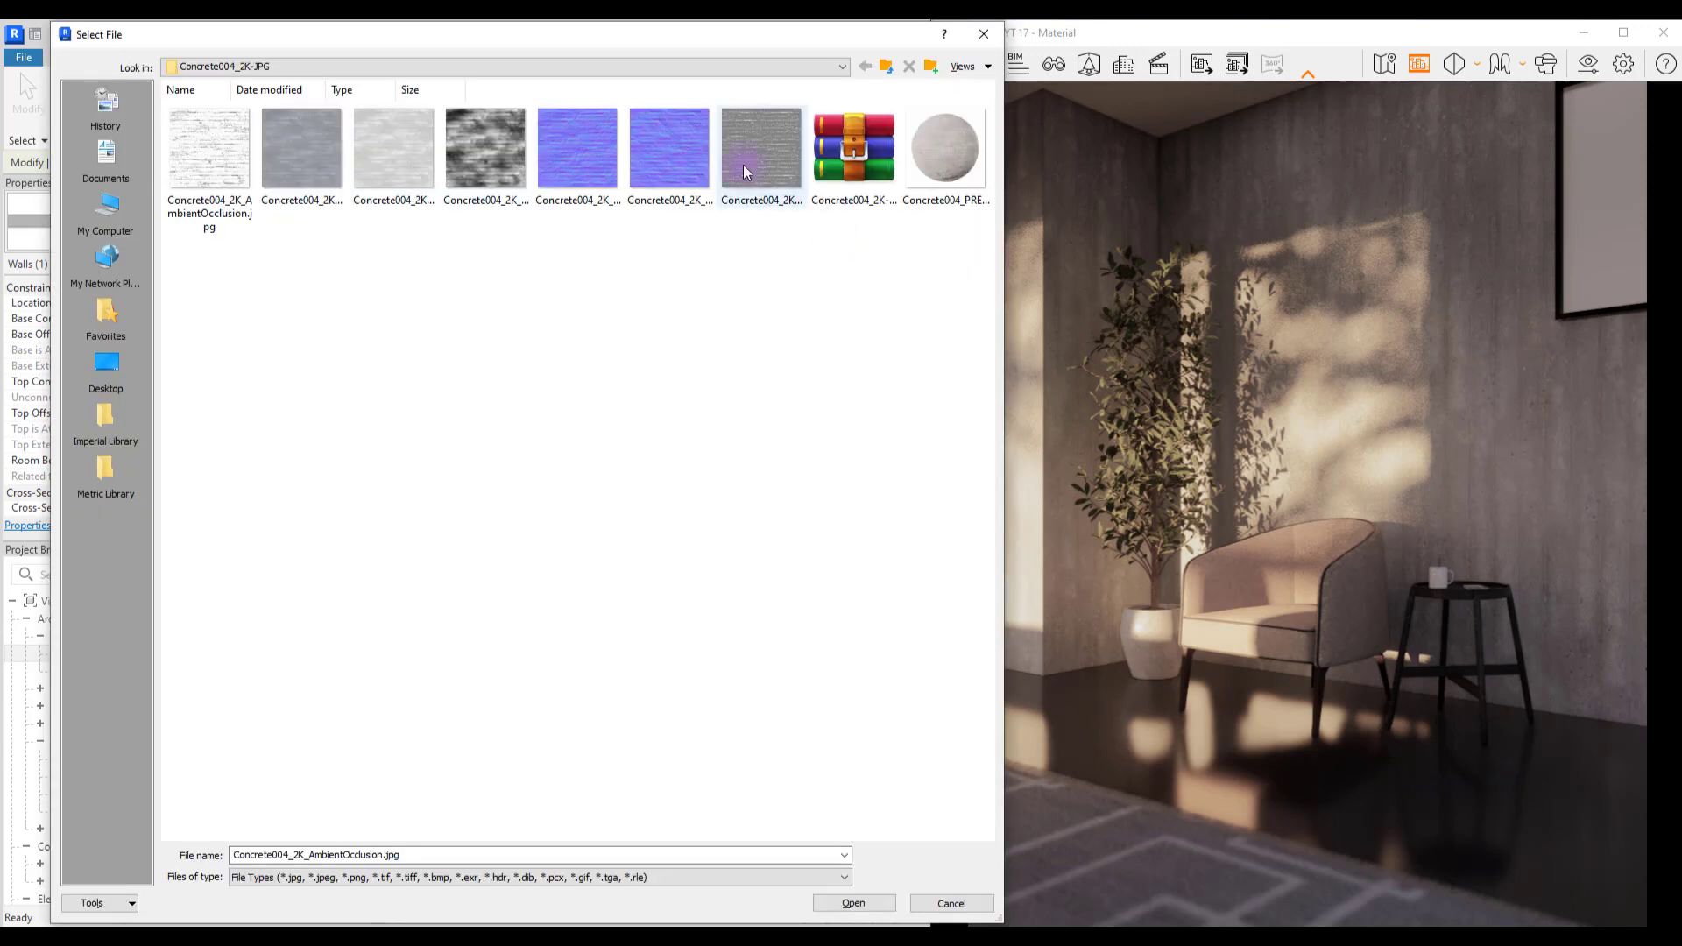
{"action": "left_click", "coordinate": [761, 147]}
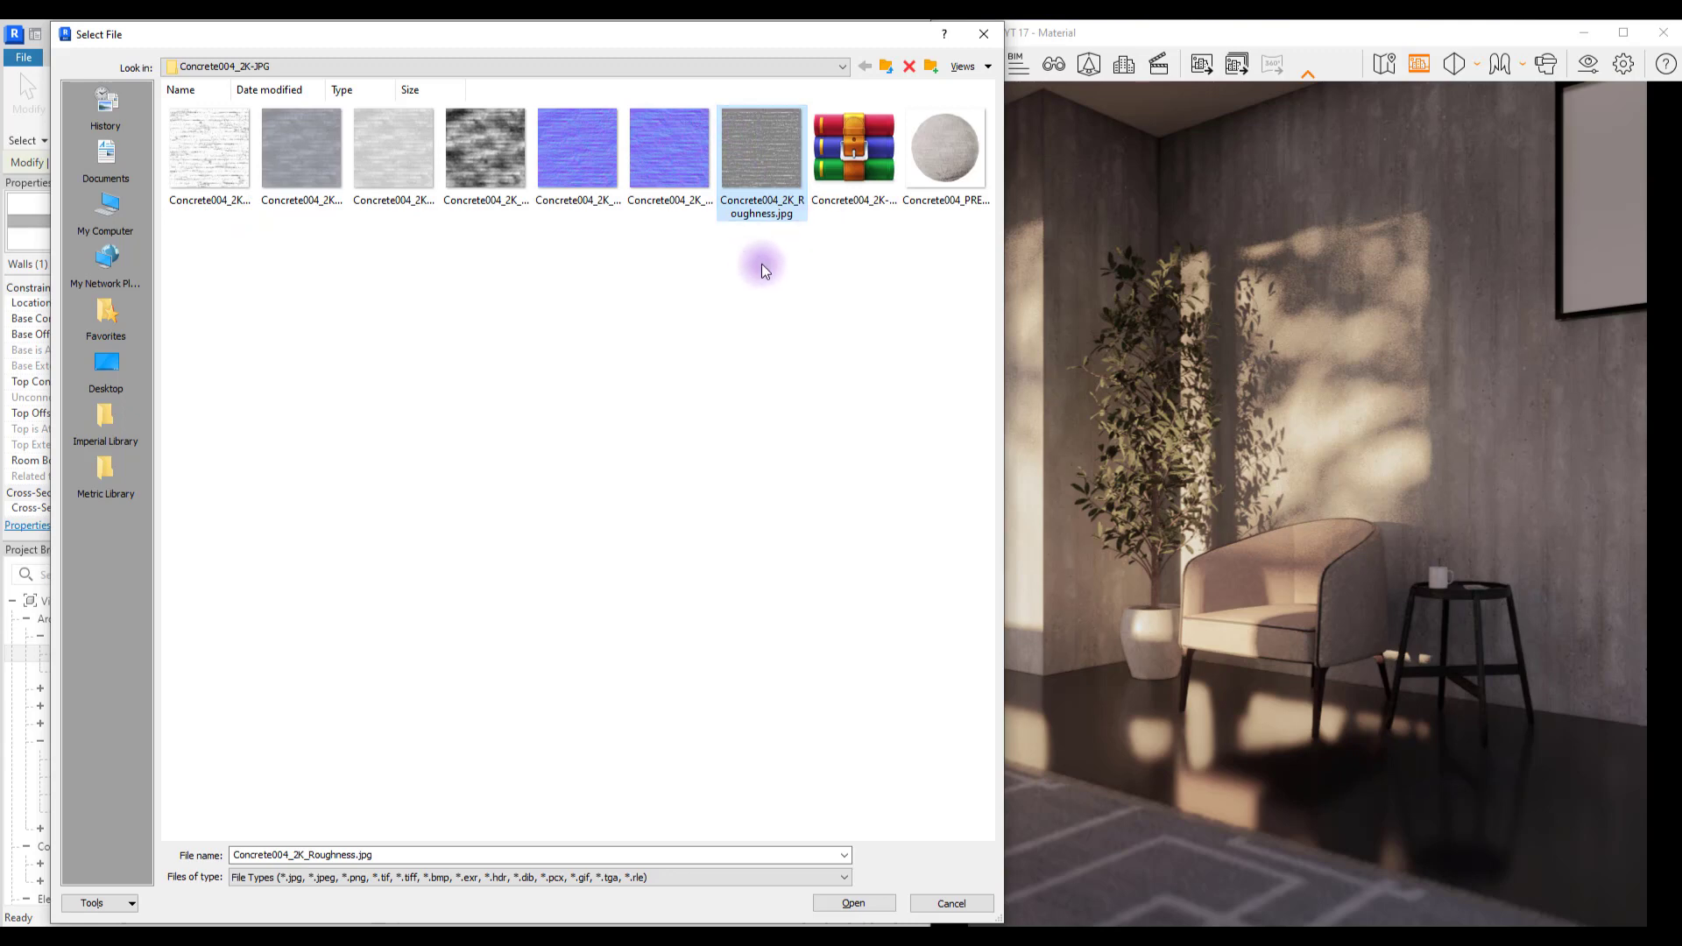
{"action": "left_click", "coordinate": [853, 902]}
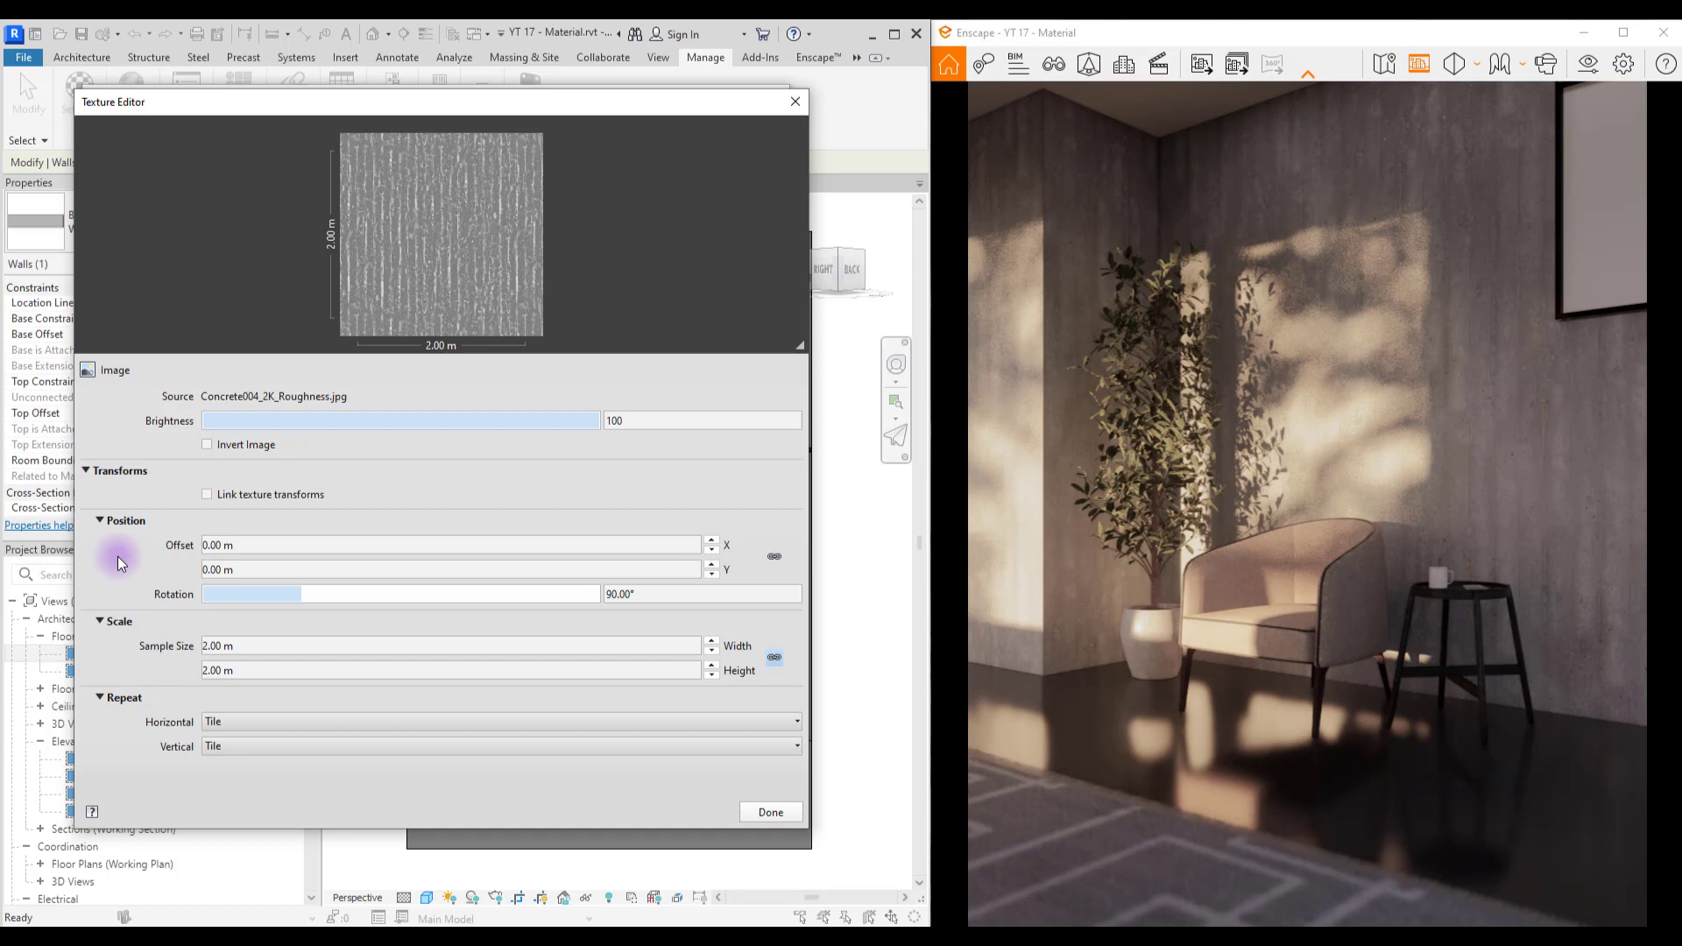
{"action": "left_click", "coordinate": [702, 594]}
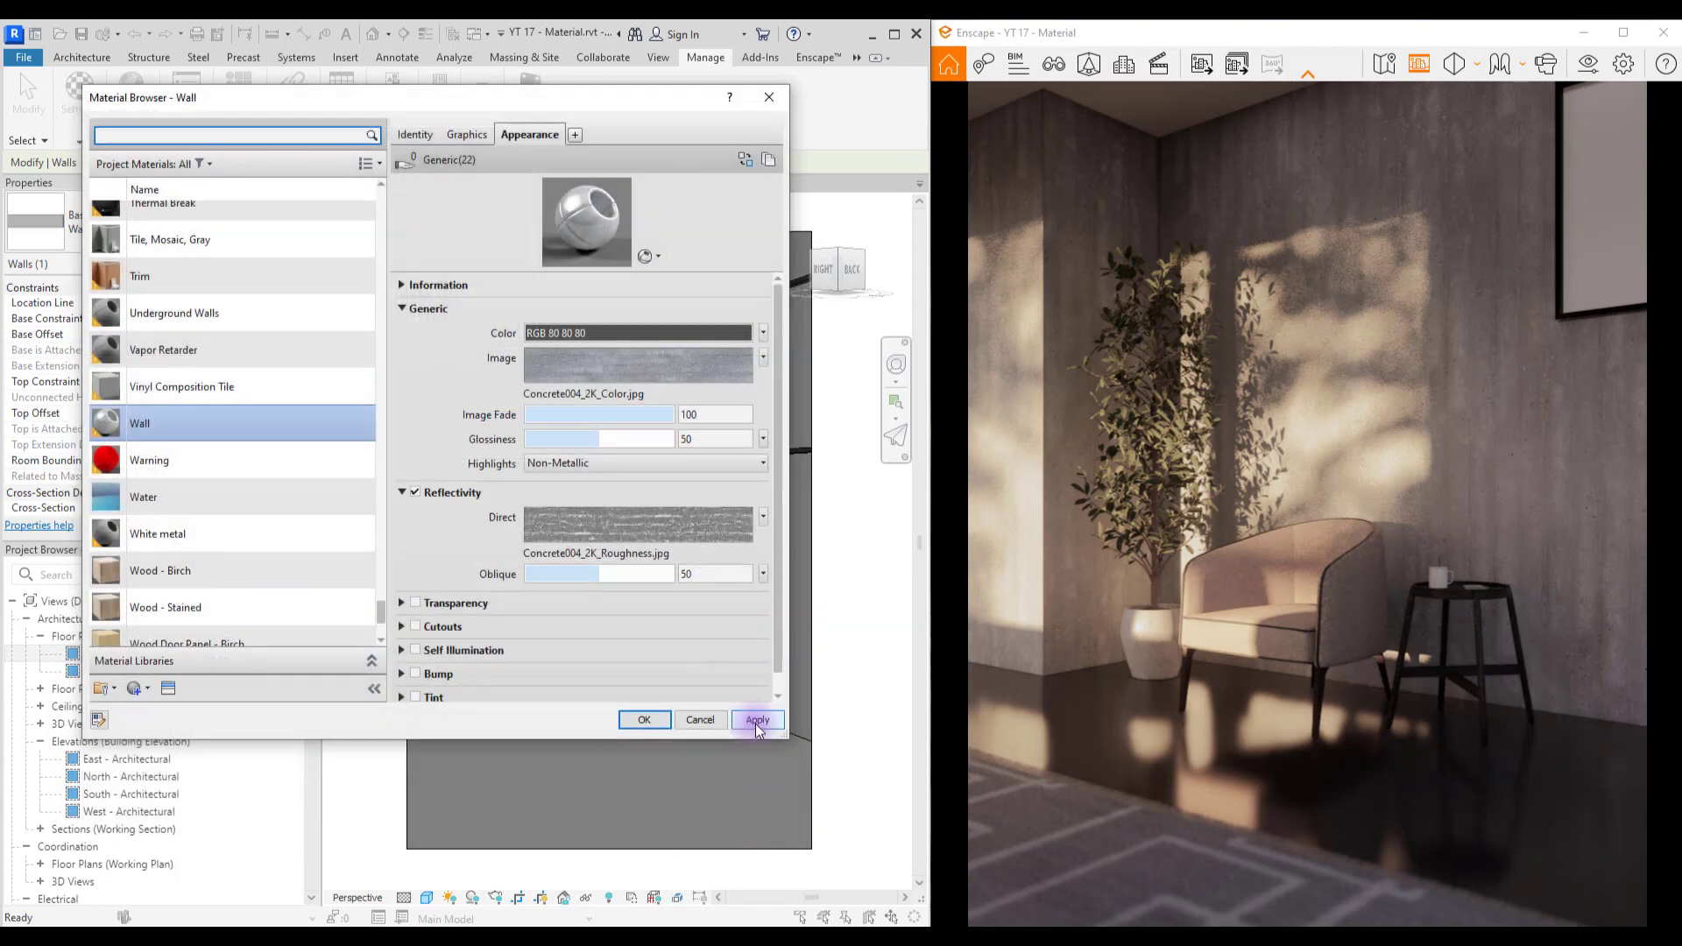
{"action": "left_click", "coordinate": [757, 720]}
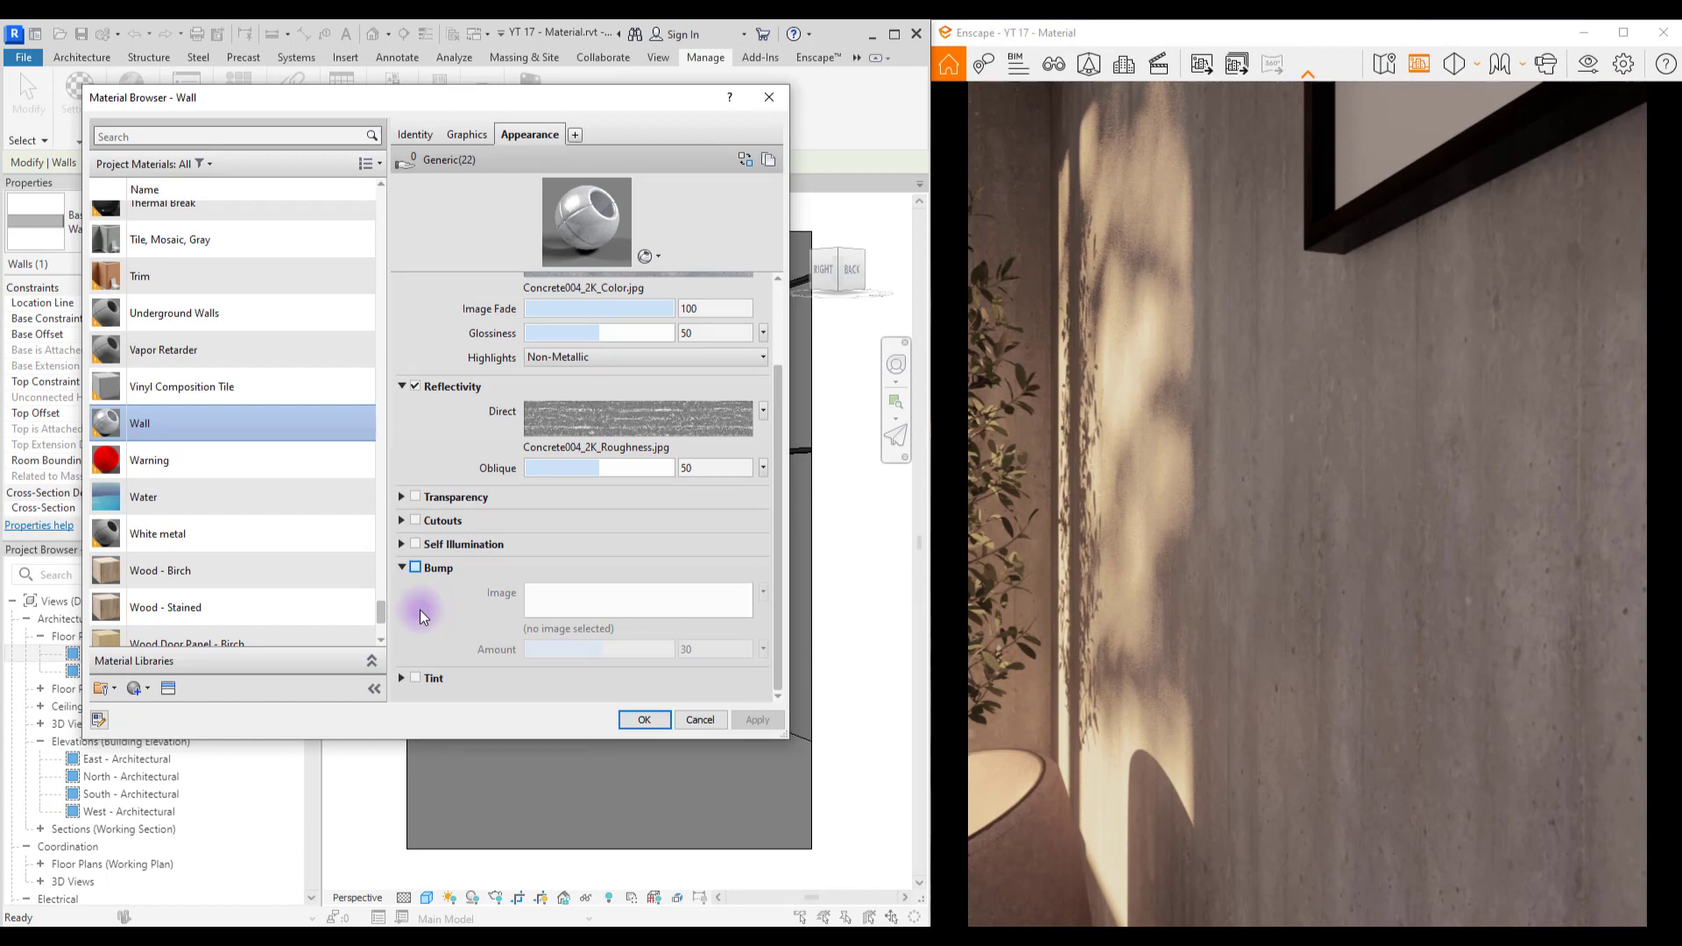
Step: Load Concrete004_2K_Displacement.jpg as the wall's bump image with a 90° rotation
{"action": "left_click", "coordinate": [638, 599]}
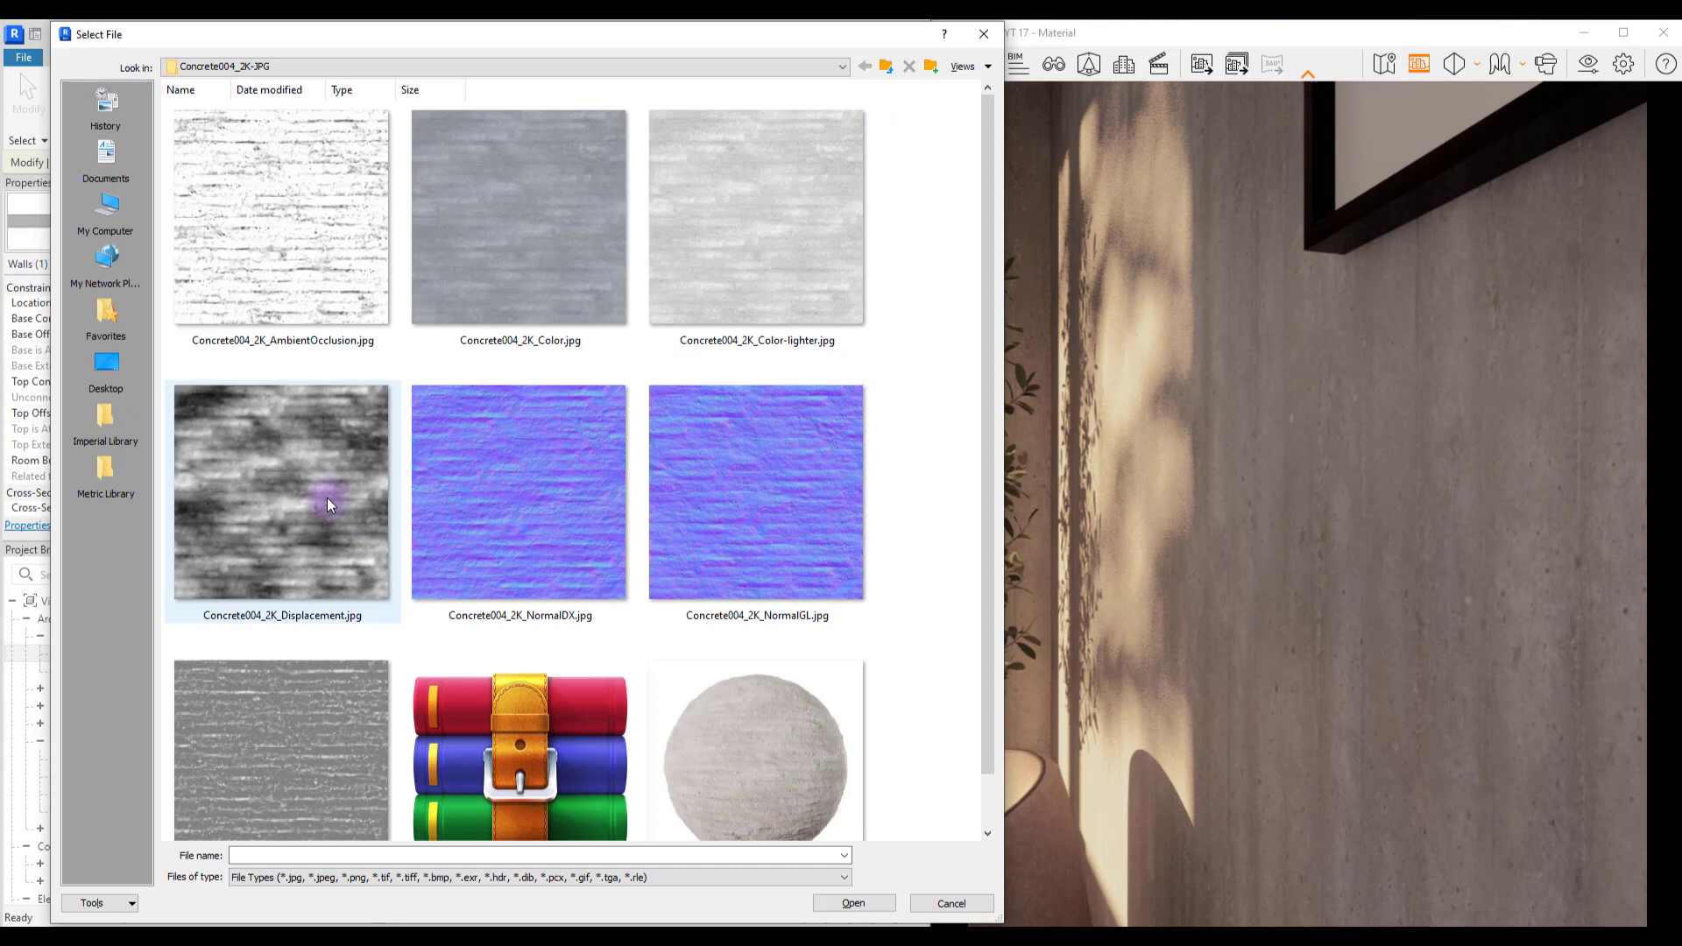
{"action": "mouse_move", "coordinate": [940, 400]}
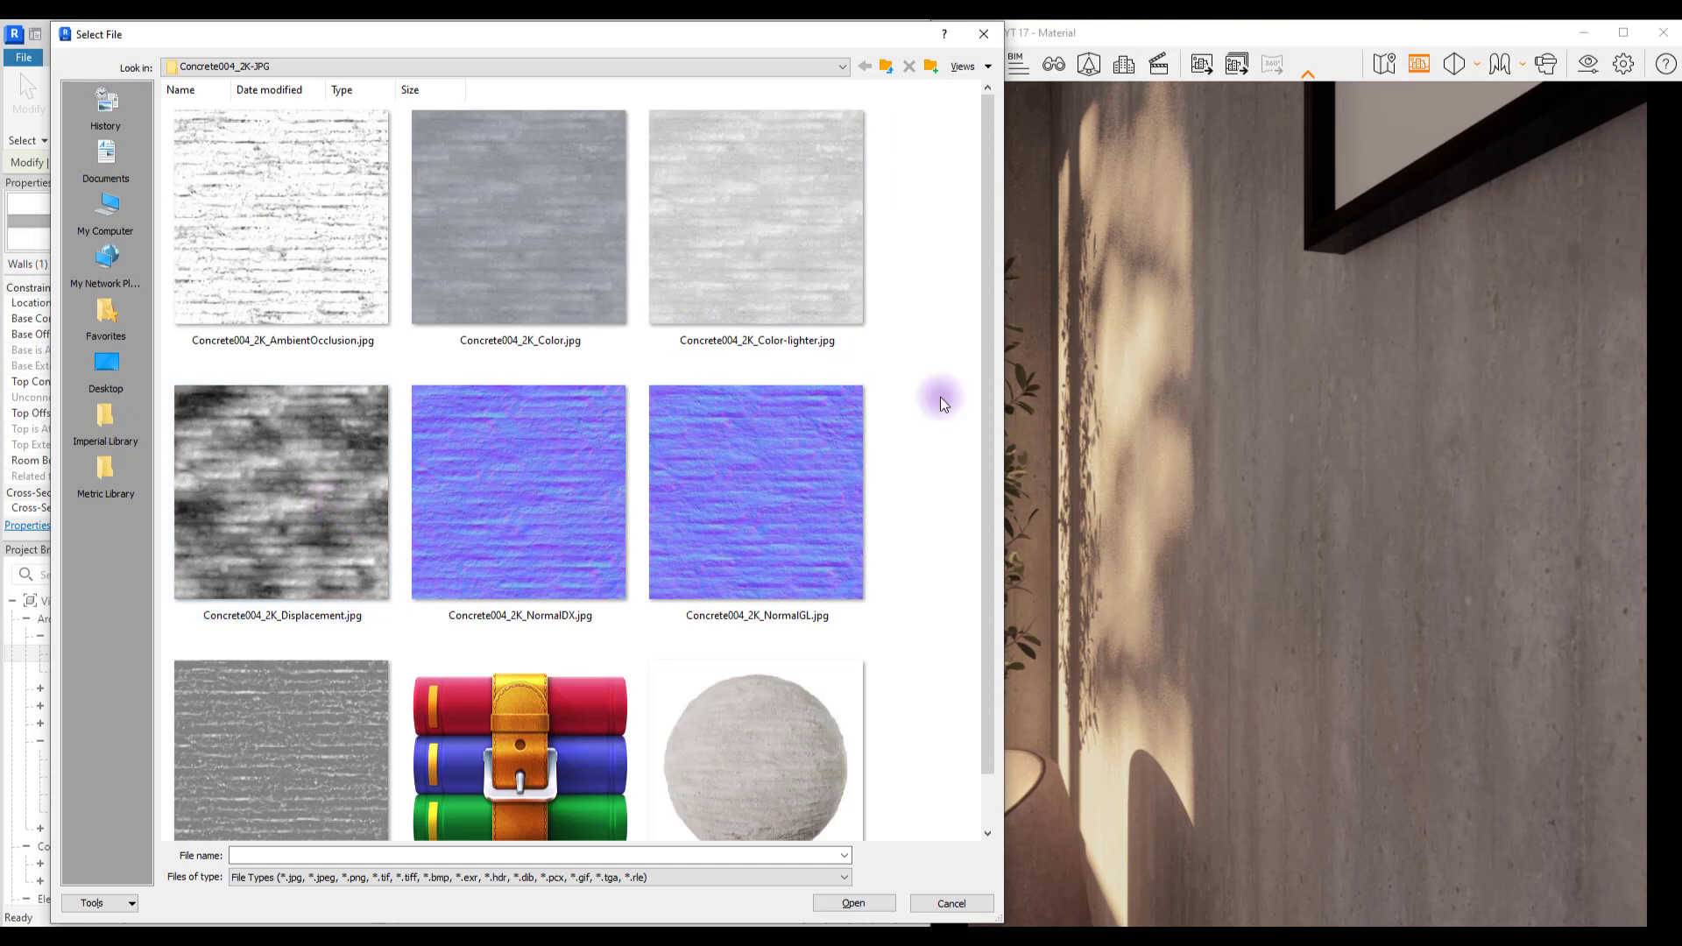
{"action": "left_click", "coordinate": [519, 492]}
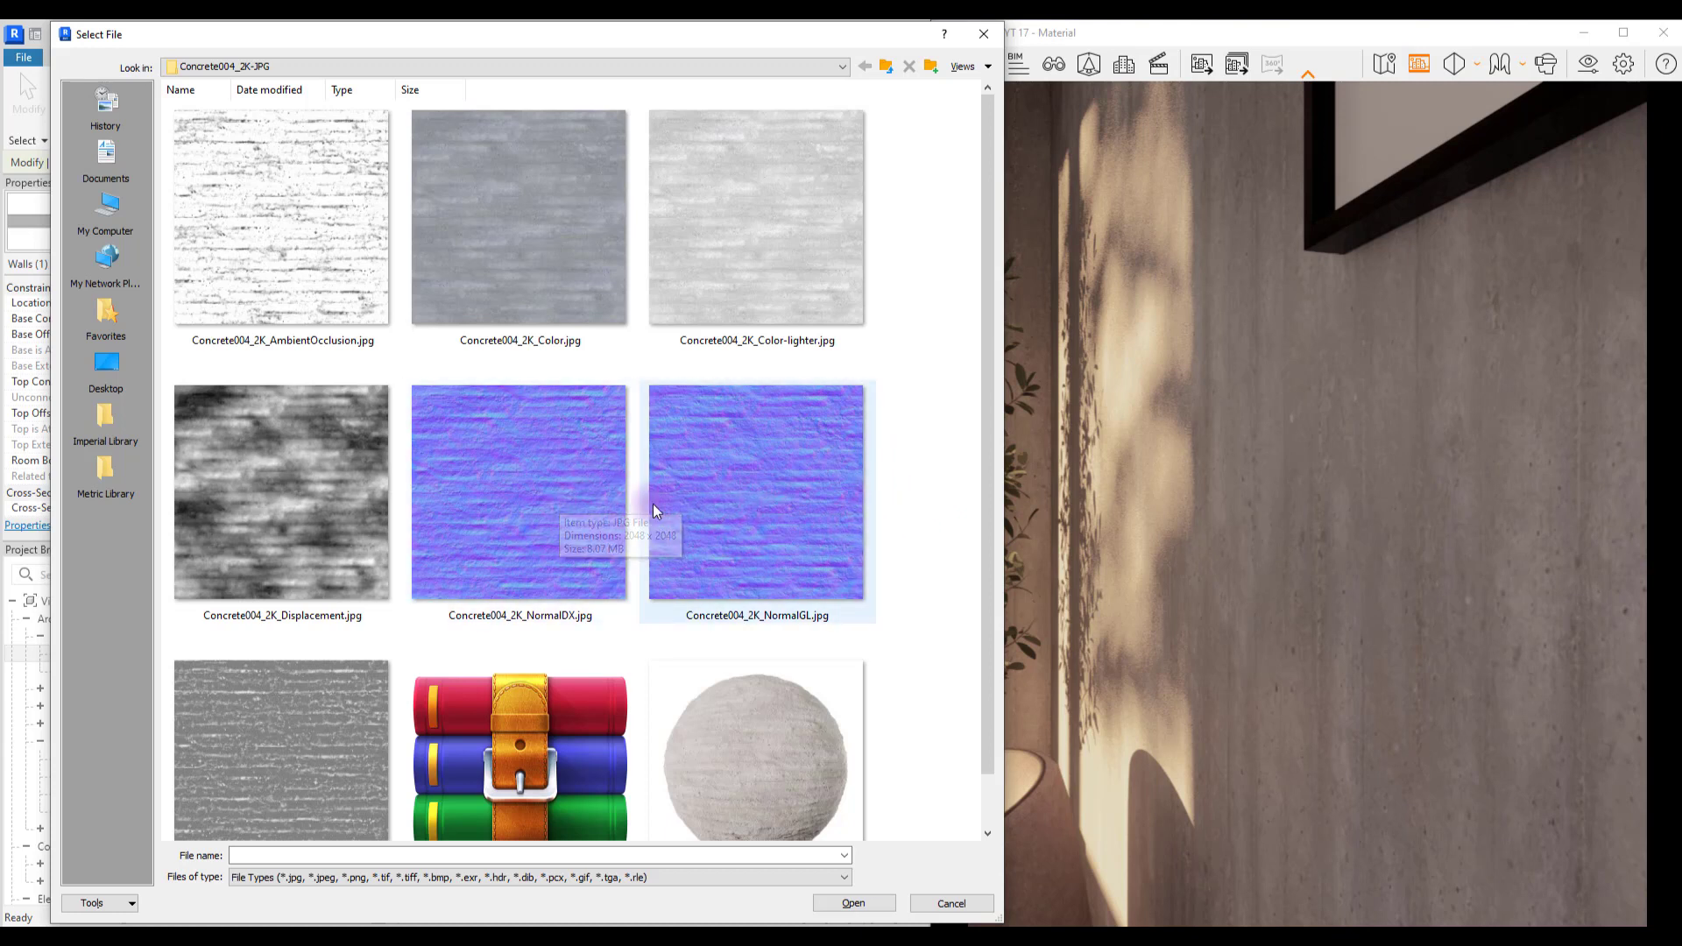
{"action": "left_click", "coordinate": [282, 494]}
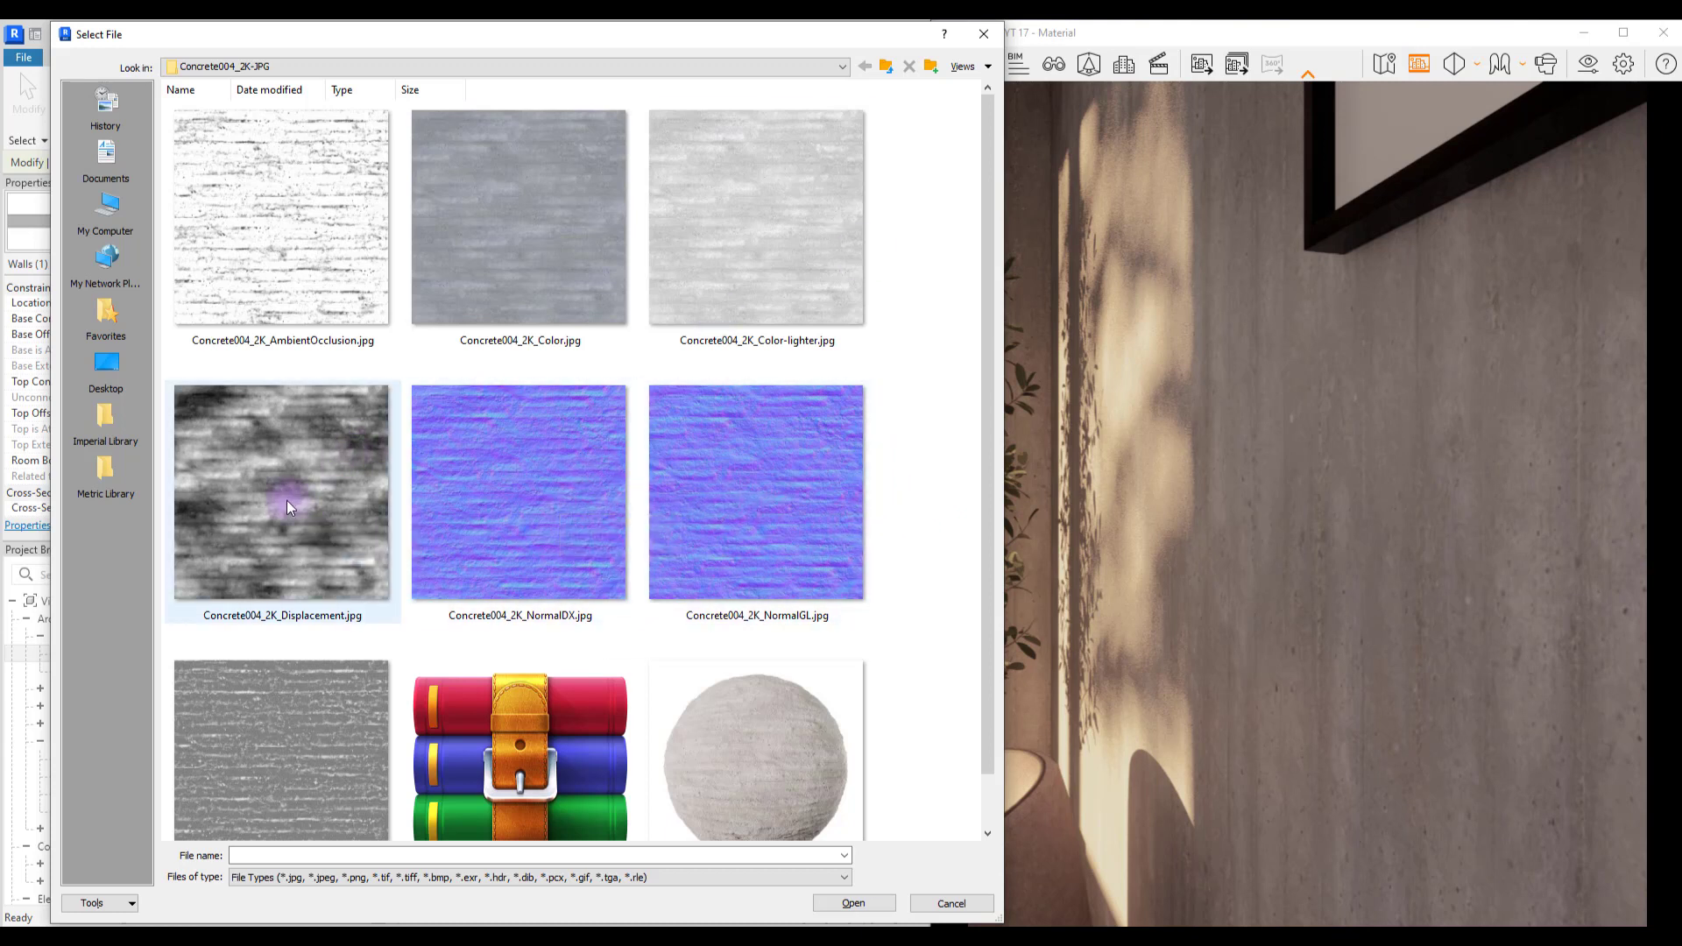
{"action": "type", "text": "90.00°"}
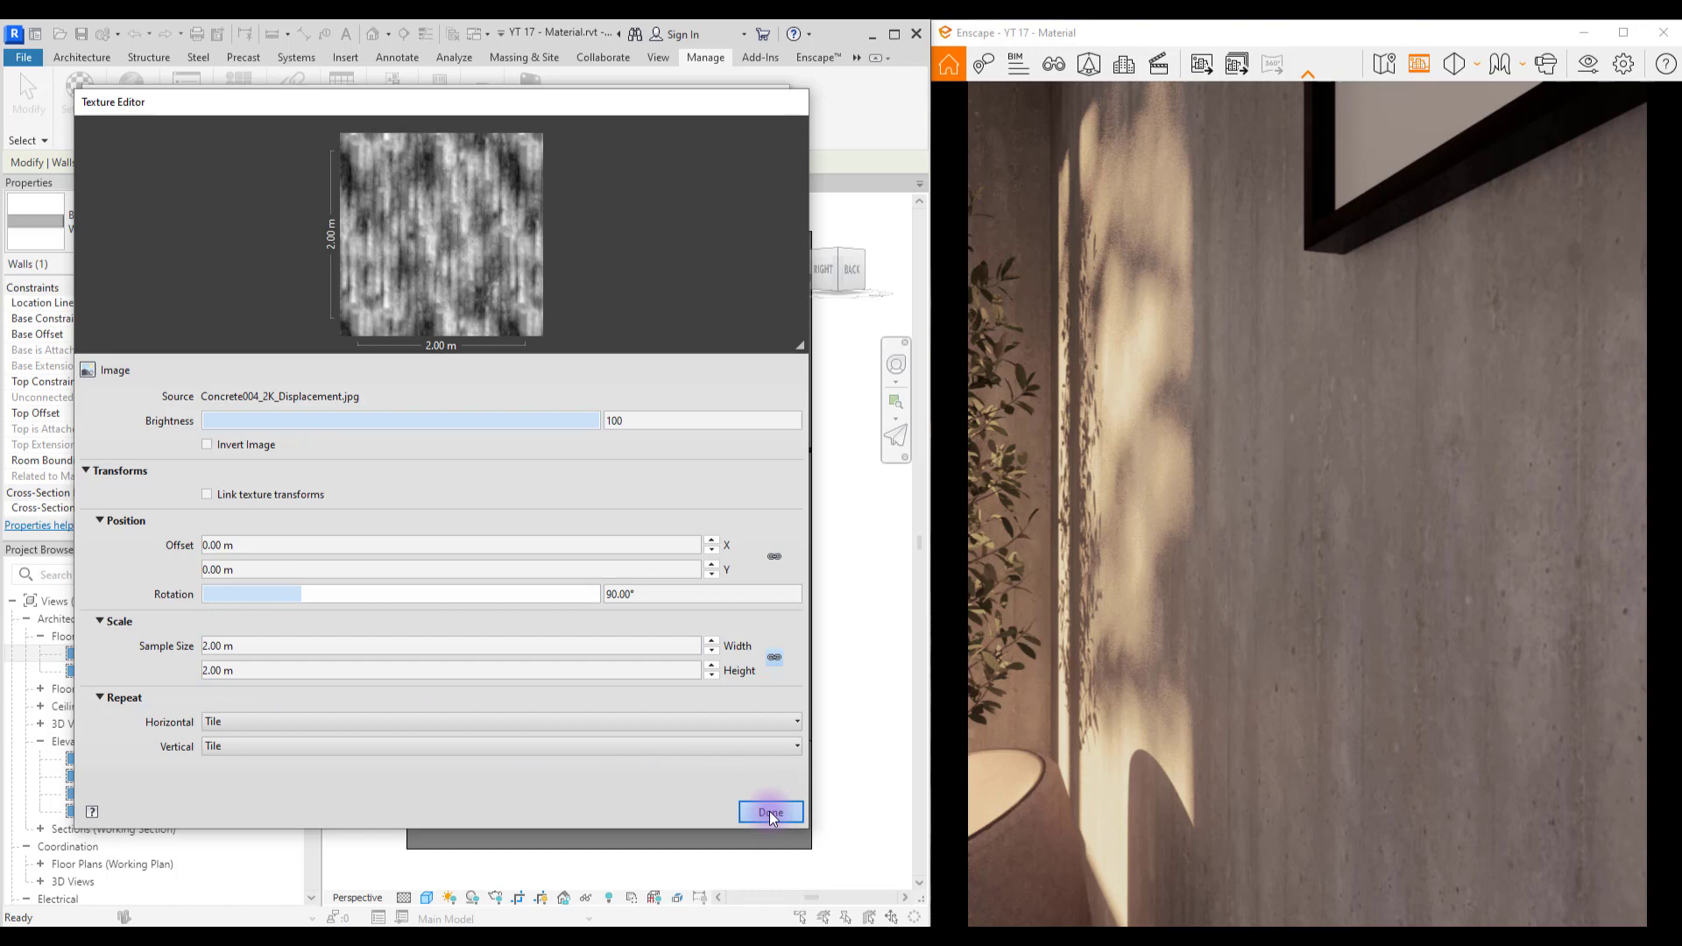
Step: Confirm the rotated bump texture, raise the Bump Amount and apply it to the render
{"action": "left_click", "coordinate": [770, 812]}
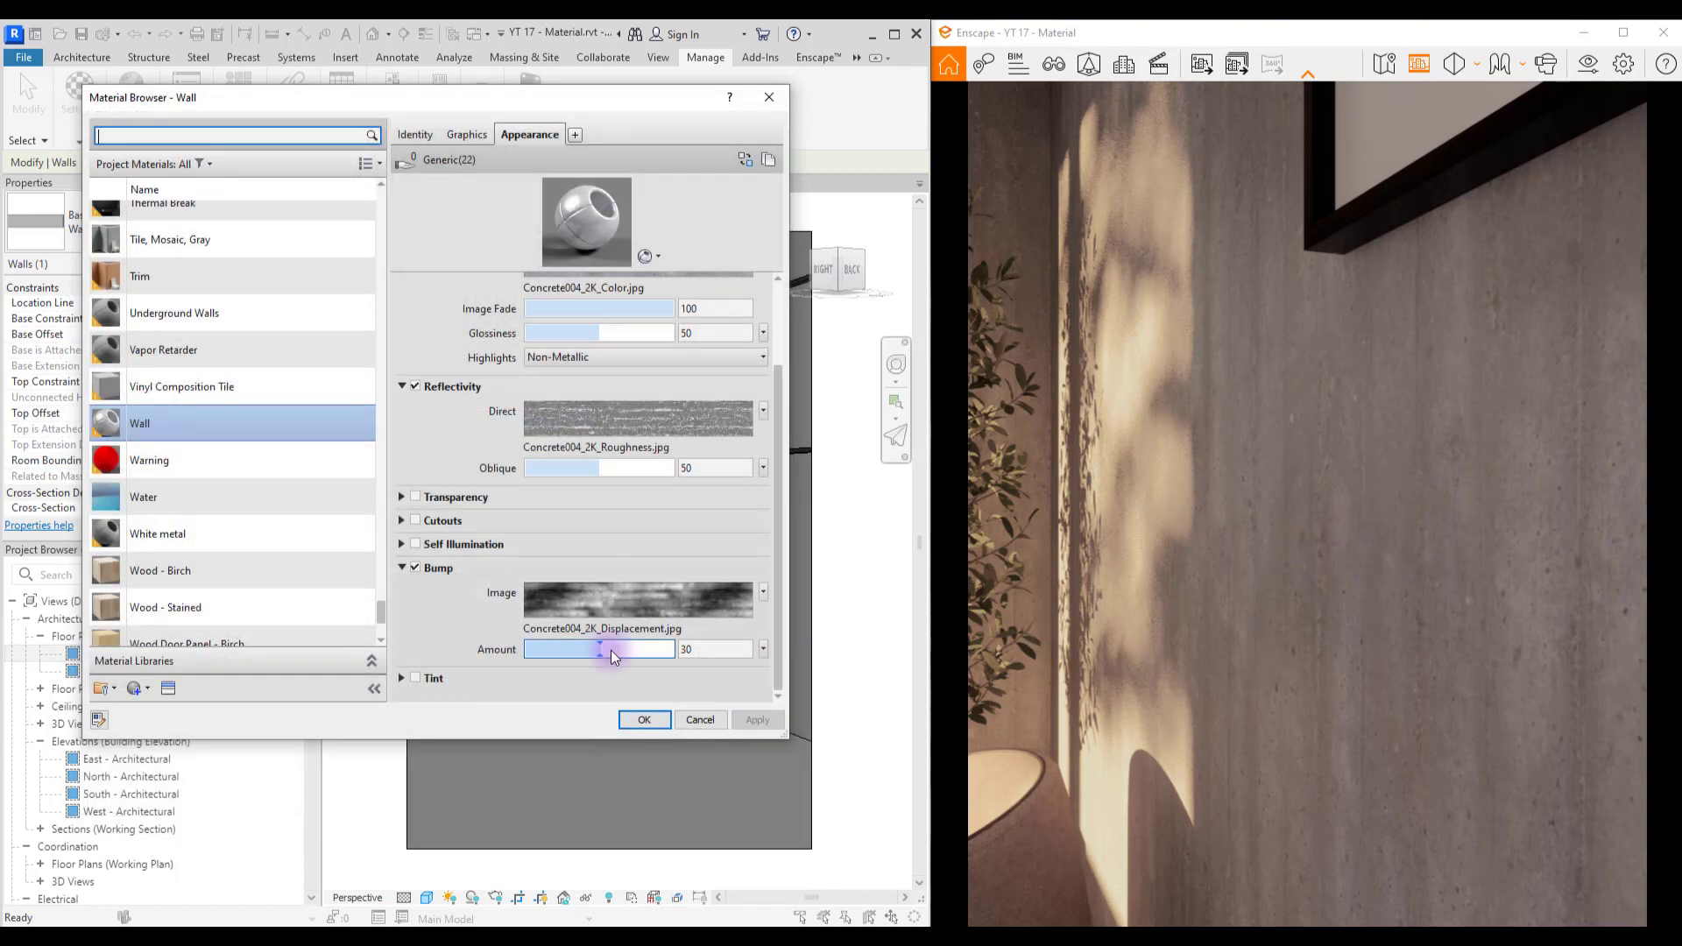
{"action": "left_click", "coordinate": [757, 721]}
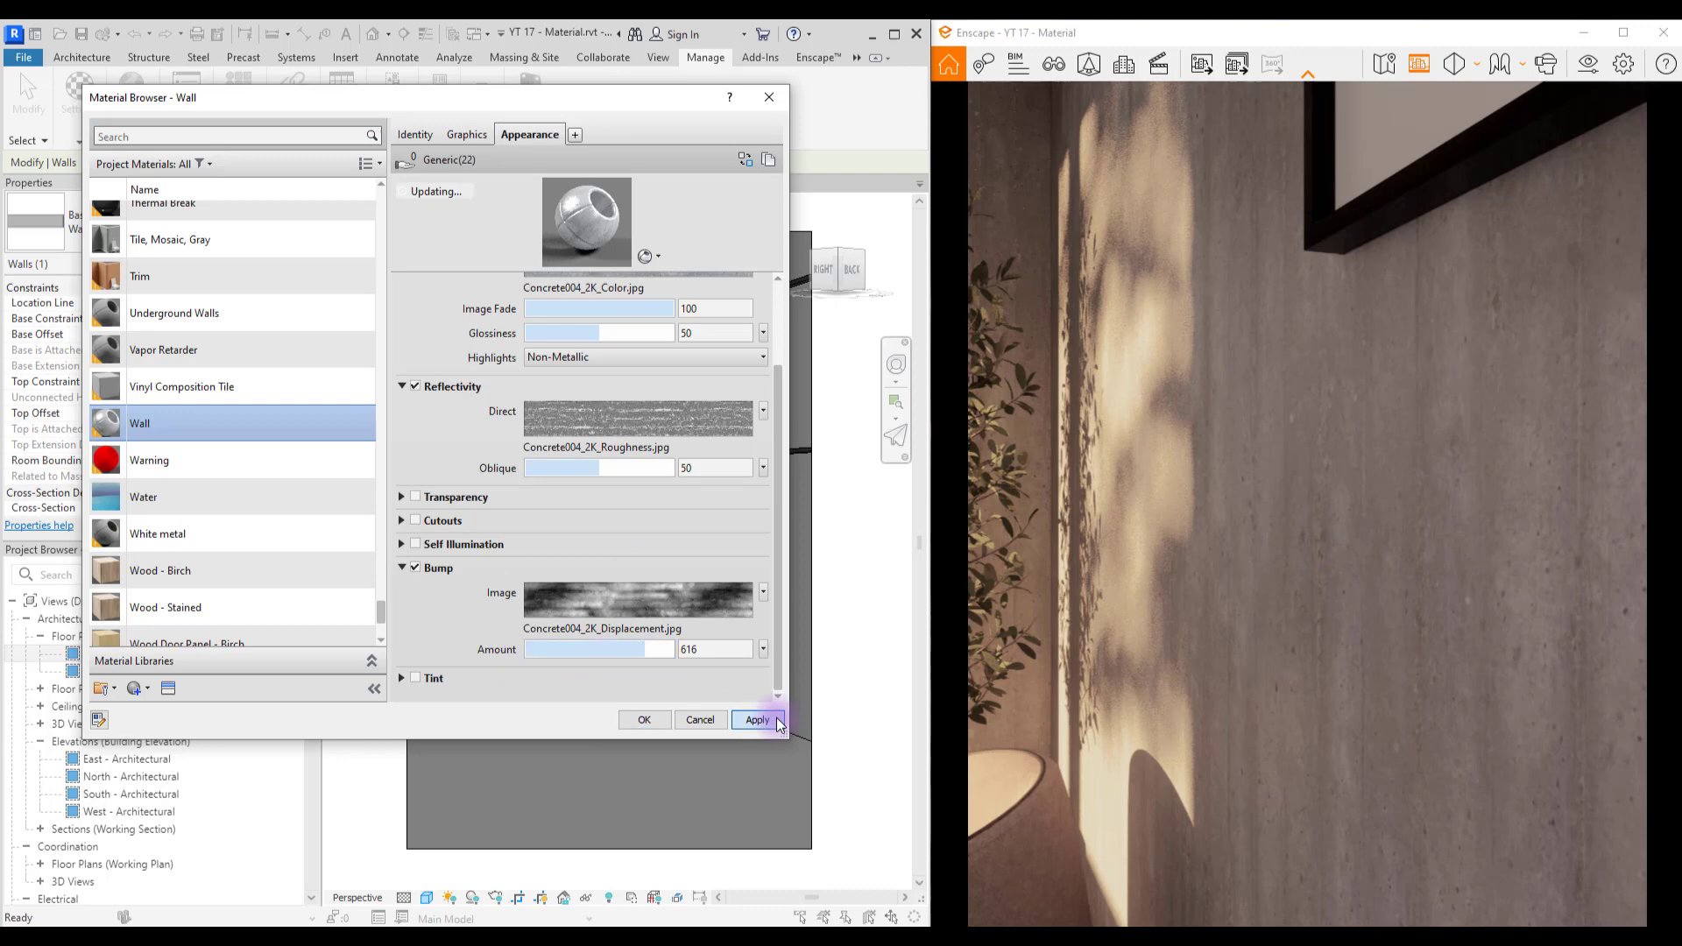
{"action": "left_click", "coordinate": [757, 720]}
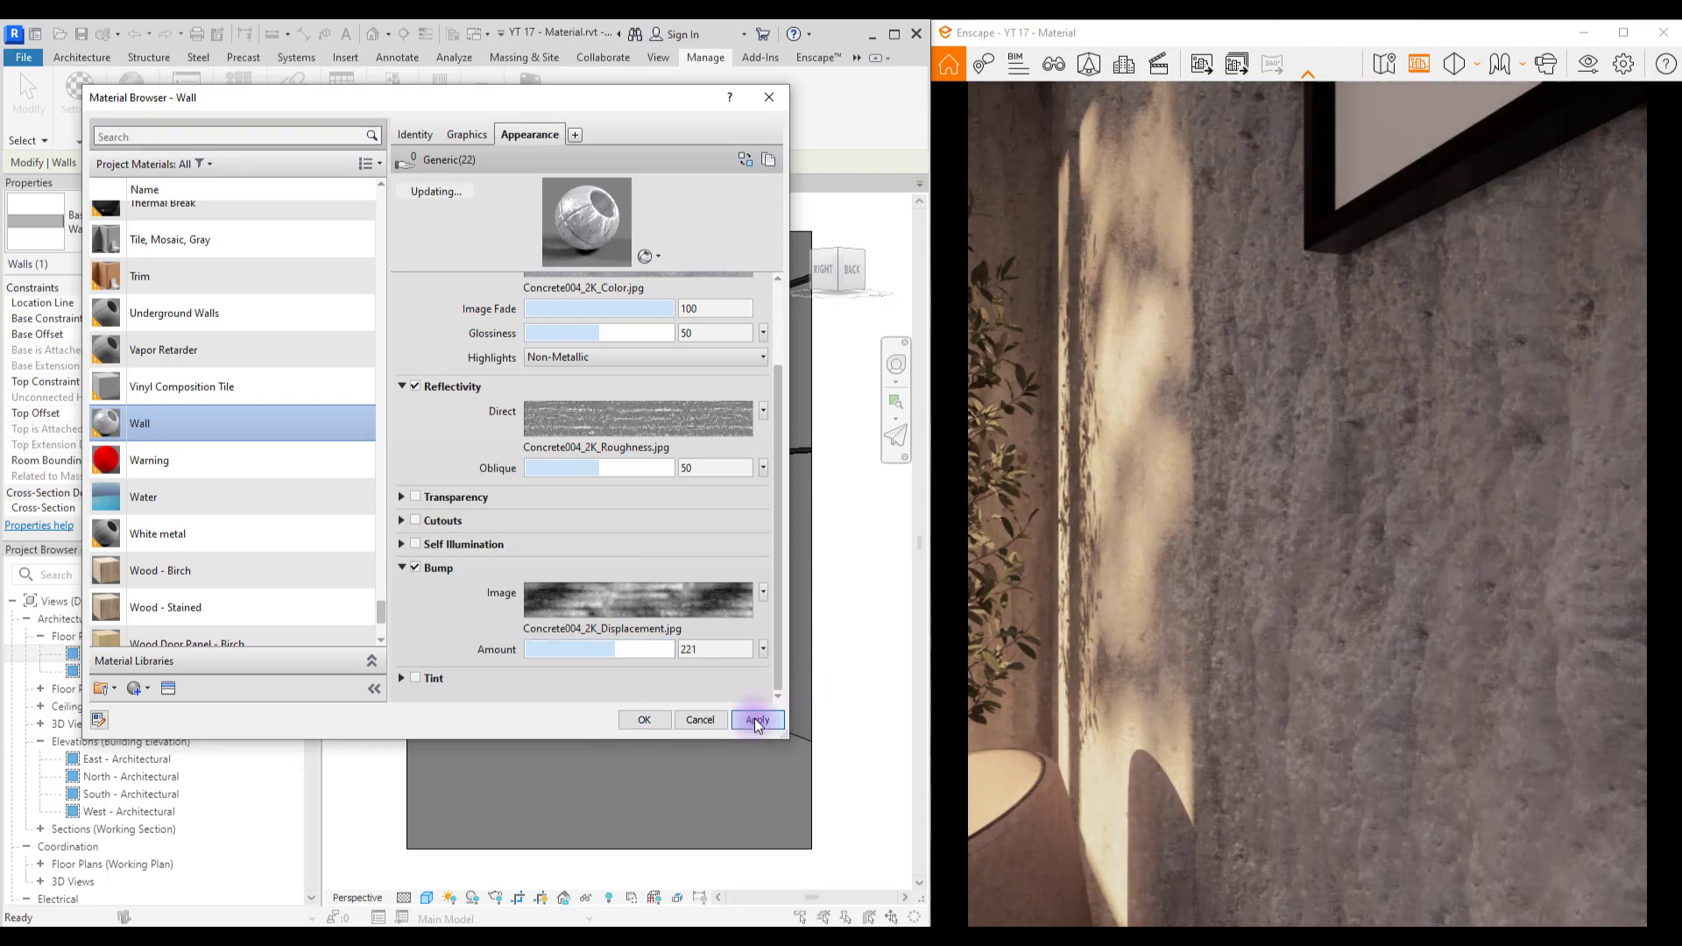
{"action": "left_click", "coordinate": [757, 720]}
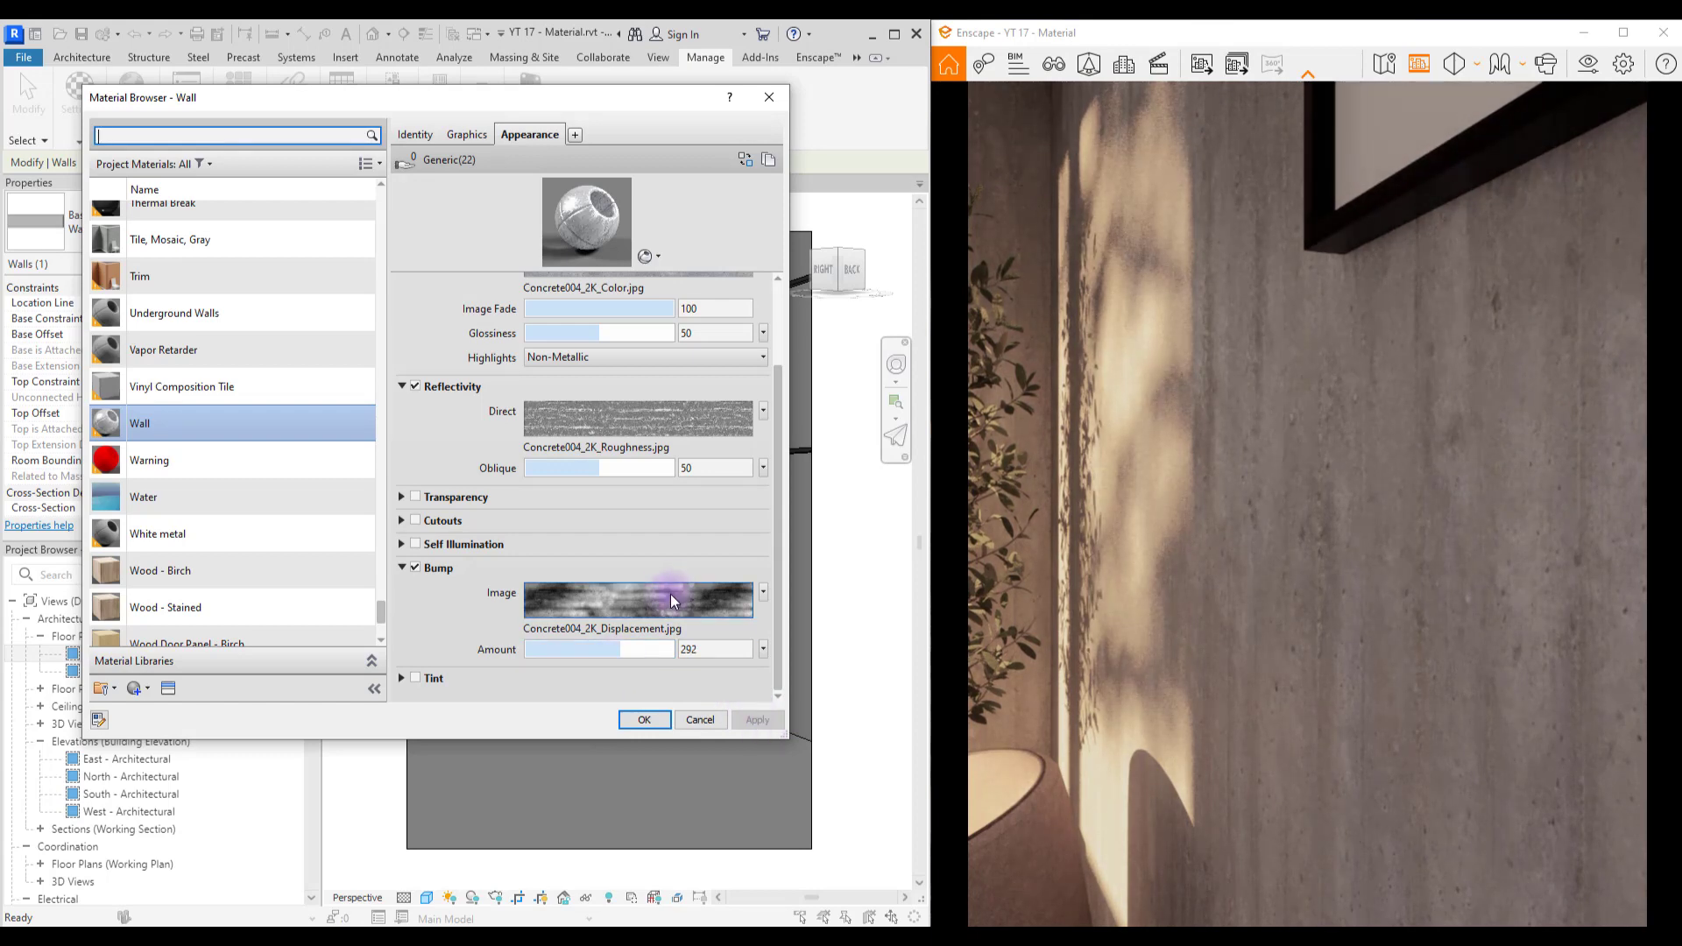
Step: Invert the bump image and swap the colour map for Concrete004_2K_Color-lighter.jpg
{"action": "left_click", "coordinate": [638, 601]}
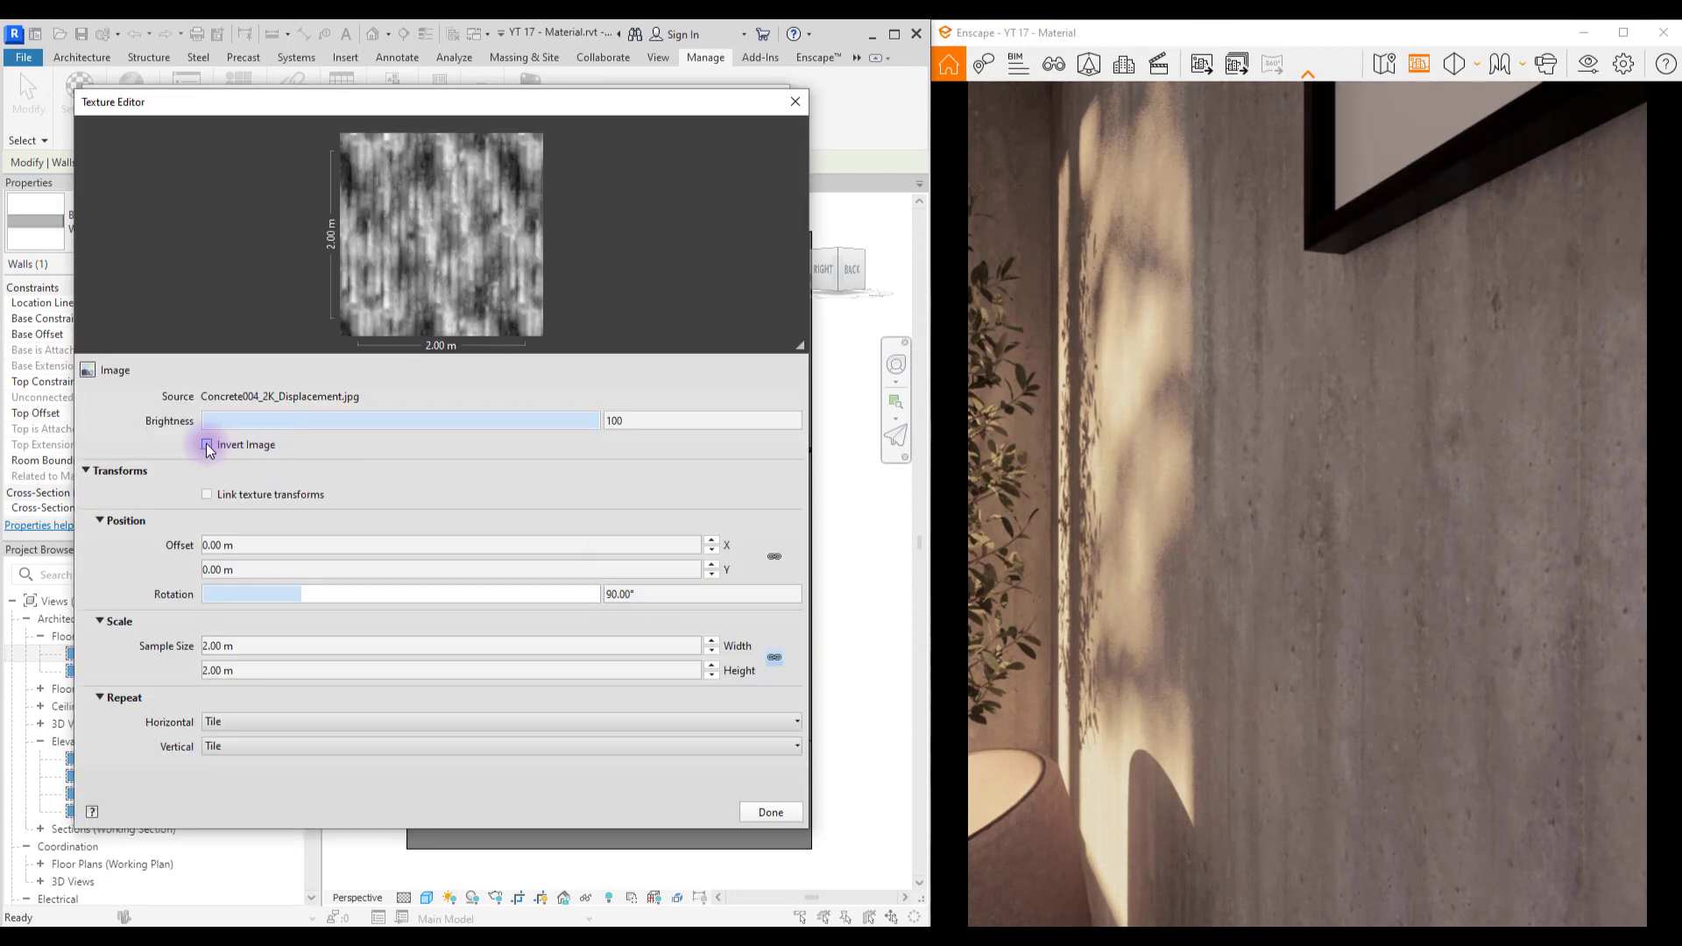
{"action": "left_click", "coordinate": [207, 443]}
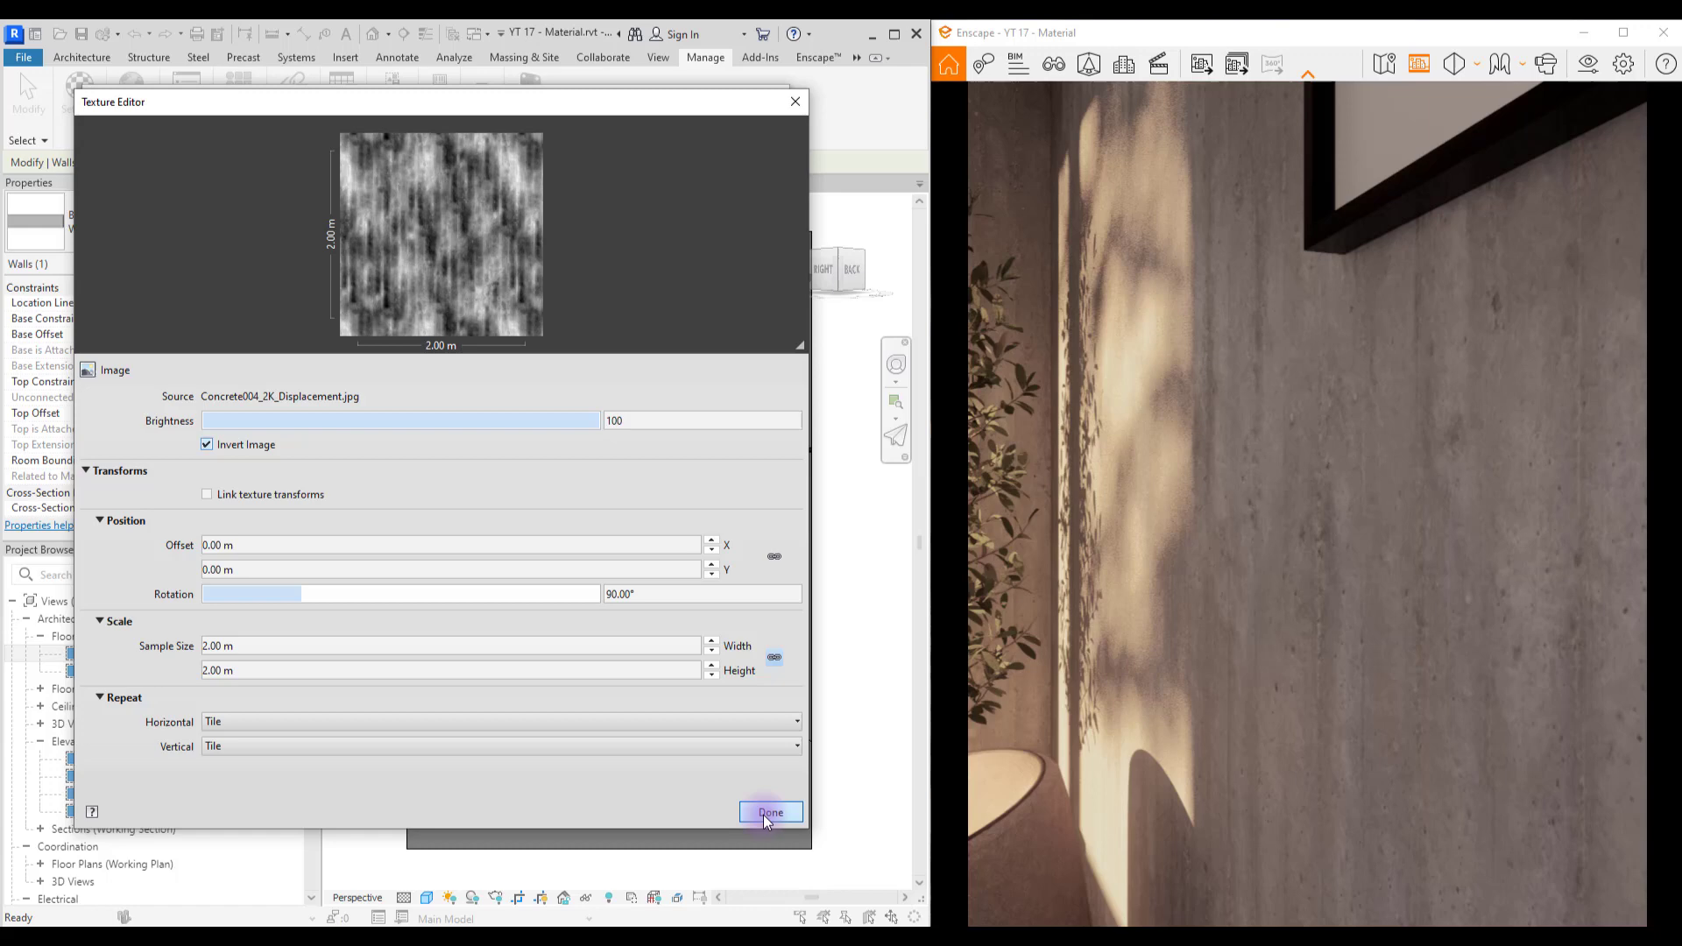
{"action": "left_click", "coordinate": [771, 811]}
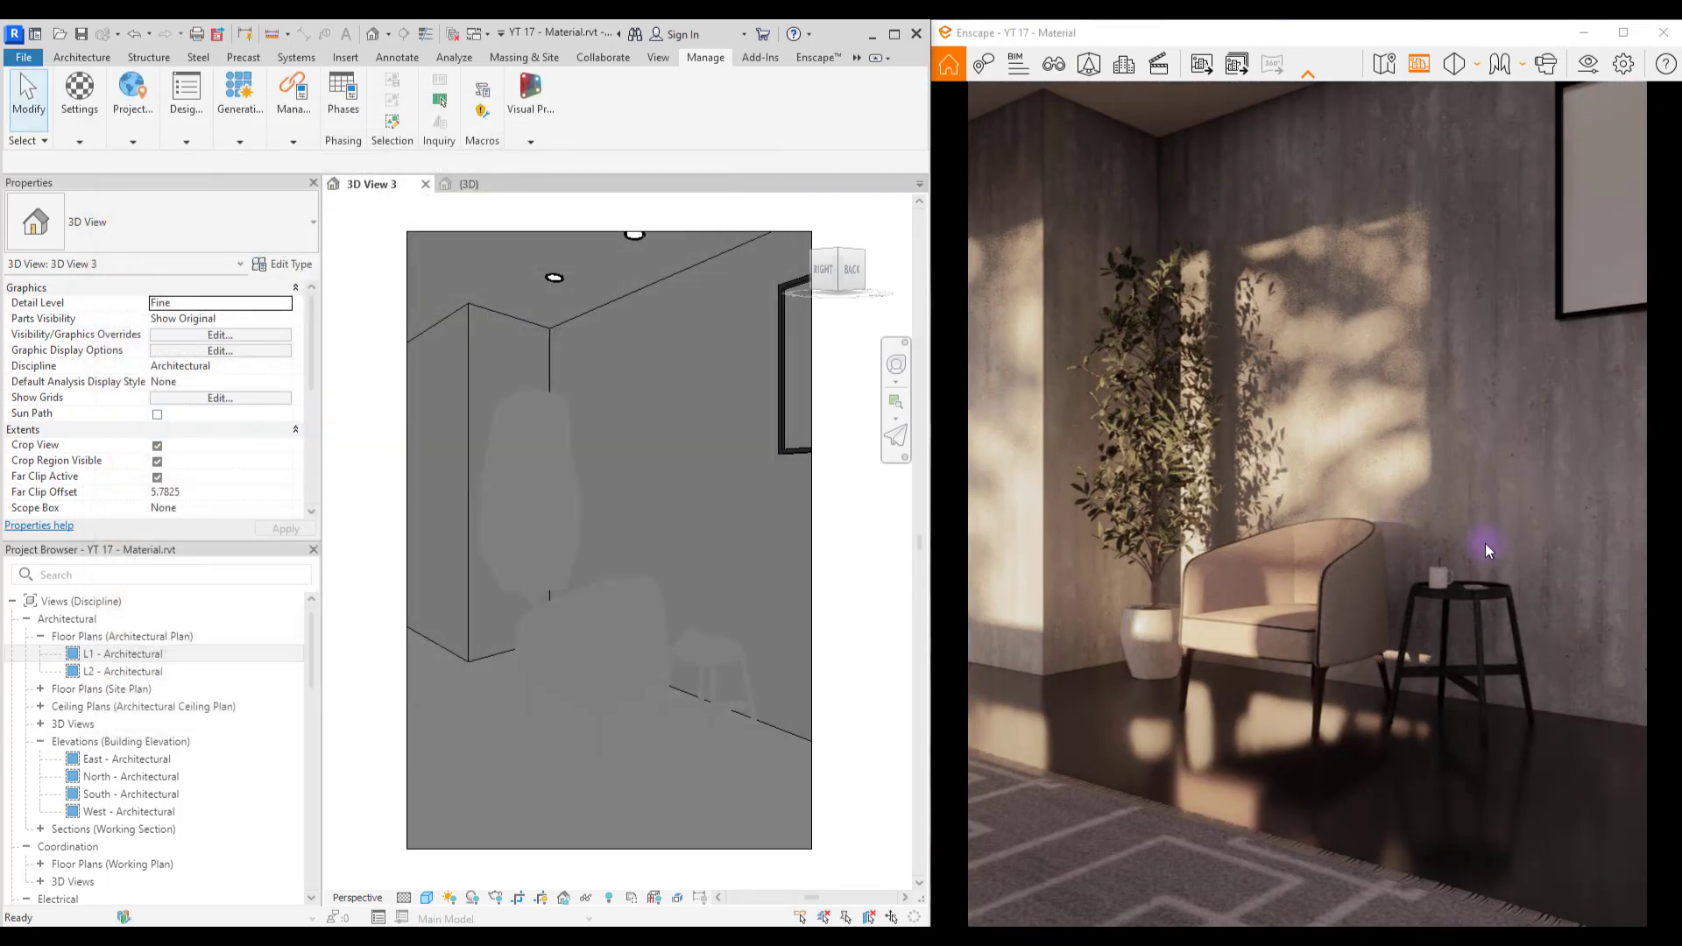
{"action": "left_click", "coordinate": [79, 95]}
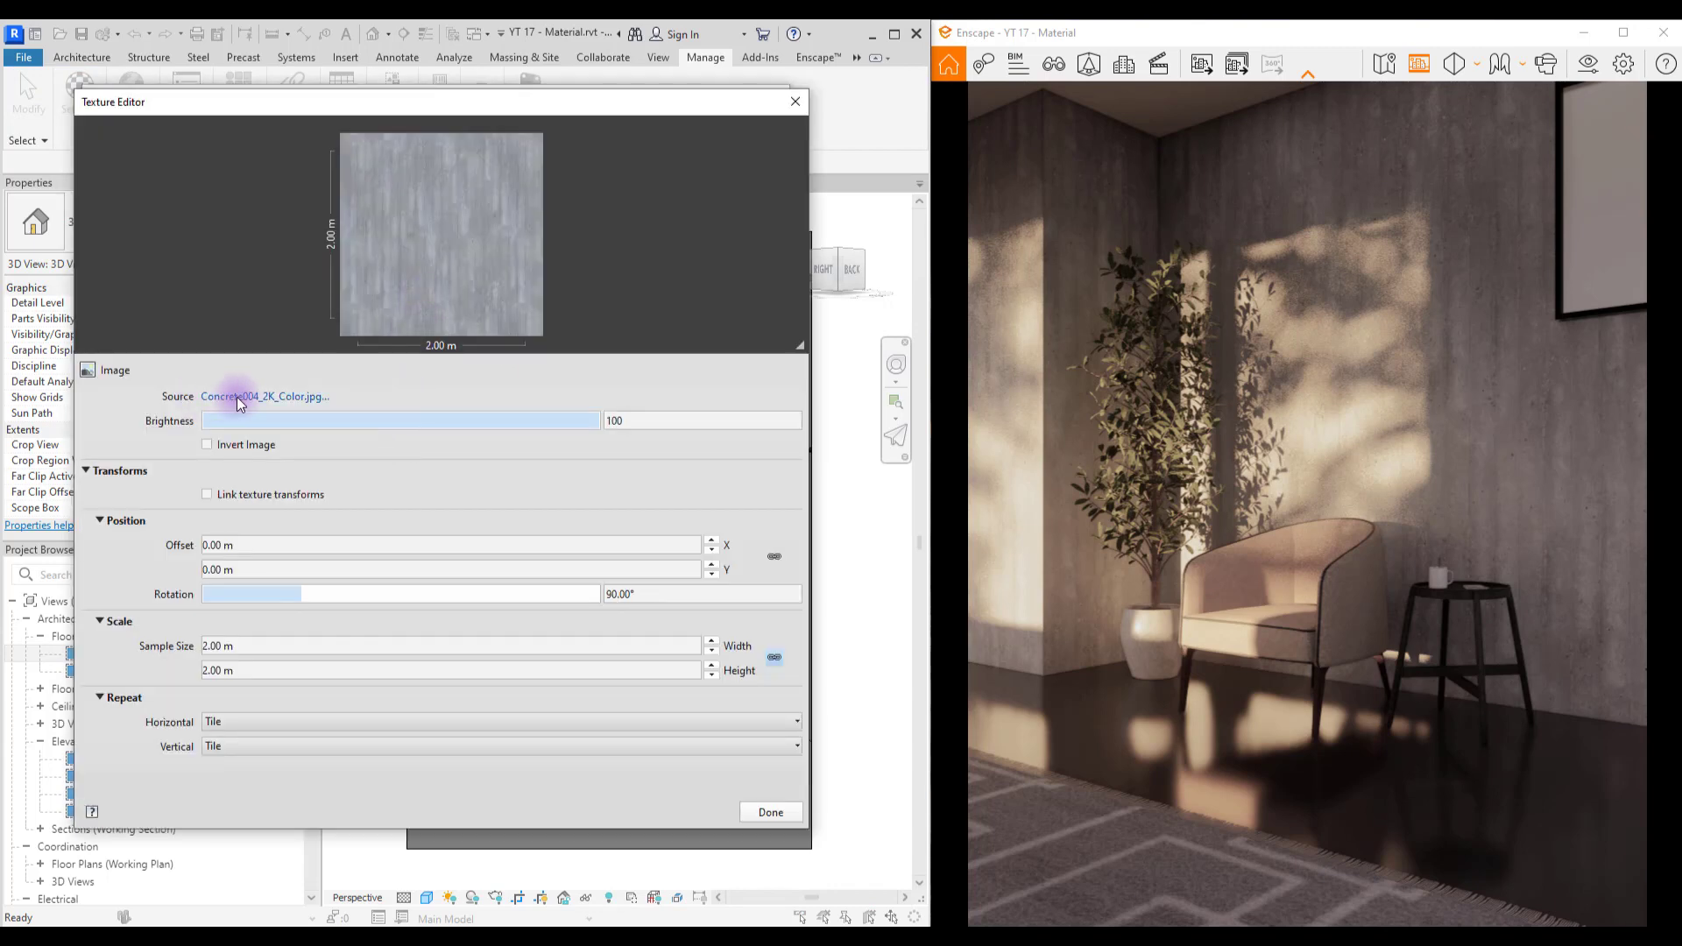
{"action": "left_click", "coordinate": [264, 396]}
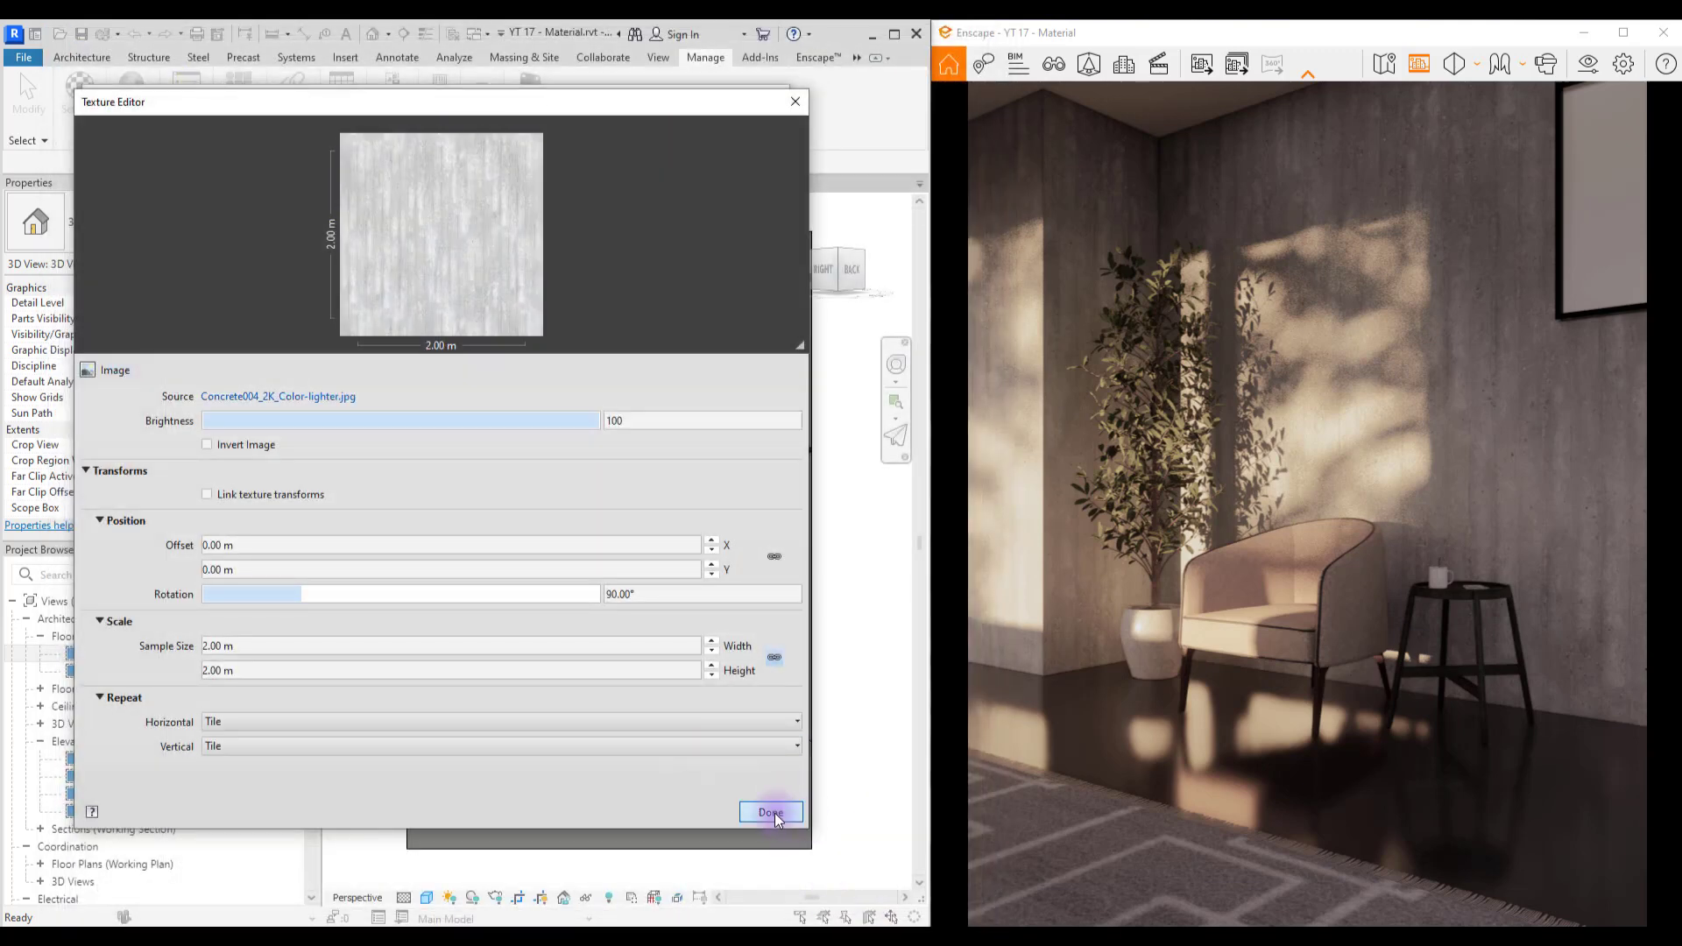
{"action": "left_click", "coordinate": [771, 812]}
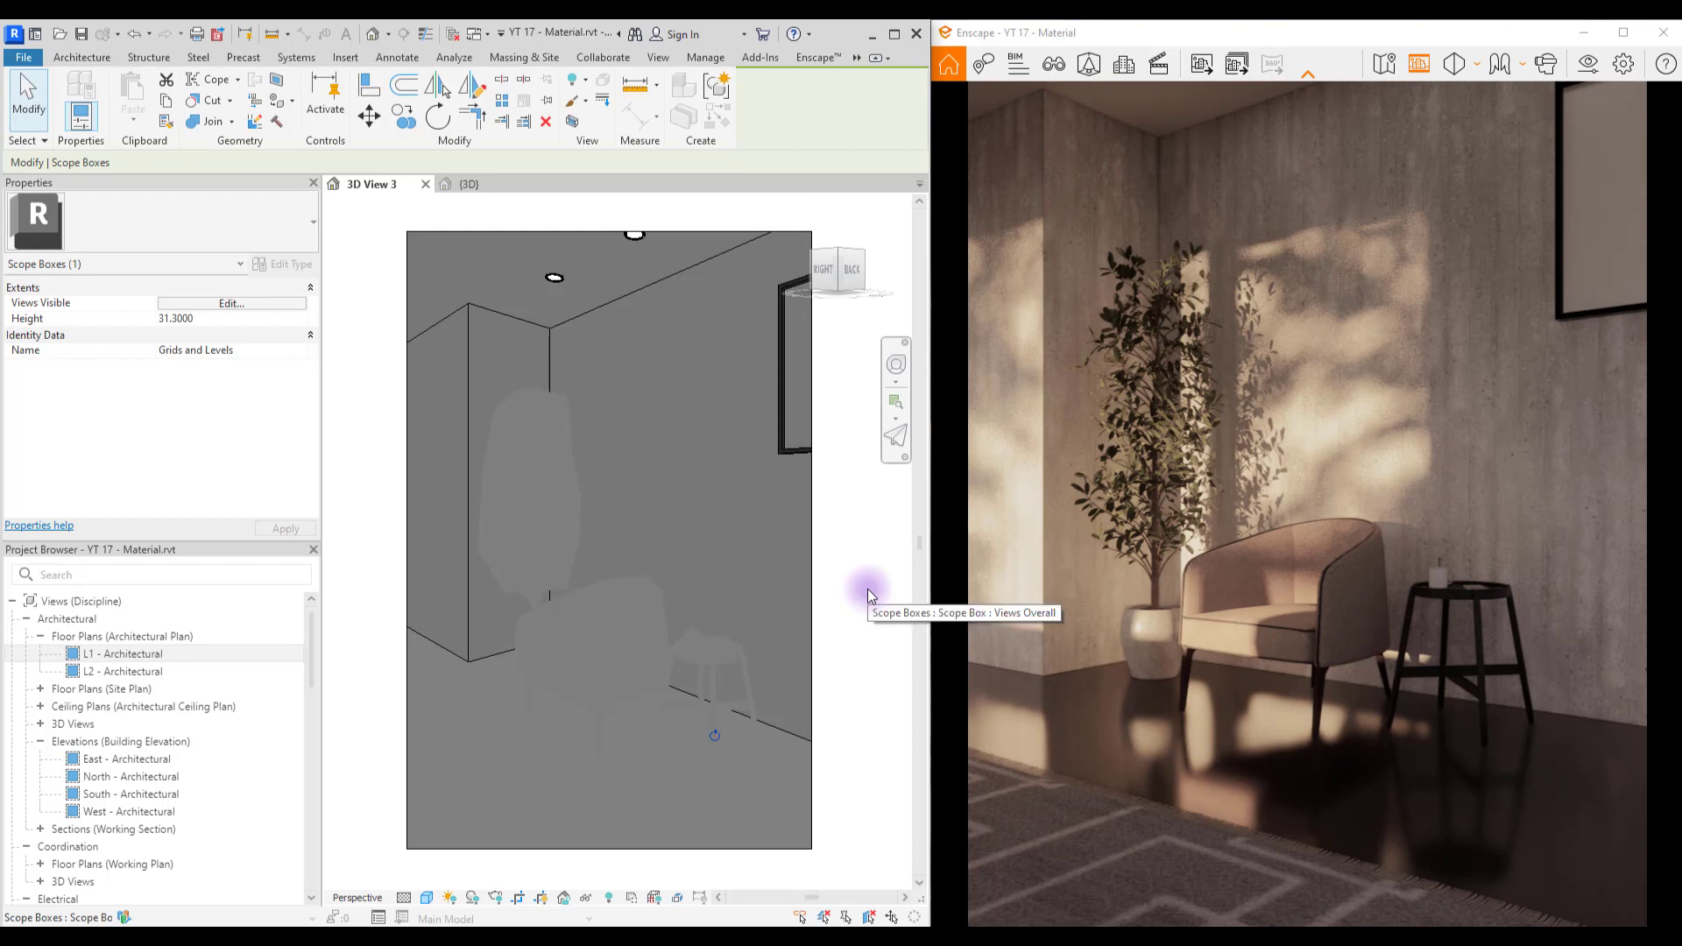
Step: Select the floor and create a new material named Floor in its type properties, then apply it
{"action": "left_click", "coordinate": [751, 768]}
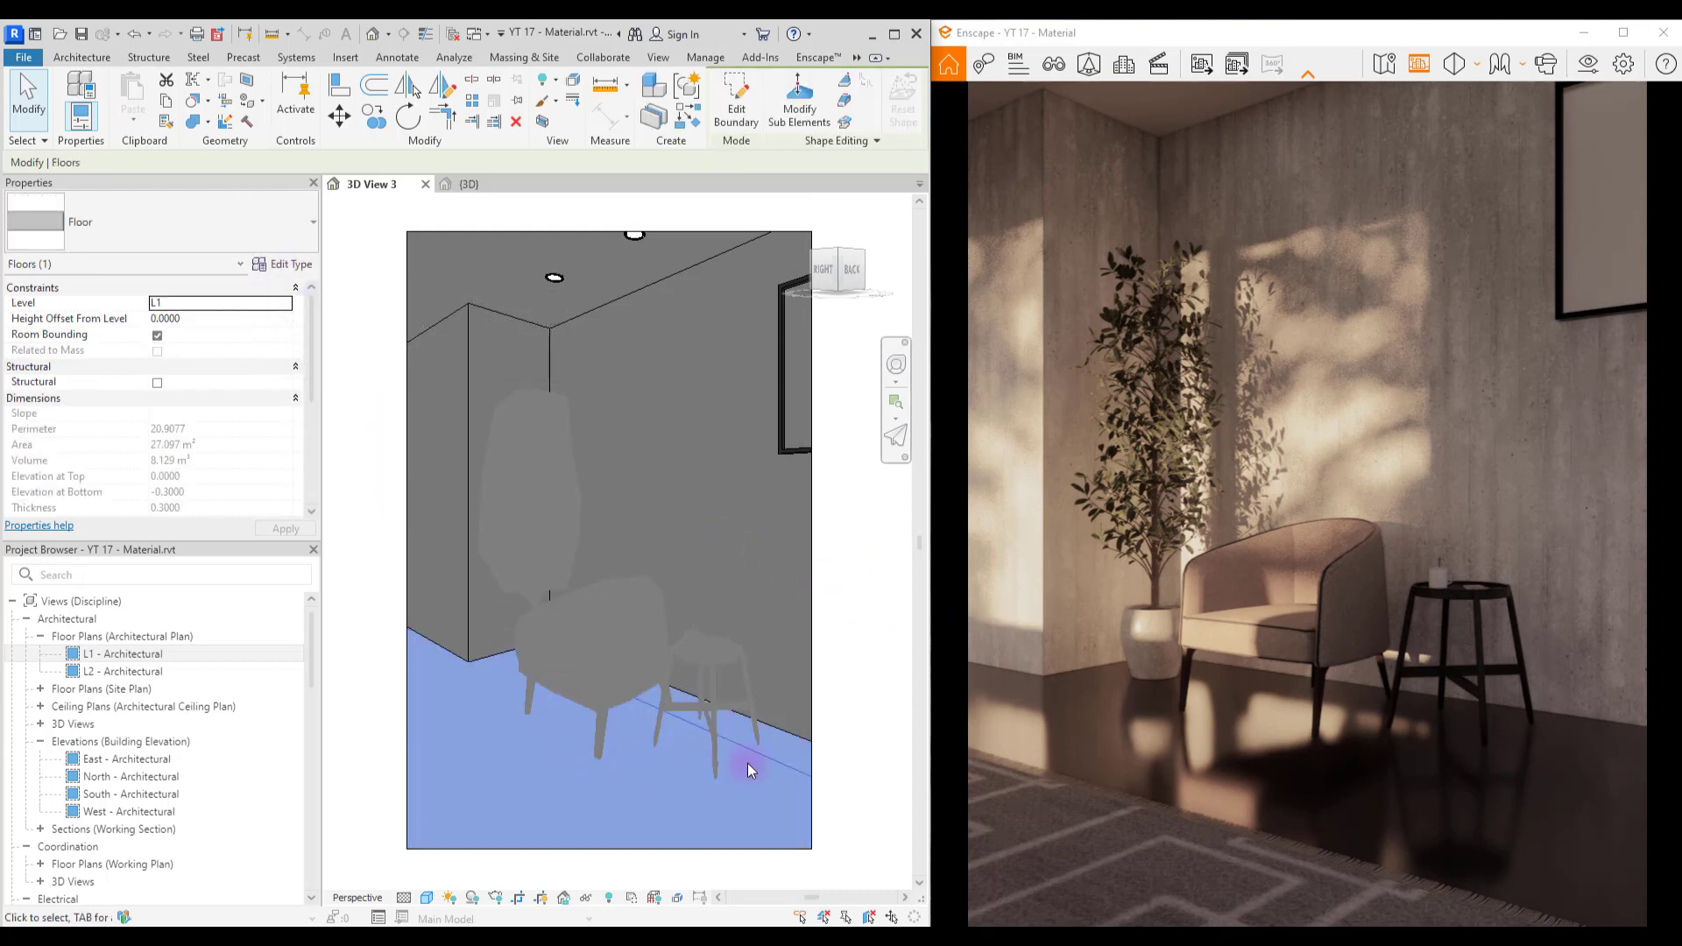
{"action": "mouse_move", "coordinate": [280, 265]}
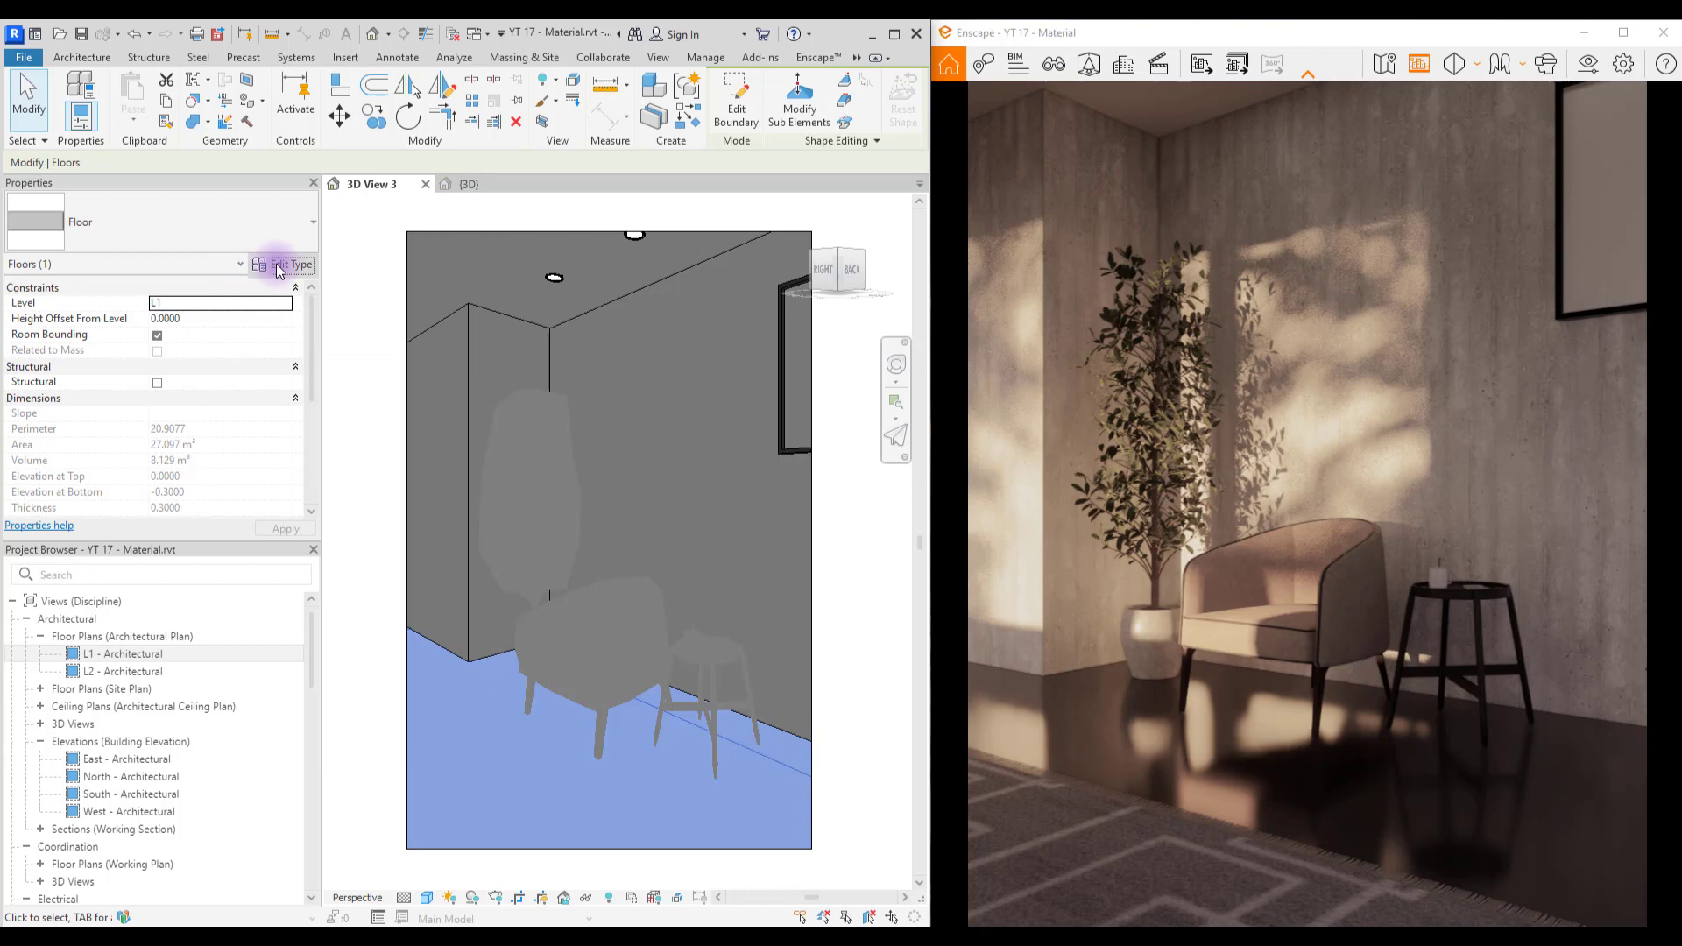
{"action": "left_click", "coordinate": [292, 265]}
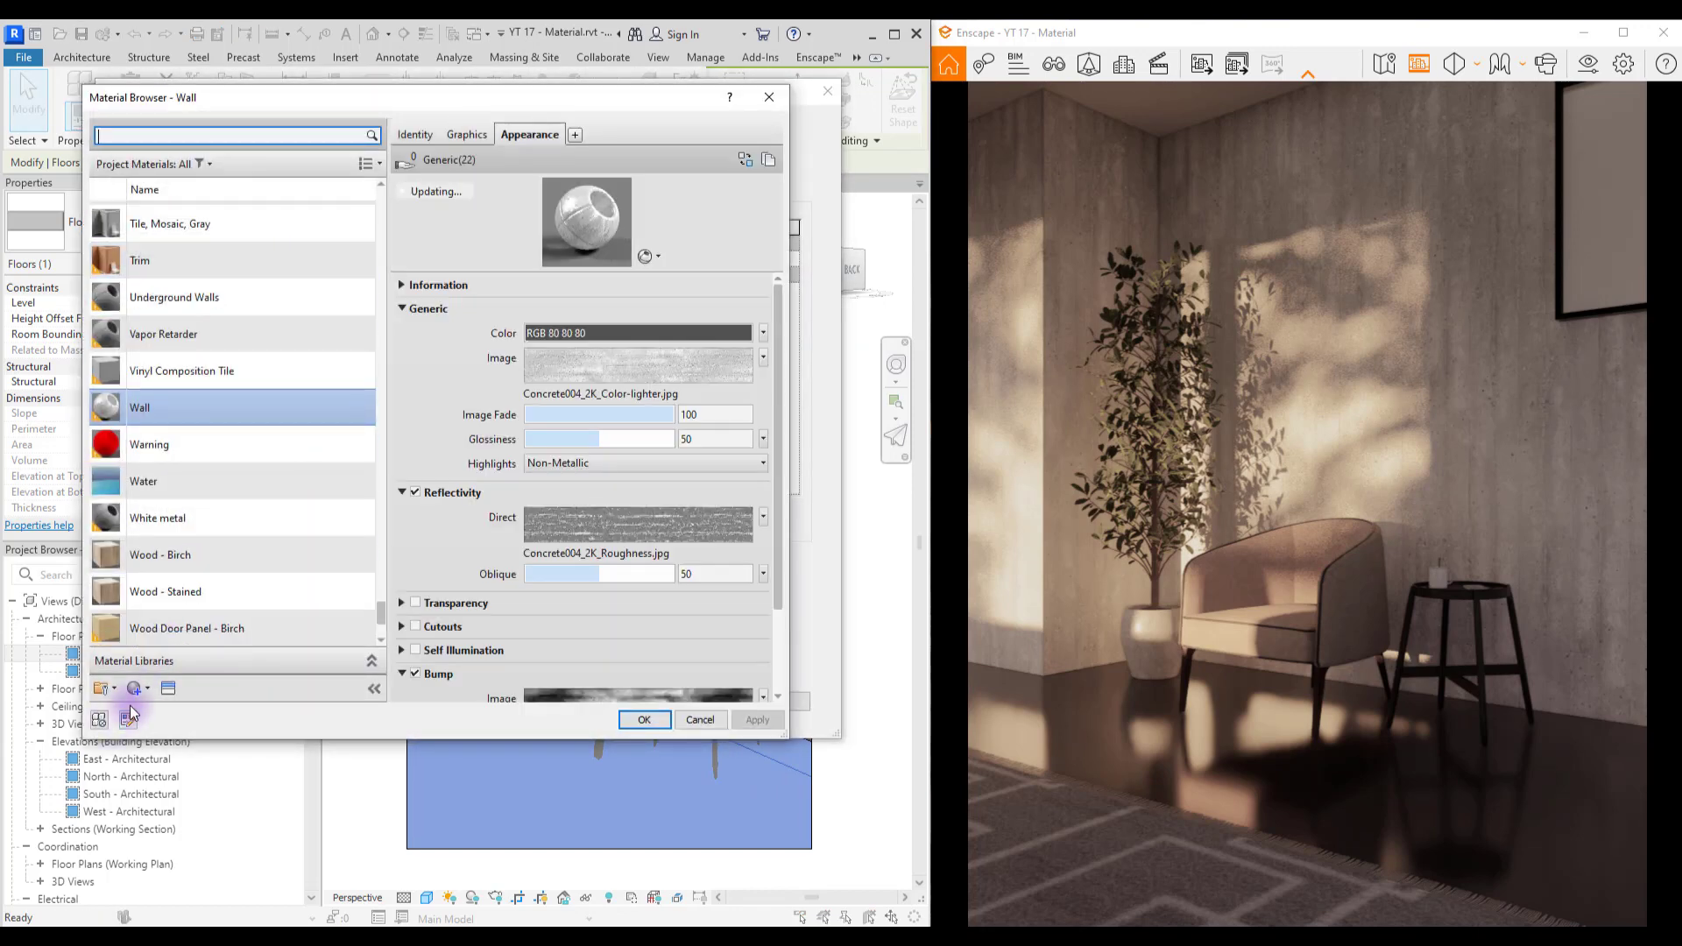
{"action": "left_click", "coordinate": [128, 716]}
{"action": "type", "text": "F"}
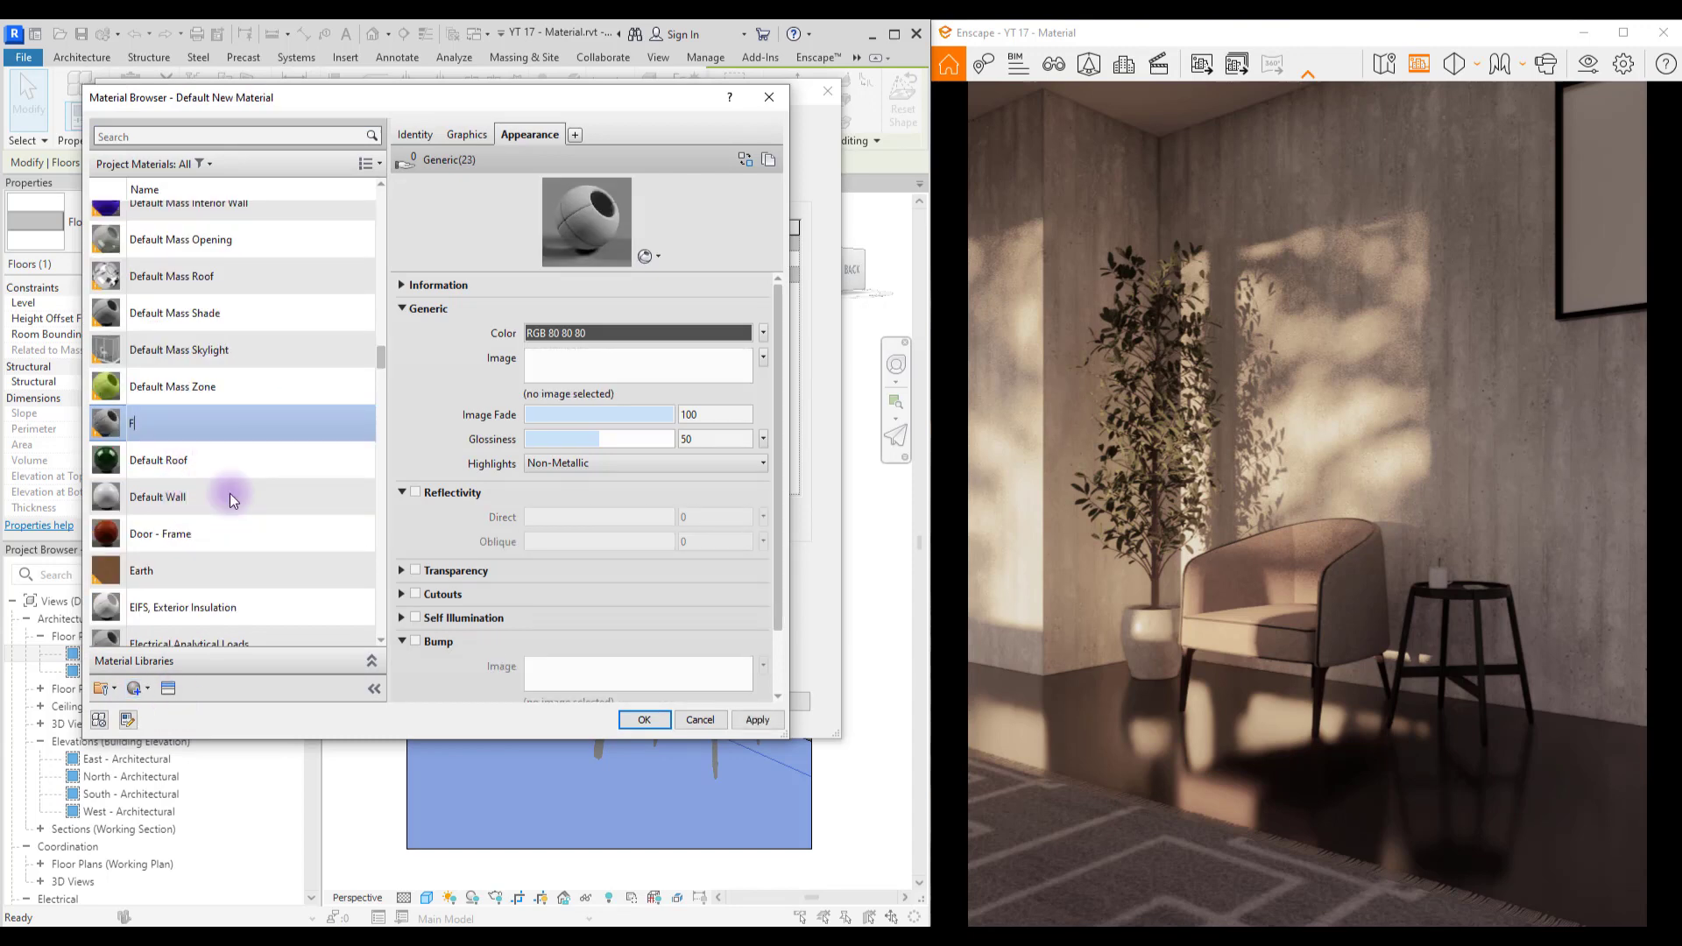
{"action": "left_click", "coordinate": [757, 720]}
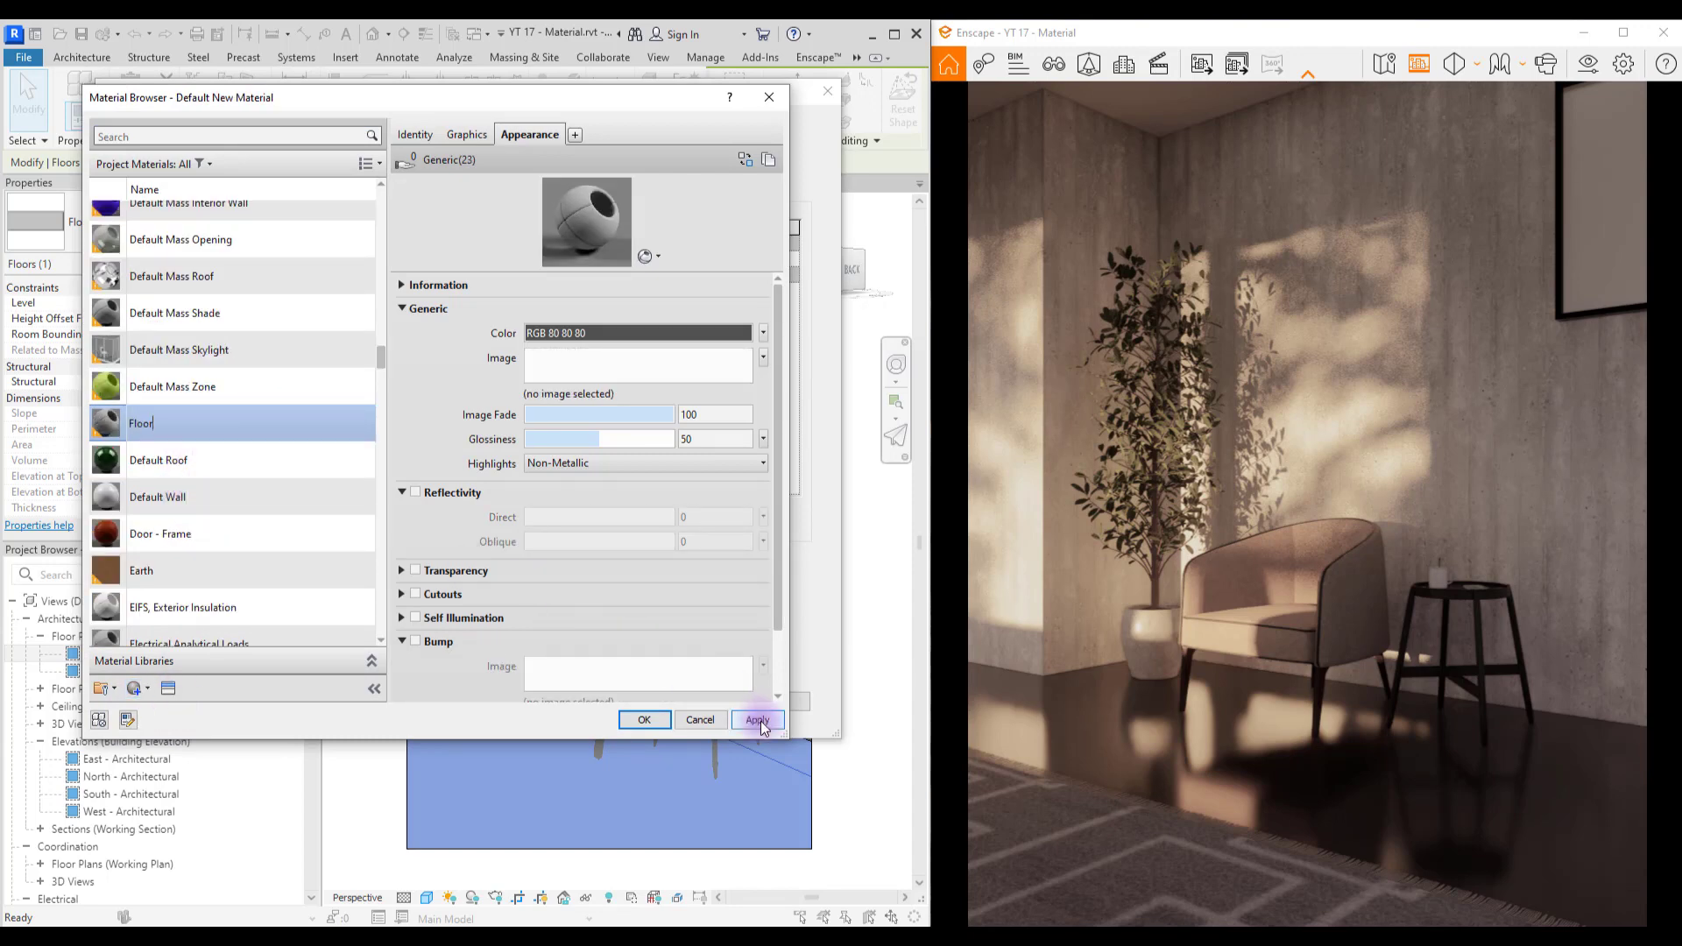
{"action": "left_click", "coordinate": [757, 720]}
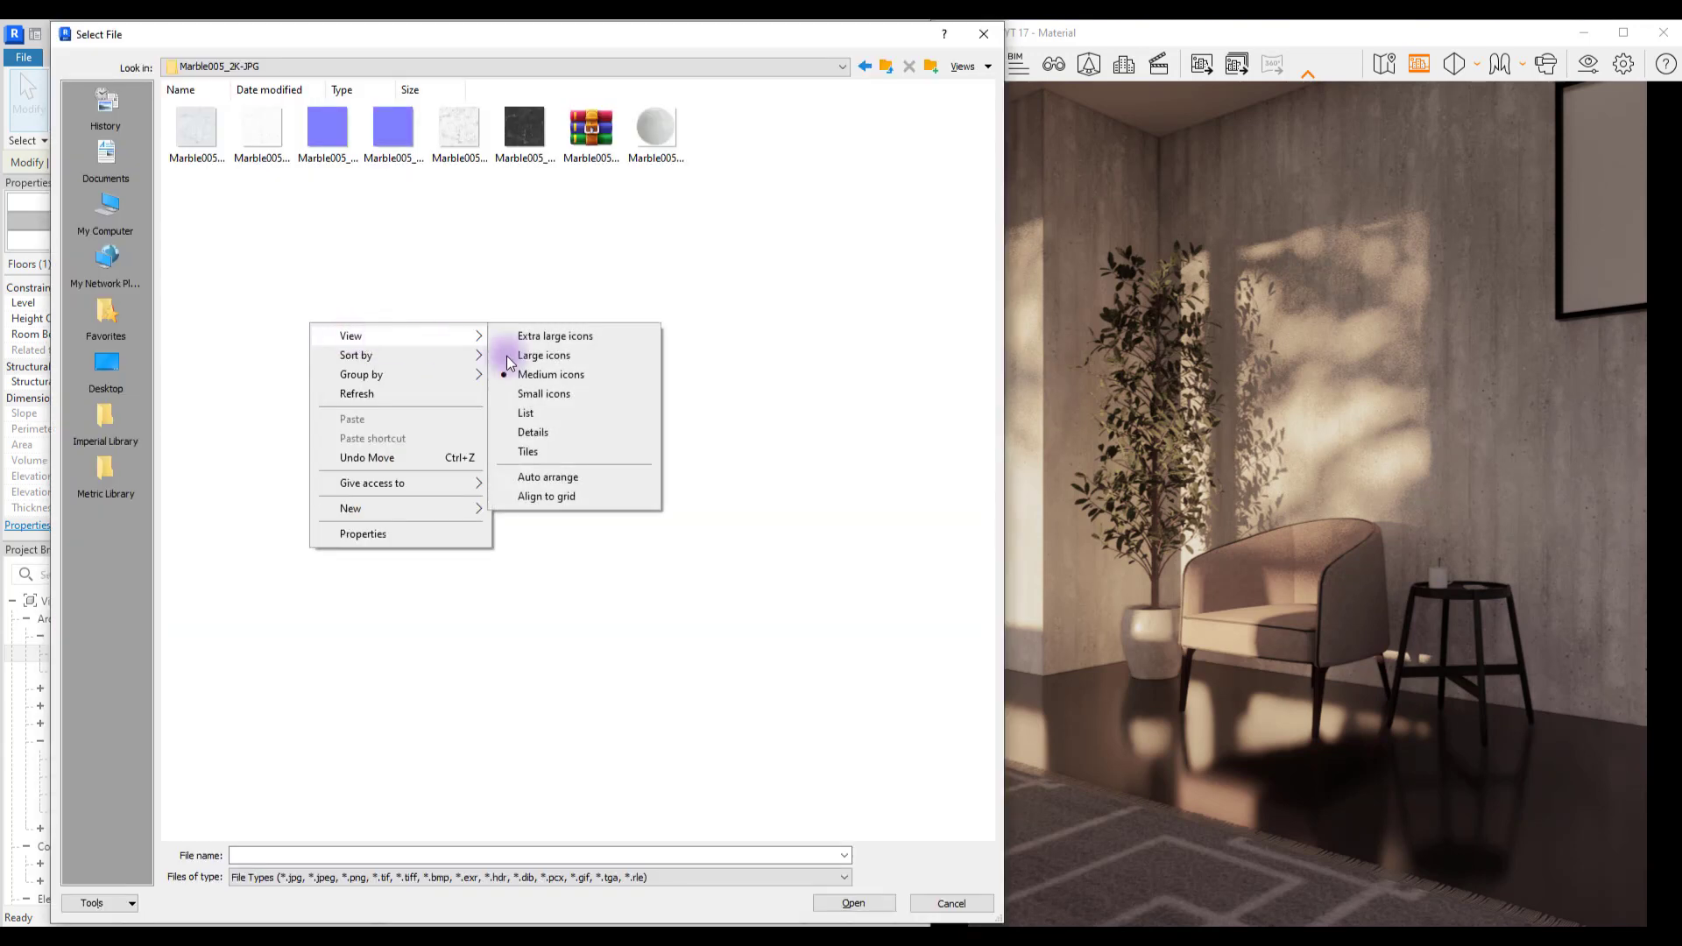
Step: Load Marble005_2K_Color.jpg as the Floor material's image so the render shows a marble floor
{"action": "left_click", "coordinate": [555, 336]}
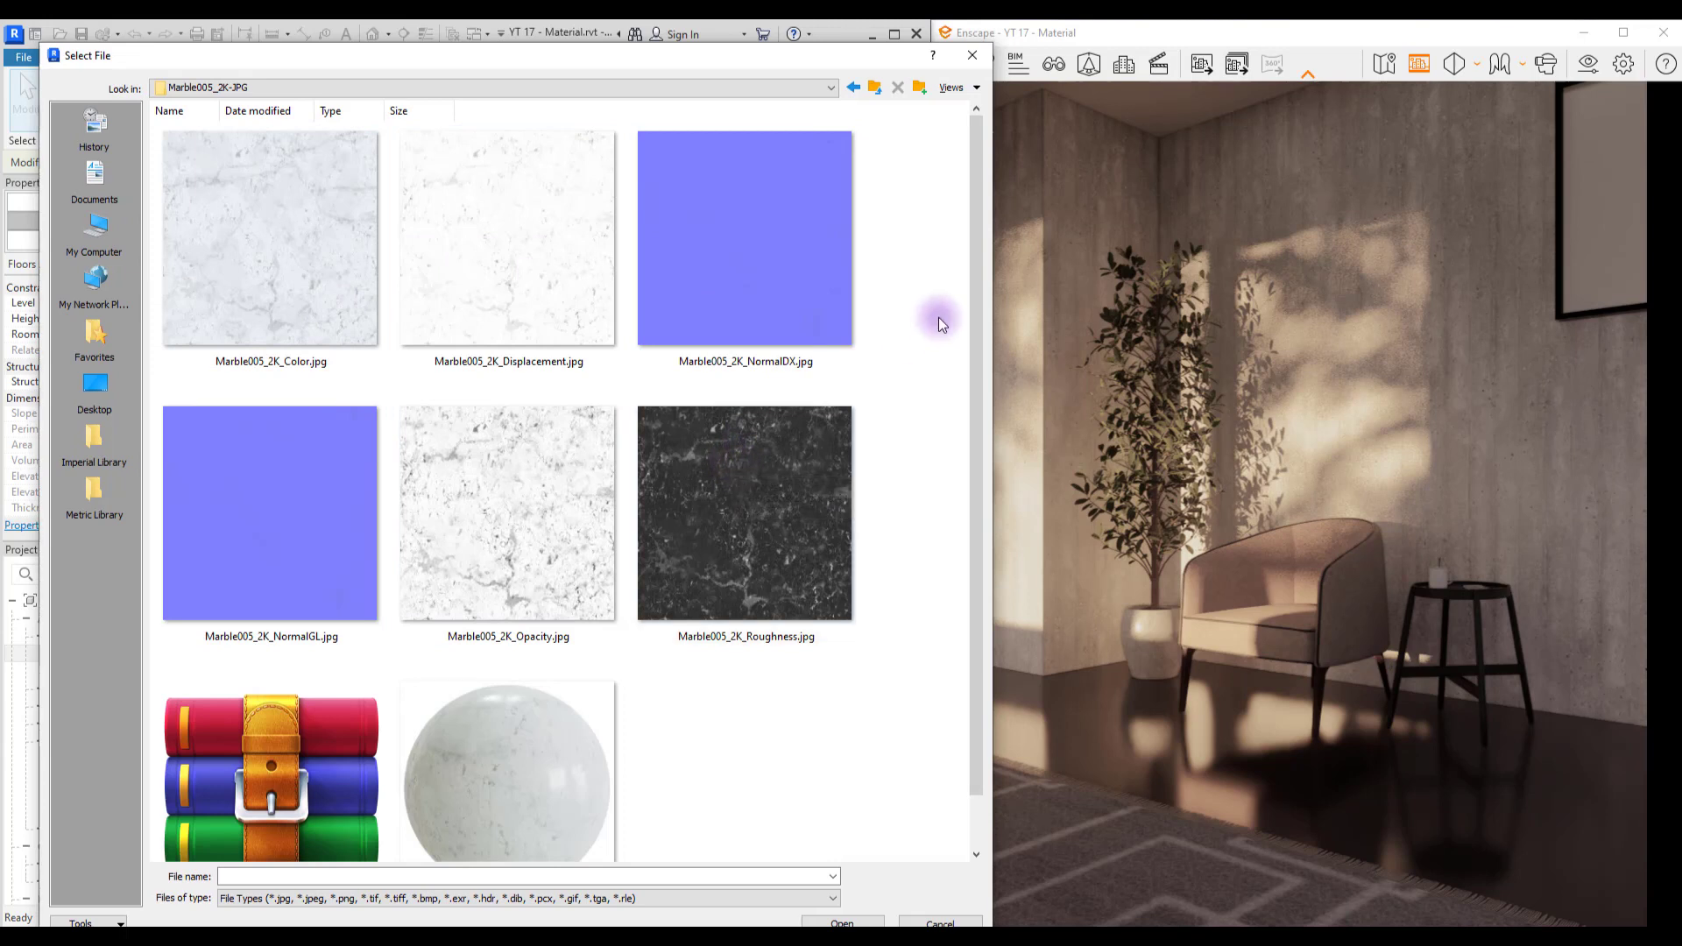
{"action": "left_click", "coordinate": [270, 513]}
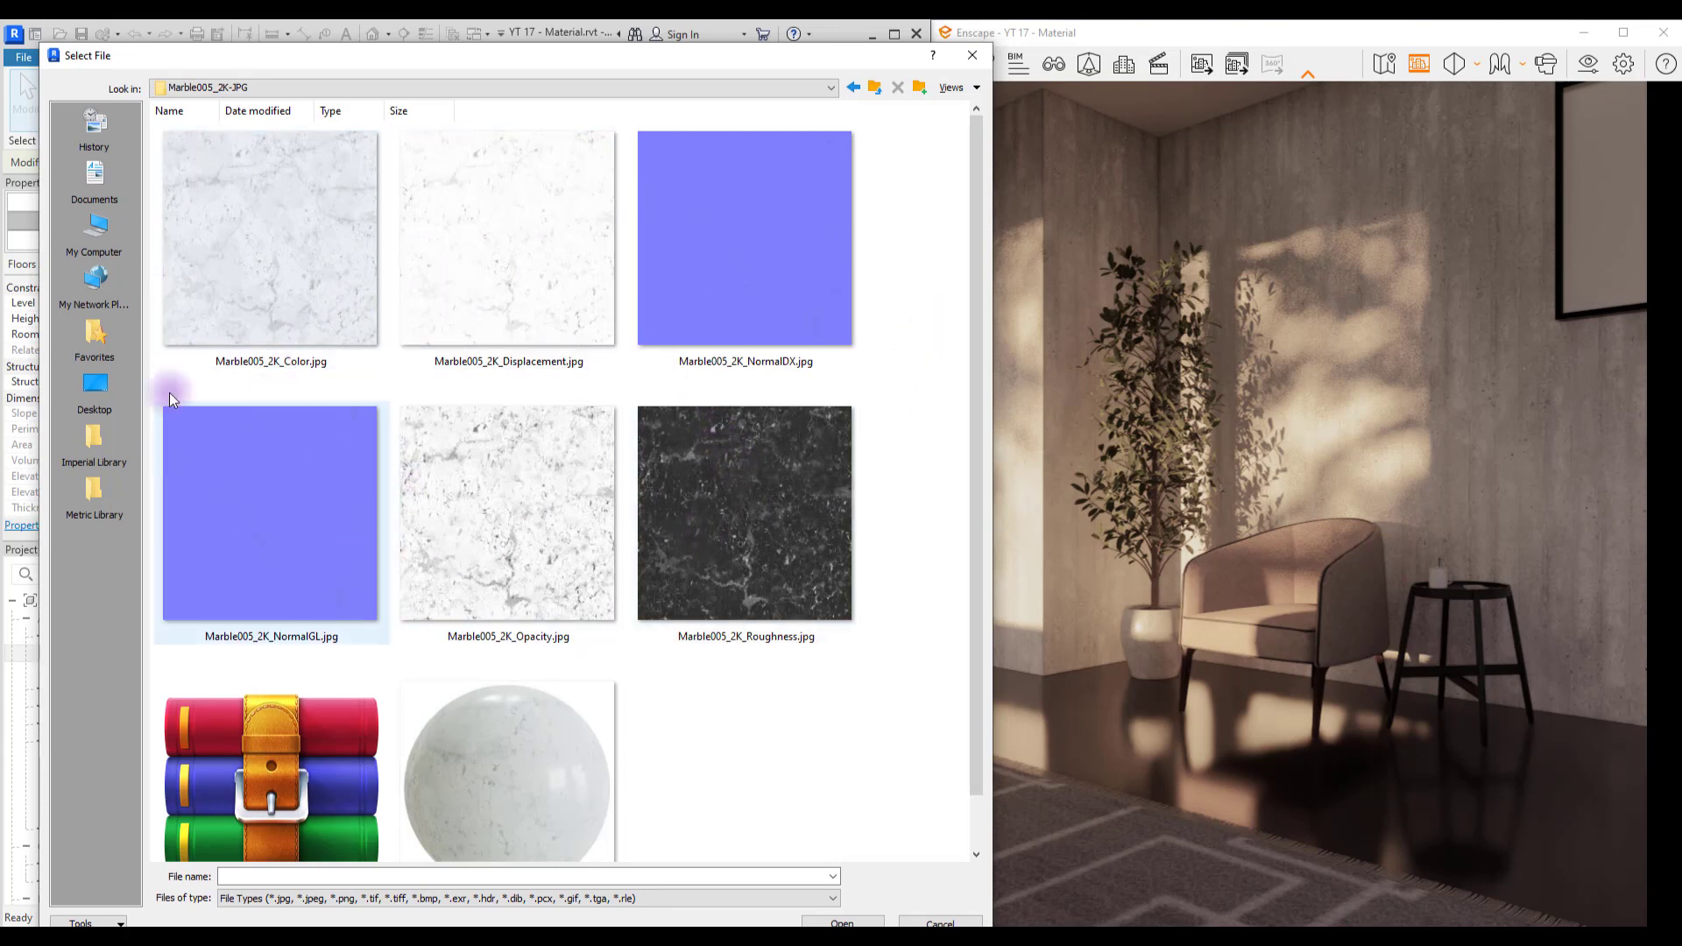
{"action": "mouse_move", "coordinate": [279, 263]}
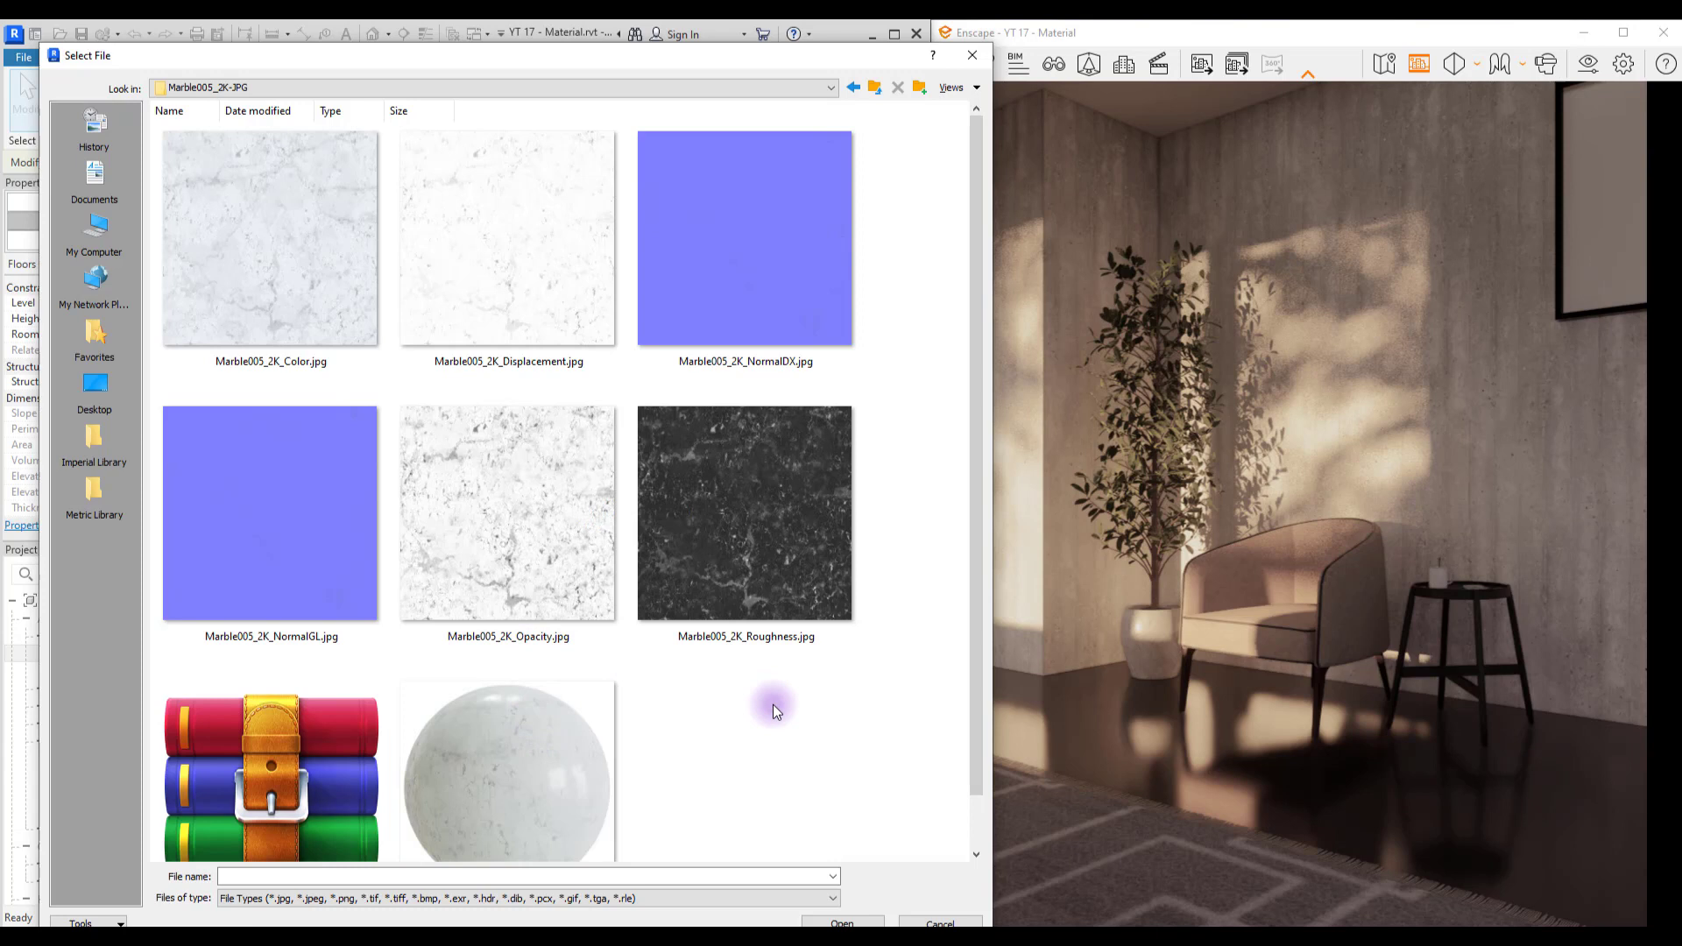
{"action": "mouse_move", "coordinate": [763, 710]}
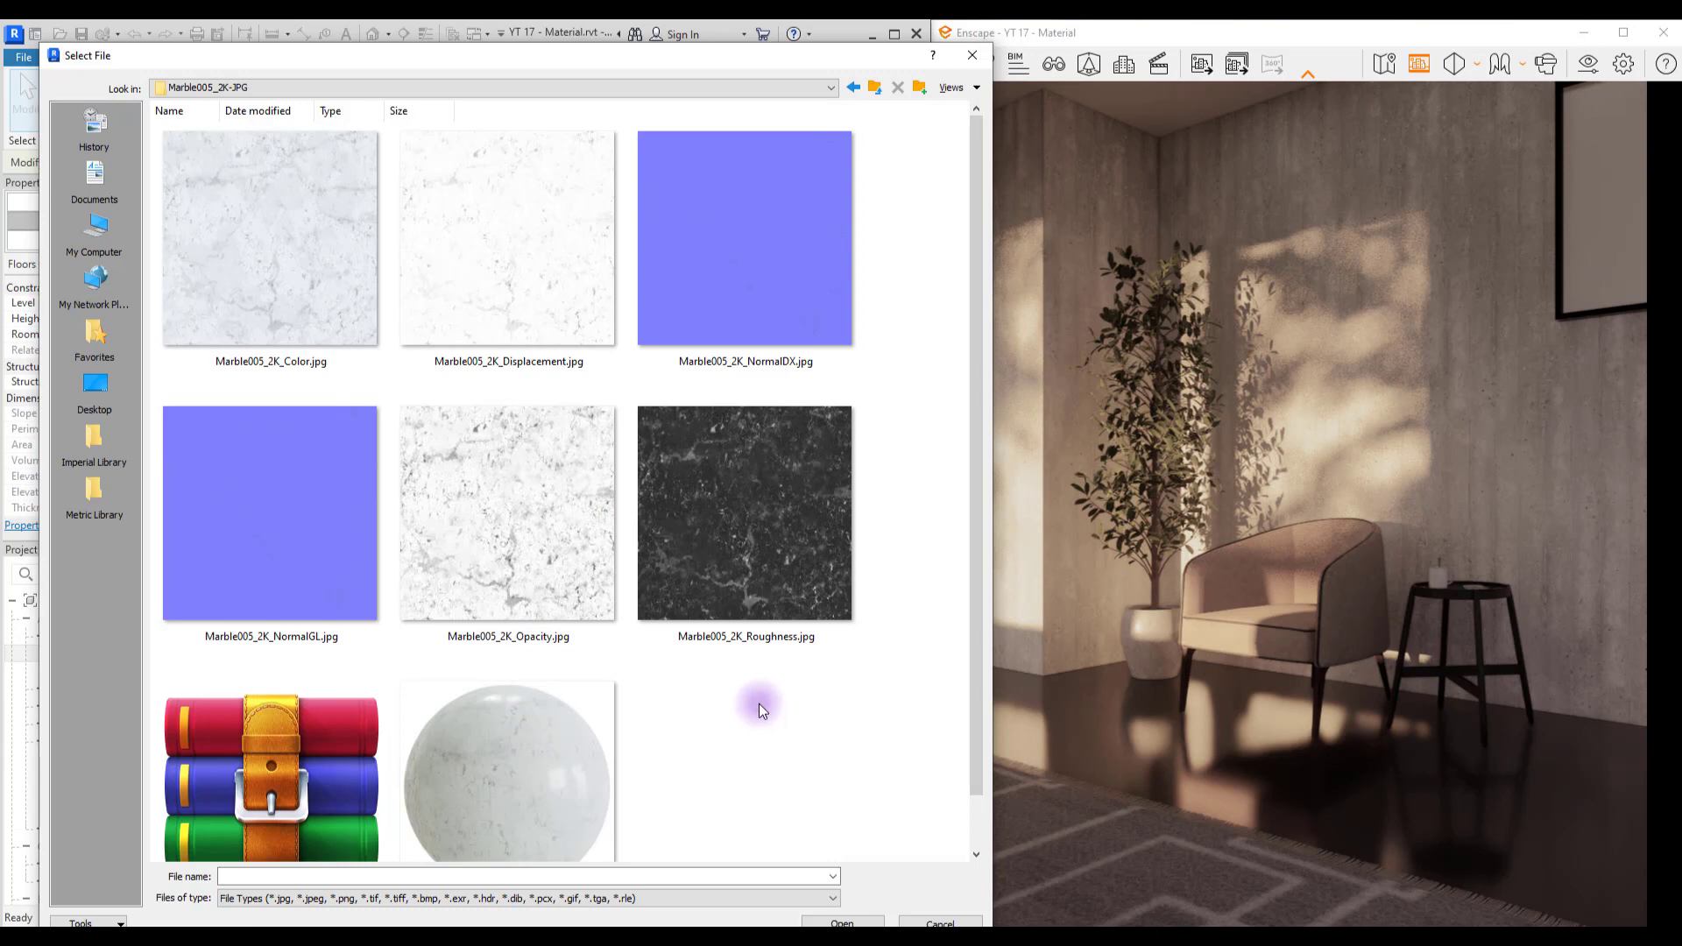
{"action": "left_click", "coordinate": [745, 514]}
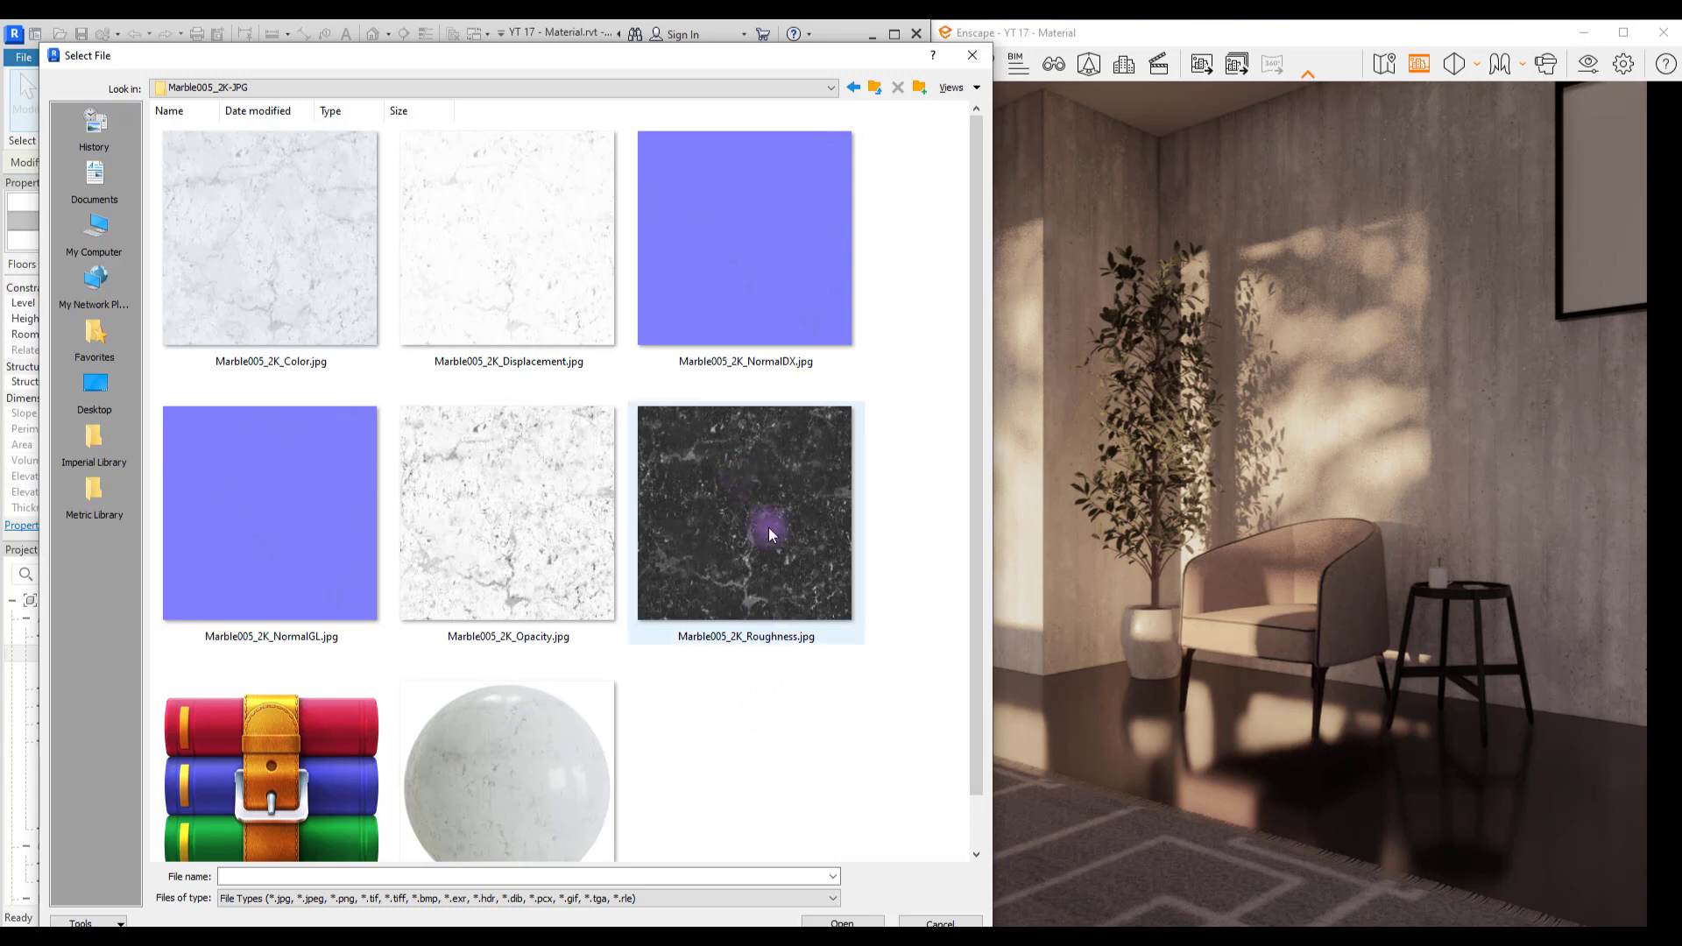
{"action": "left_click", "coordinate": [270, 237]}
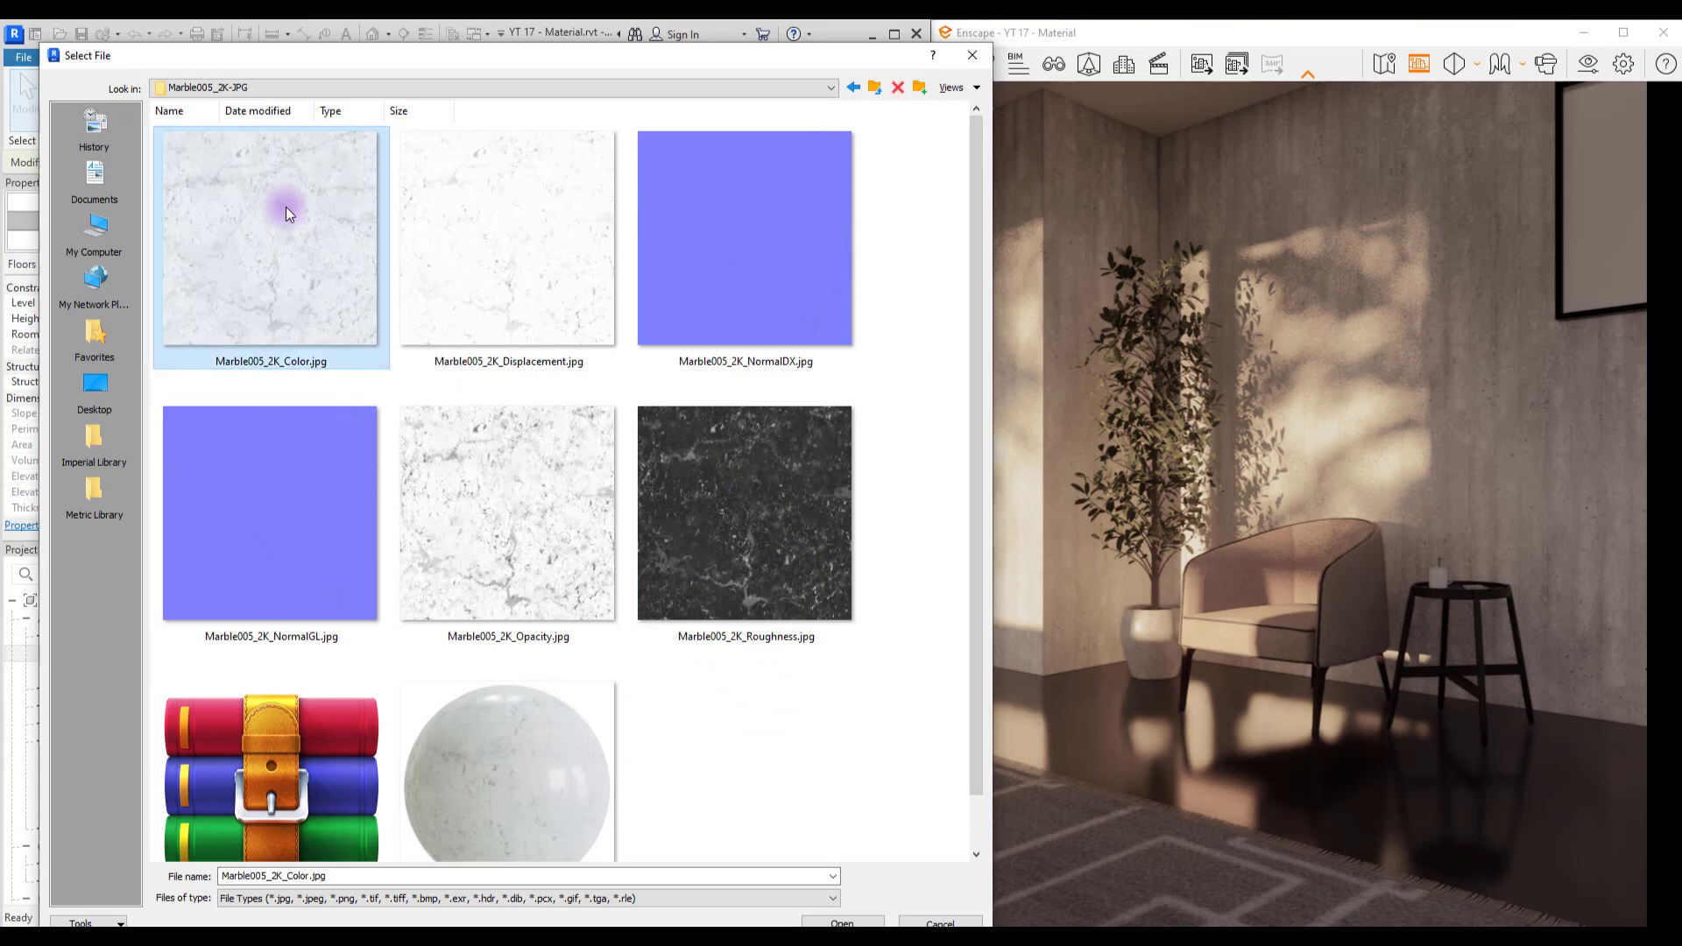
{"action": "left_click", "coordinate": [843, 923]}
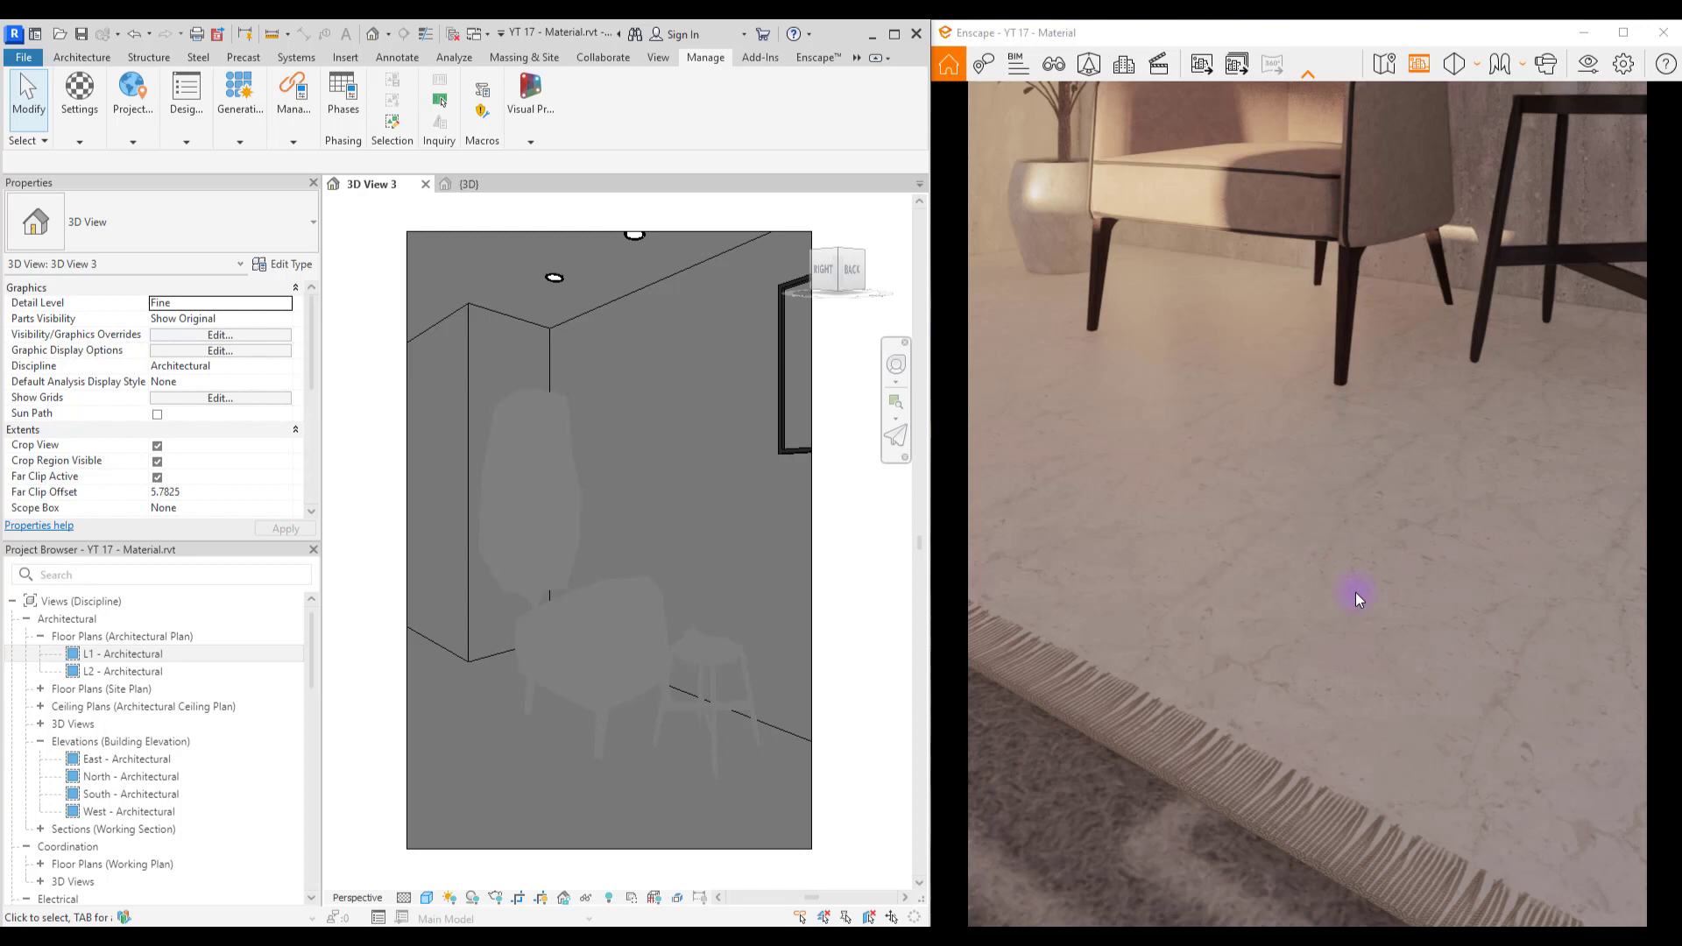
{"action": "mouse_move", "coordinate": [1046, 494]}
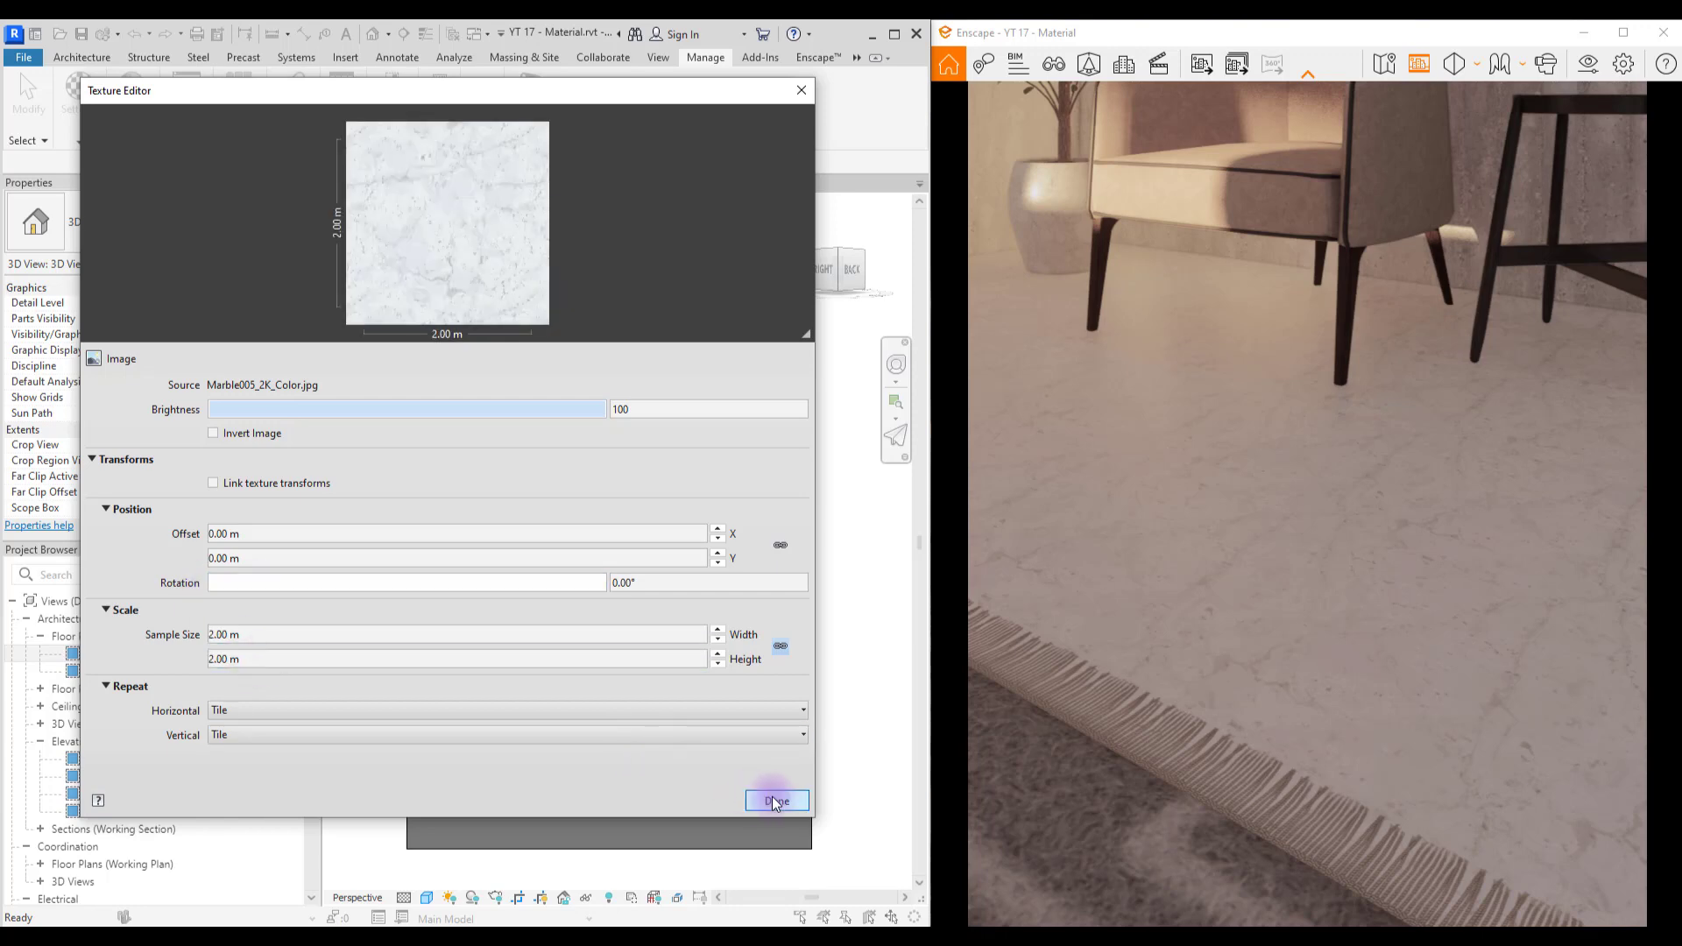
Step: Set the floor marble image's Sample Size width and height to 1.50 m in the Texture Editor
{"action": "left_click", "coordinate": [777, 801]}
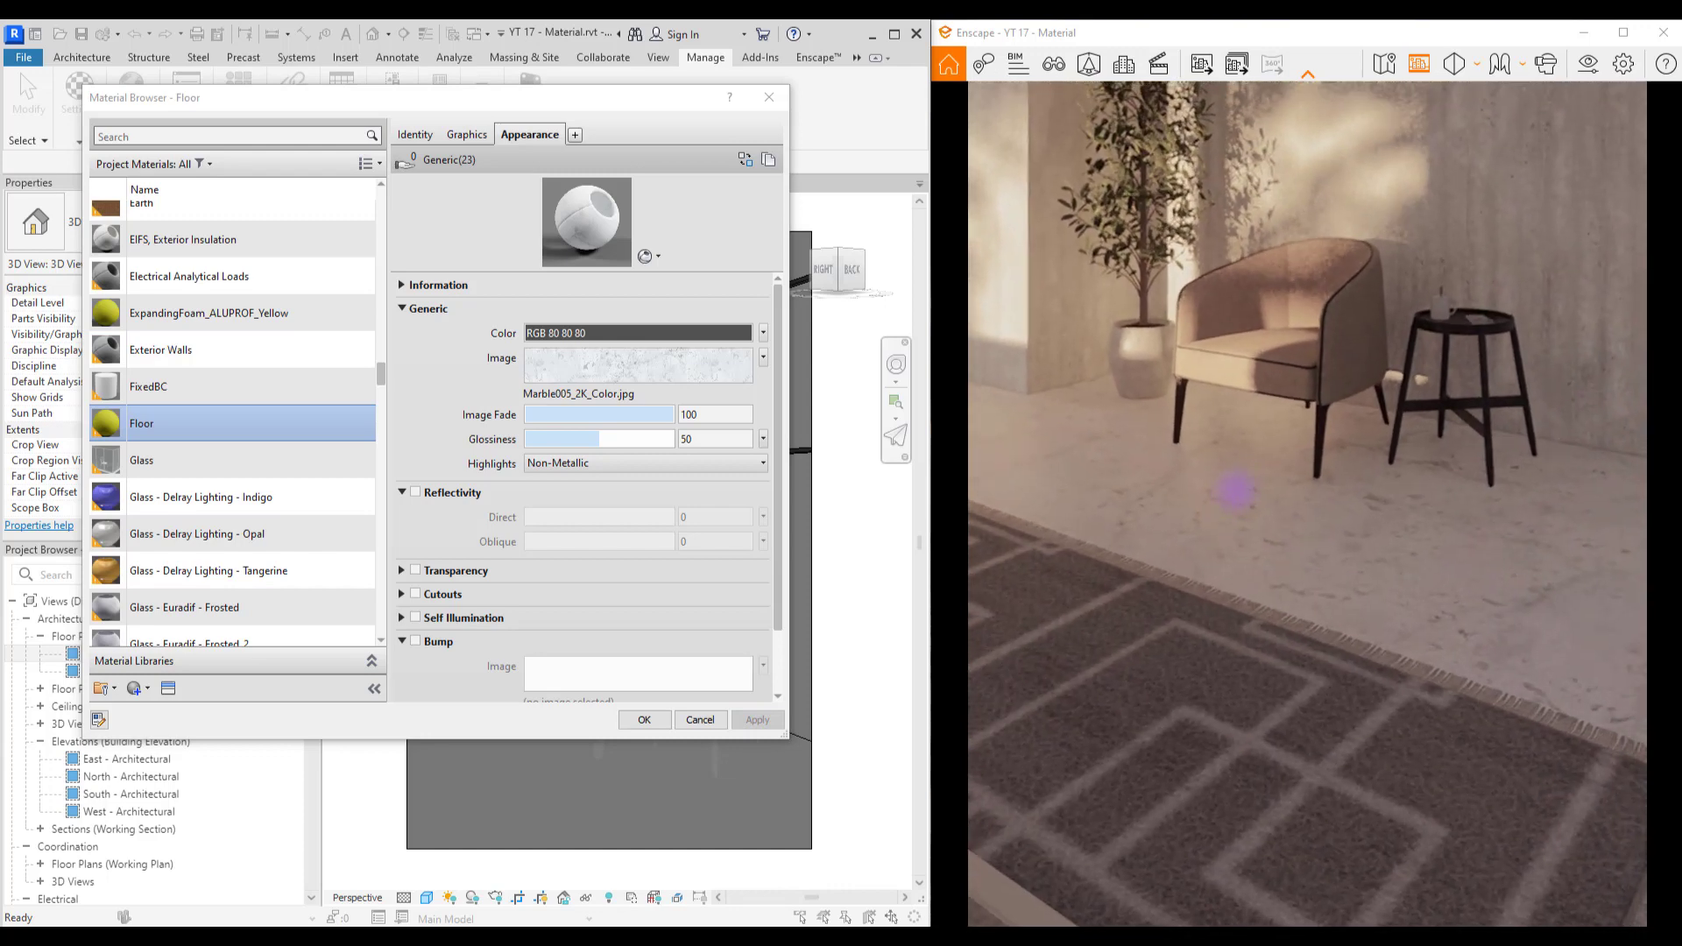
{"action": "left_click", "coordinate": [636, 364]}
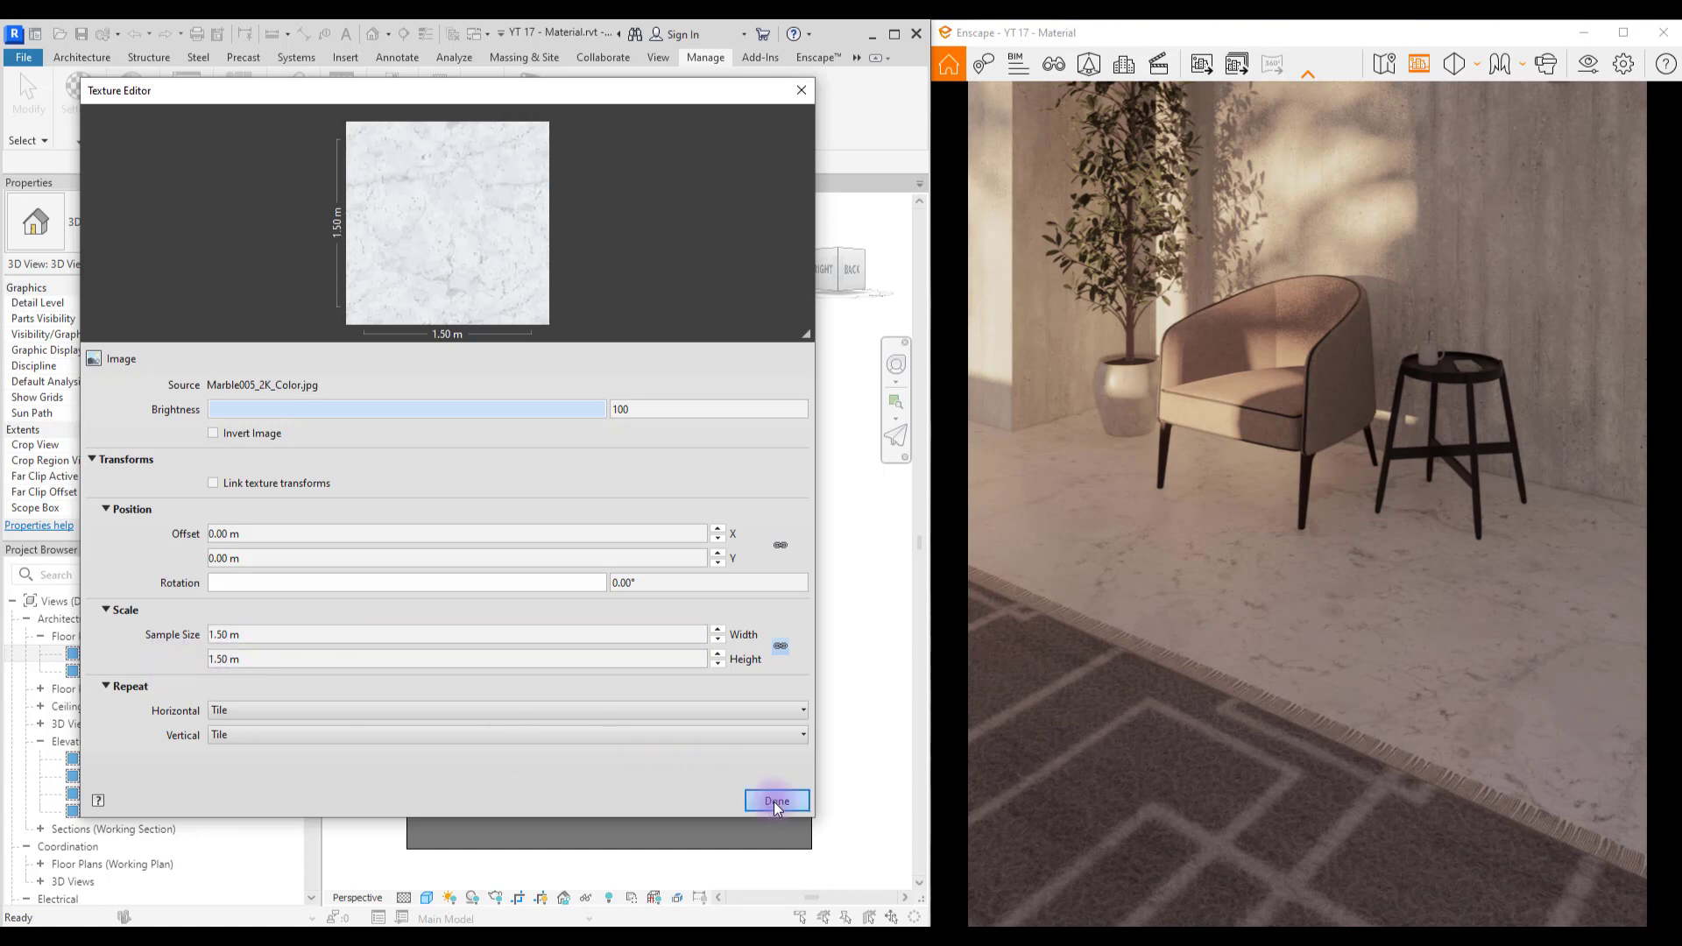
{"action": "left_click", "coordinate": [776, 801]}
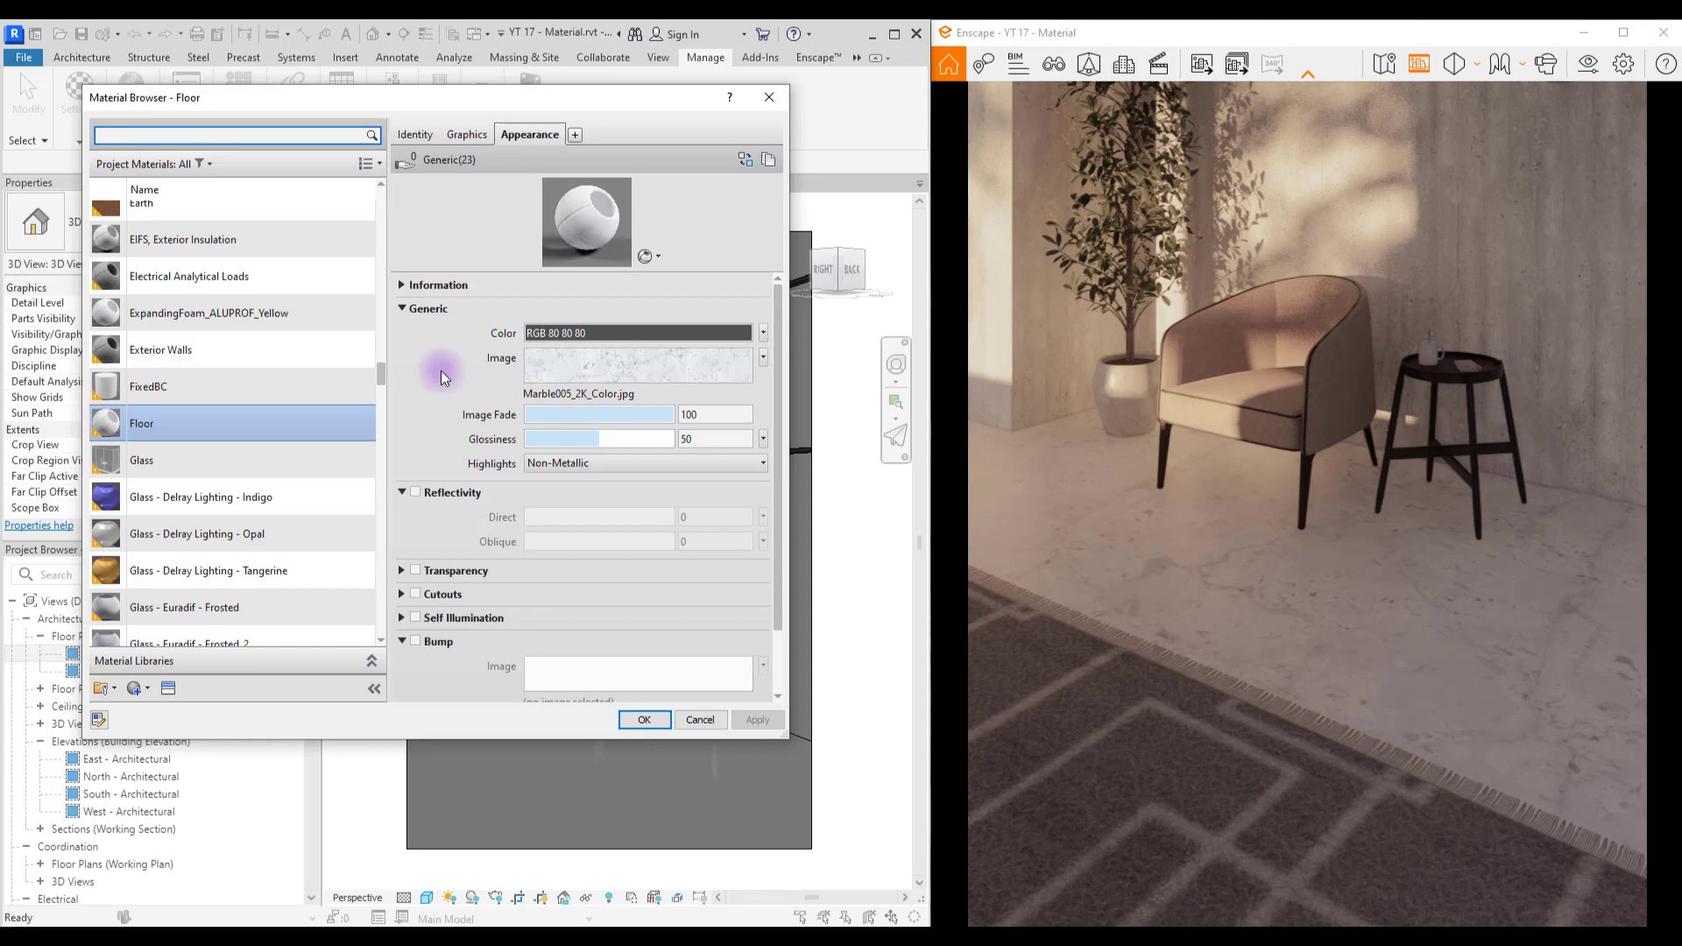
Step: Enable Reflectivity on the Floor material and raise its glossiness, applying the change to the render
{"action": "left_click", "coordinate": [413, 493]}
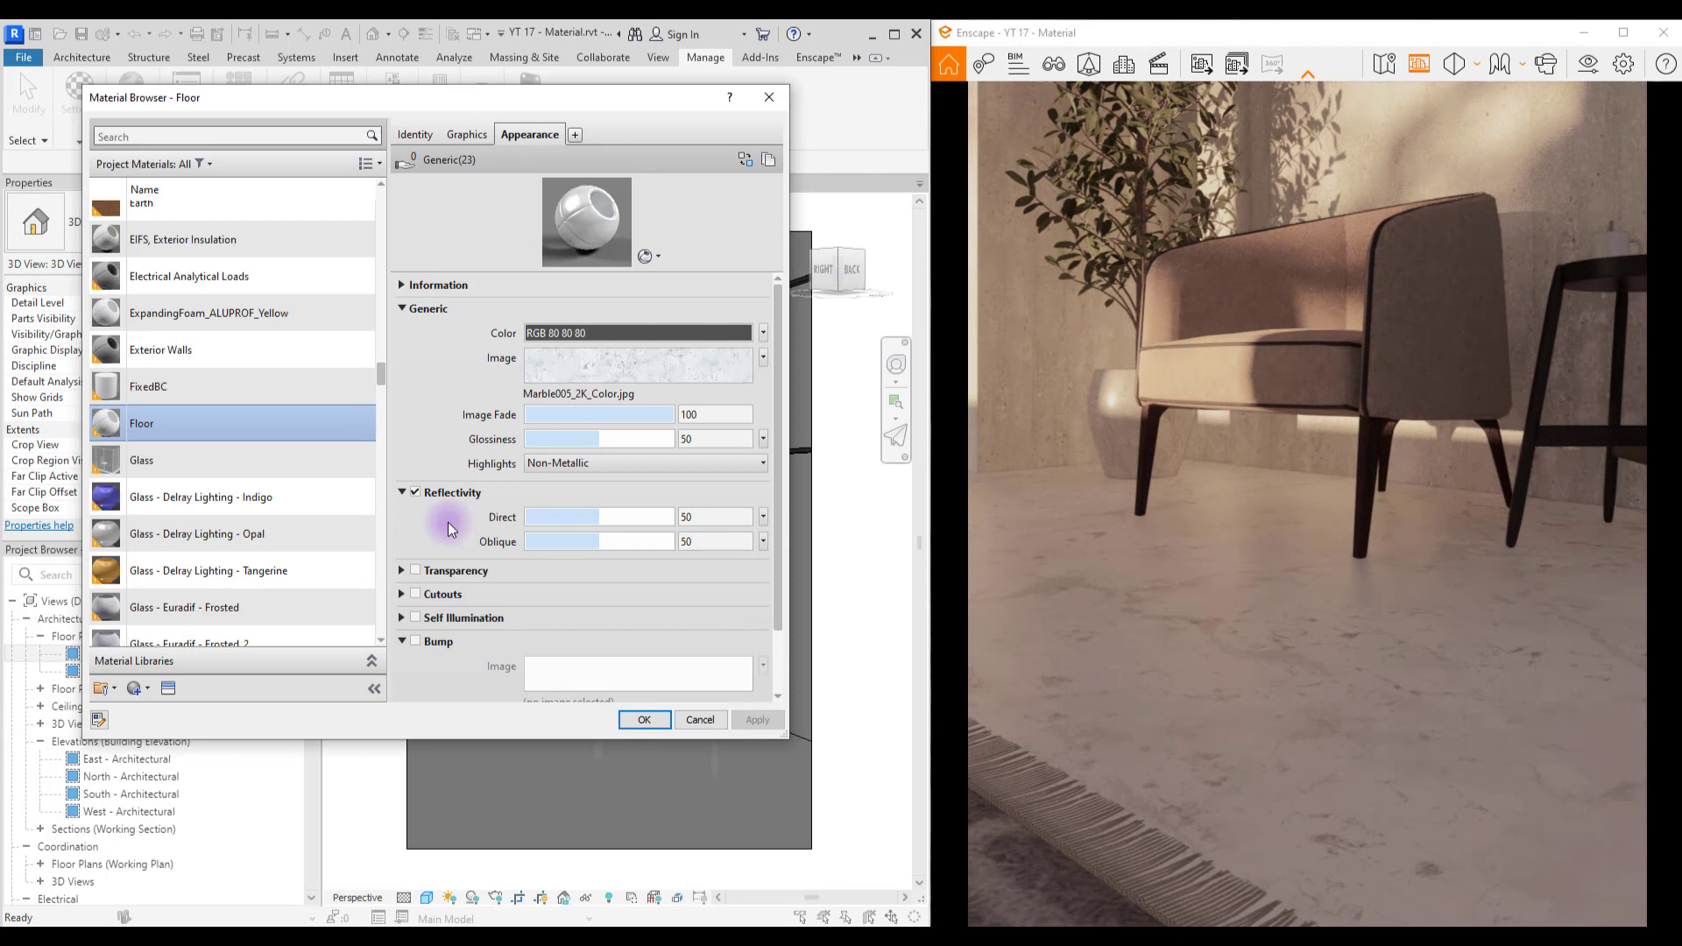
{"action": "left_click", "coordinate": [713, 515]}
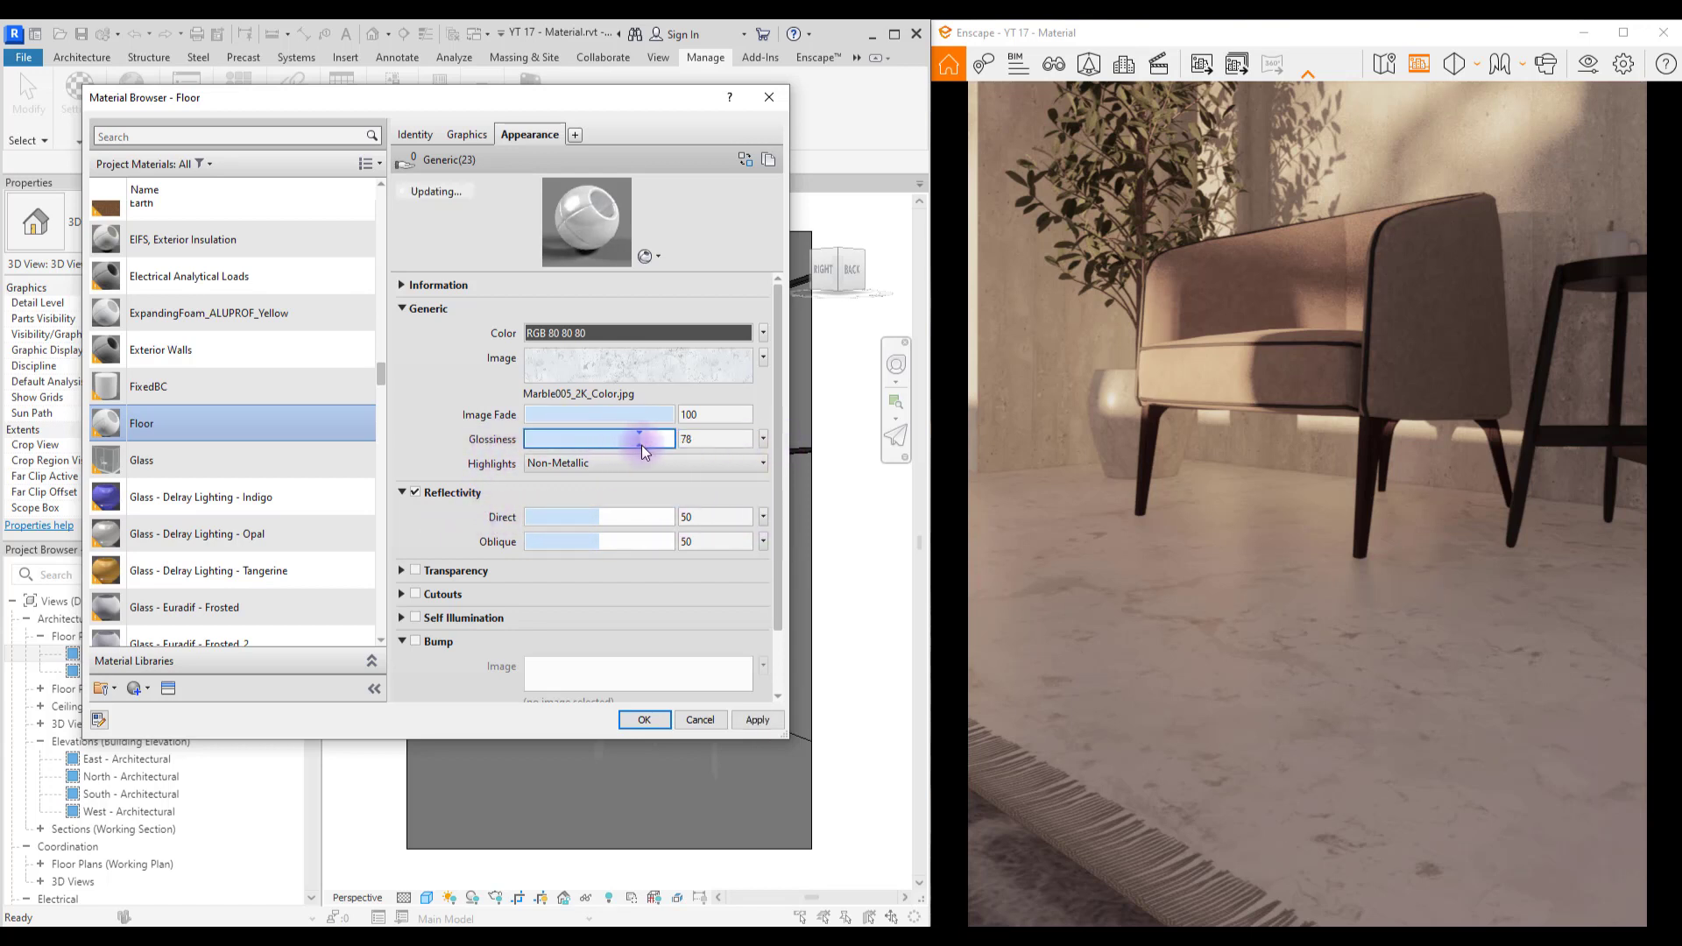
{"action": "left_click", "coordinate": [757, 720]}
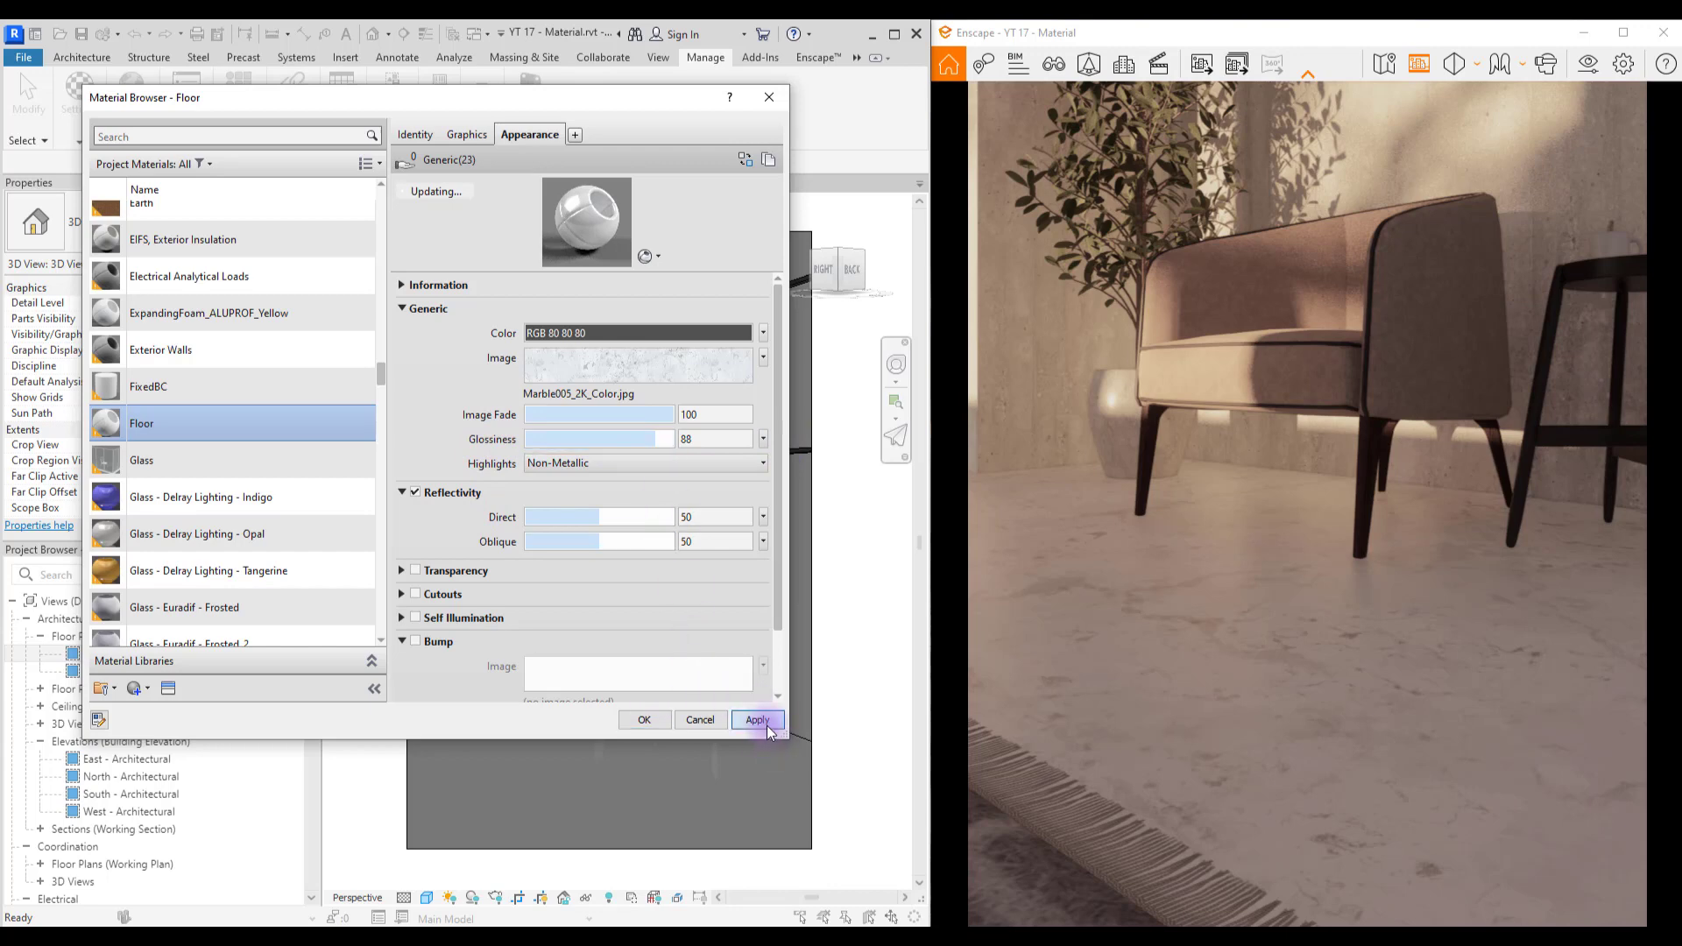
{"action": "left_click", "coordinate": [757, 719]}
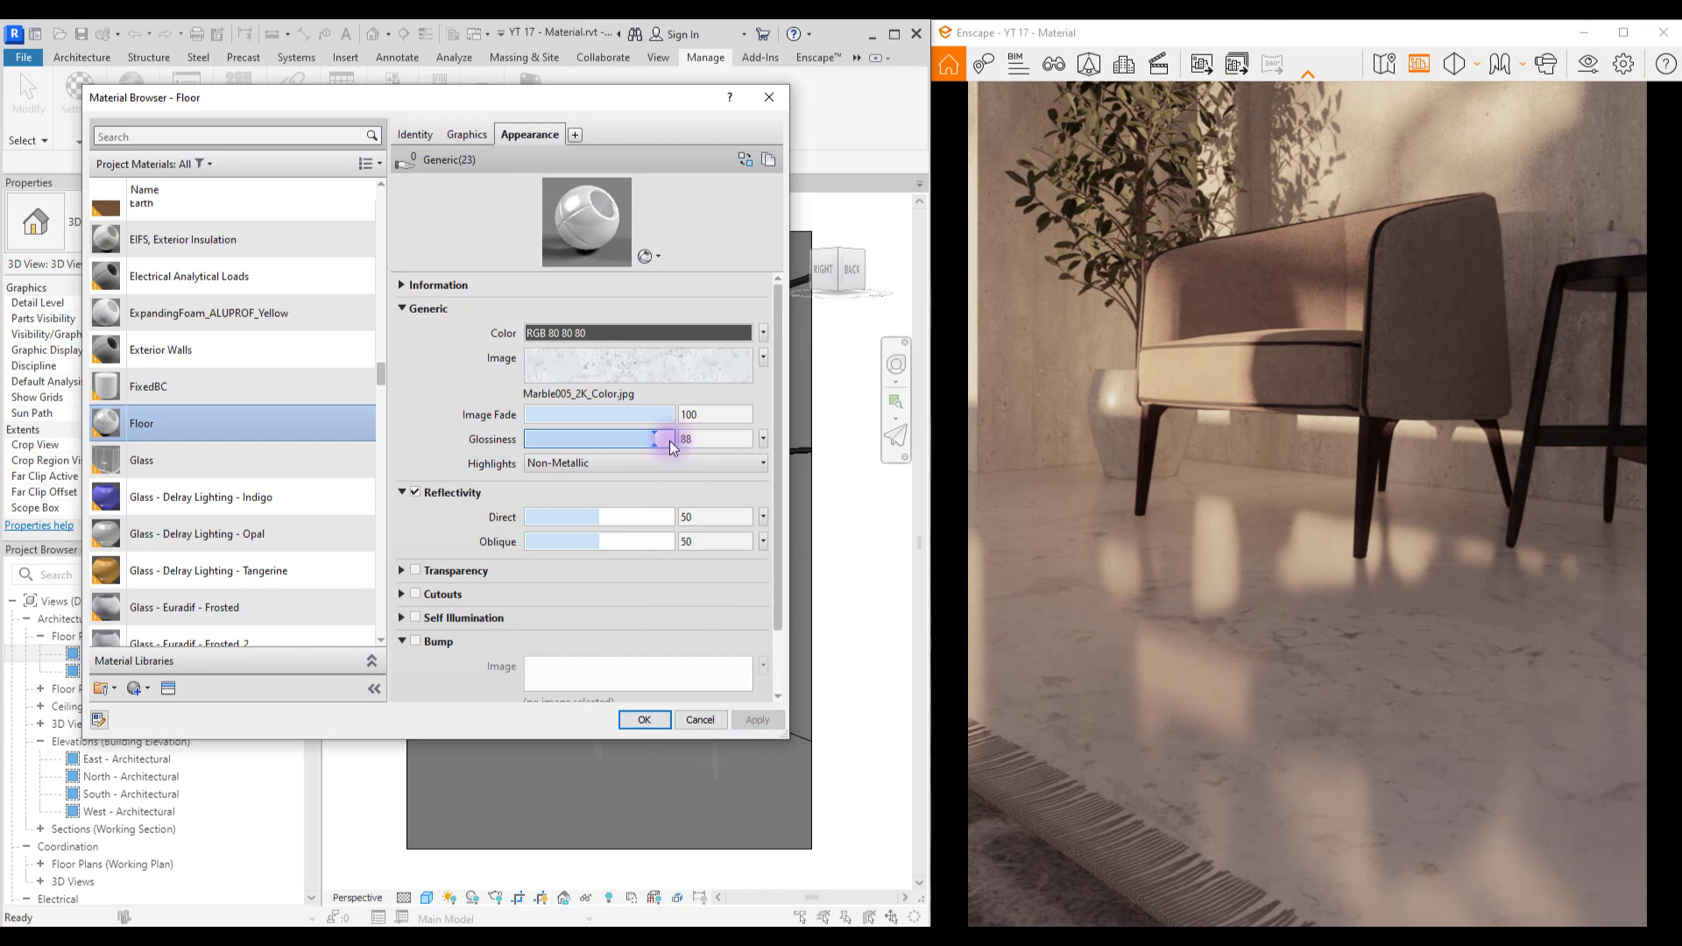
Step: Try Marble005_2K_Roughness as a glossiness image map, then remove it and reapply the material
{"action": "left_click", "coordinate": [636, 366]}
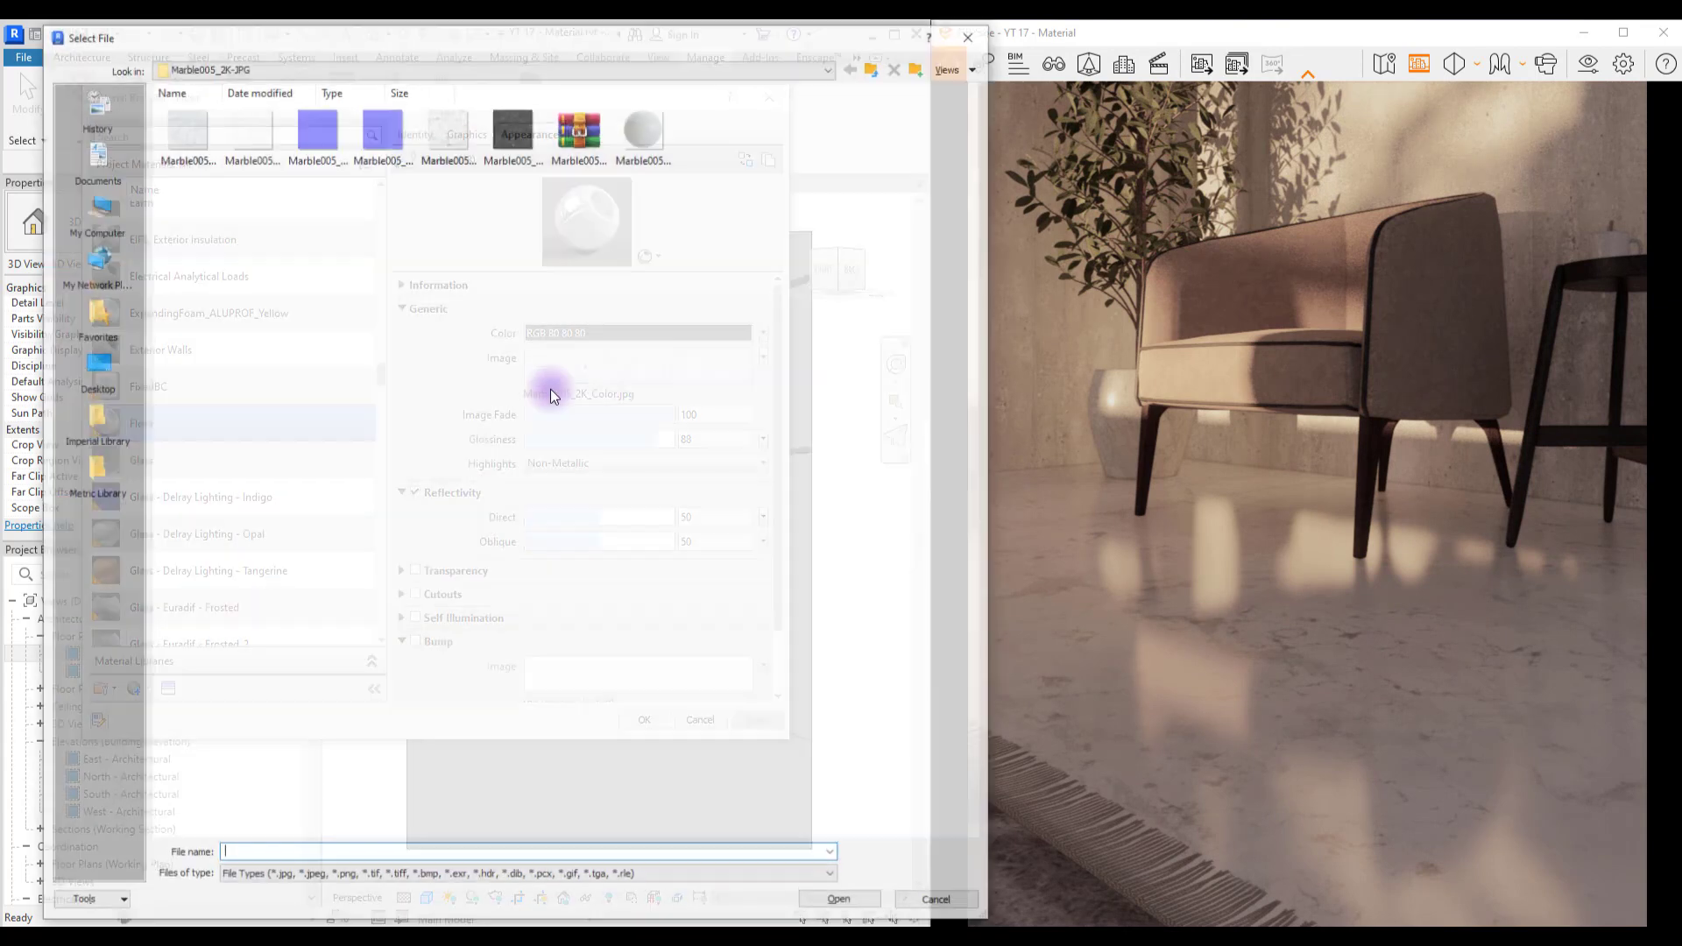
{"action": "left_click", "coordinate": [514, 128]}
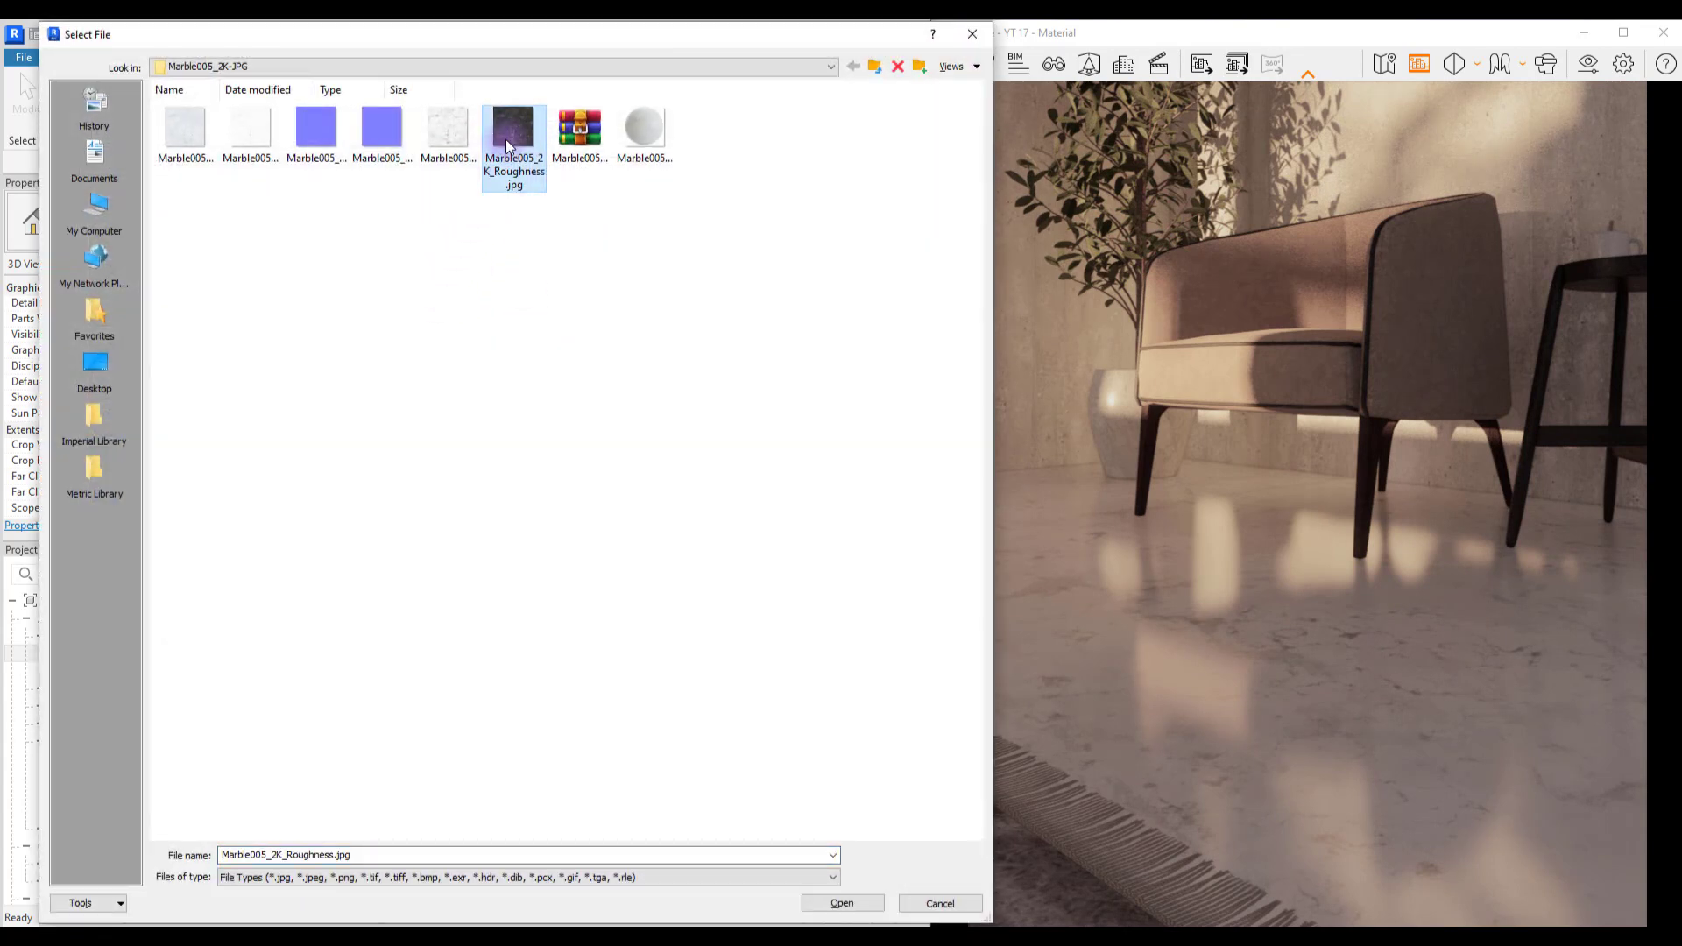
{"action": "left_click", "coordinate": [843, 902]}
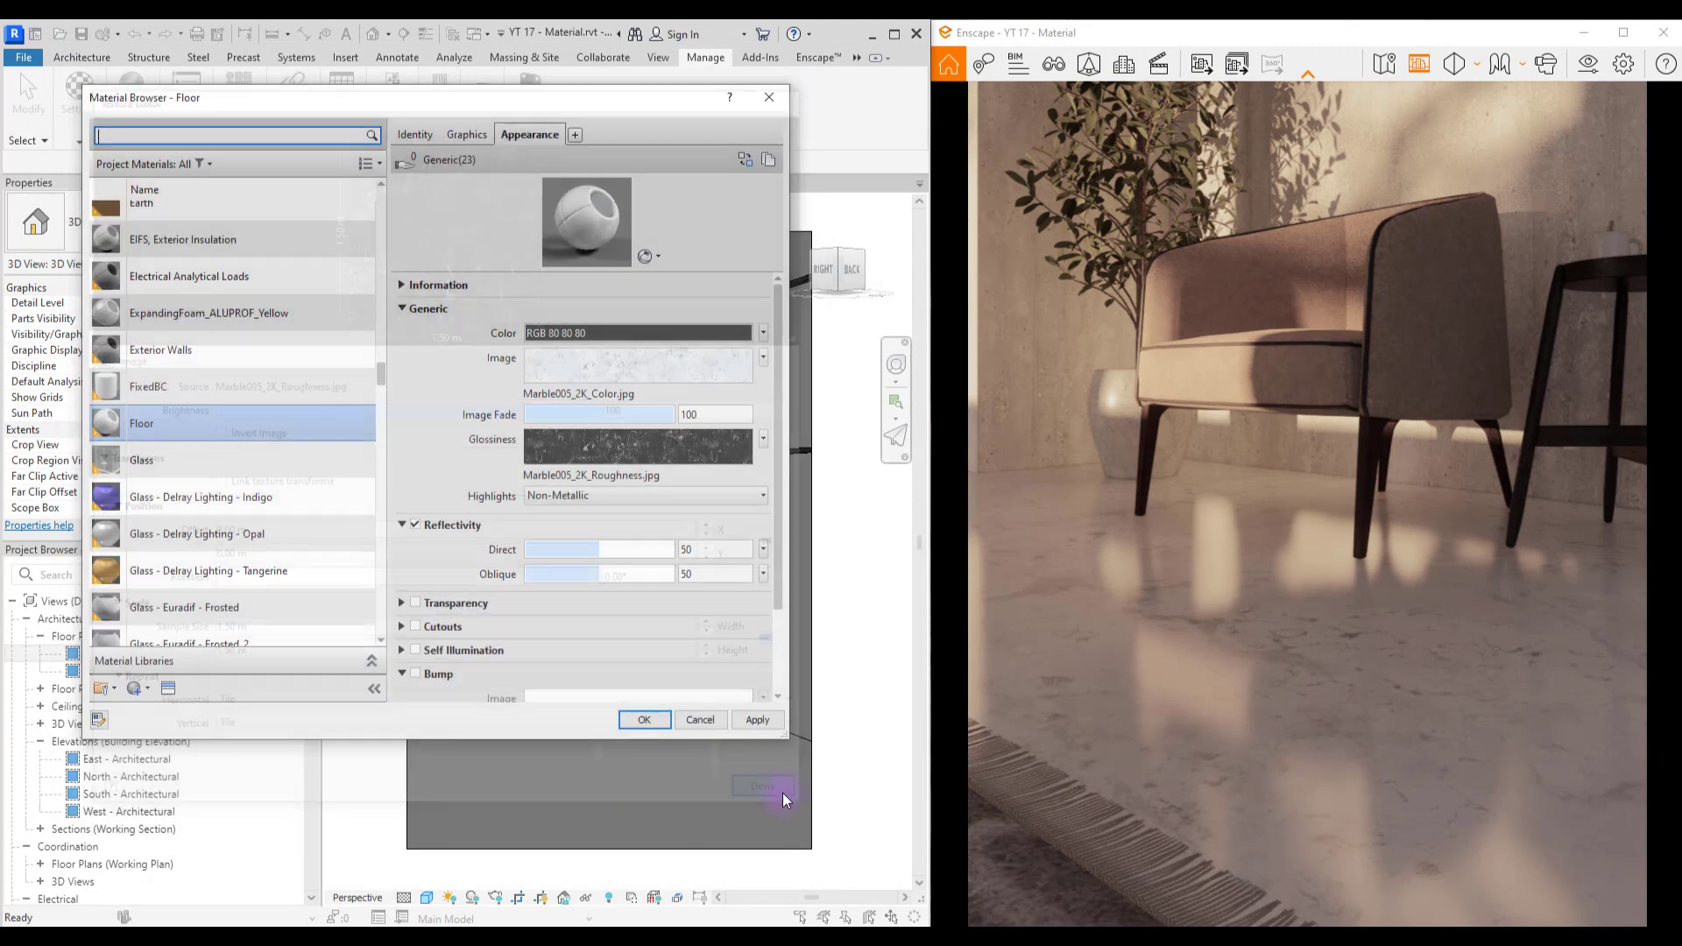
{"action": "left_click", "coordinate": [757, 720]}
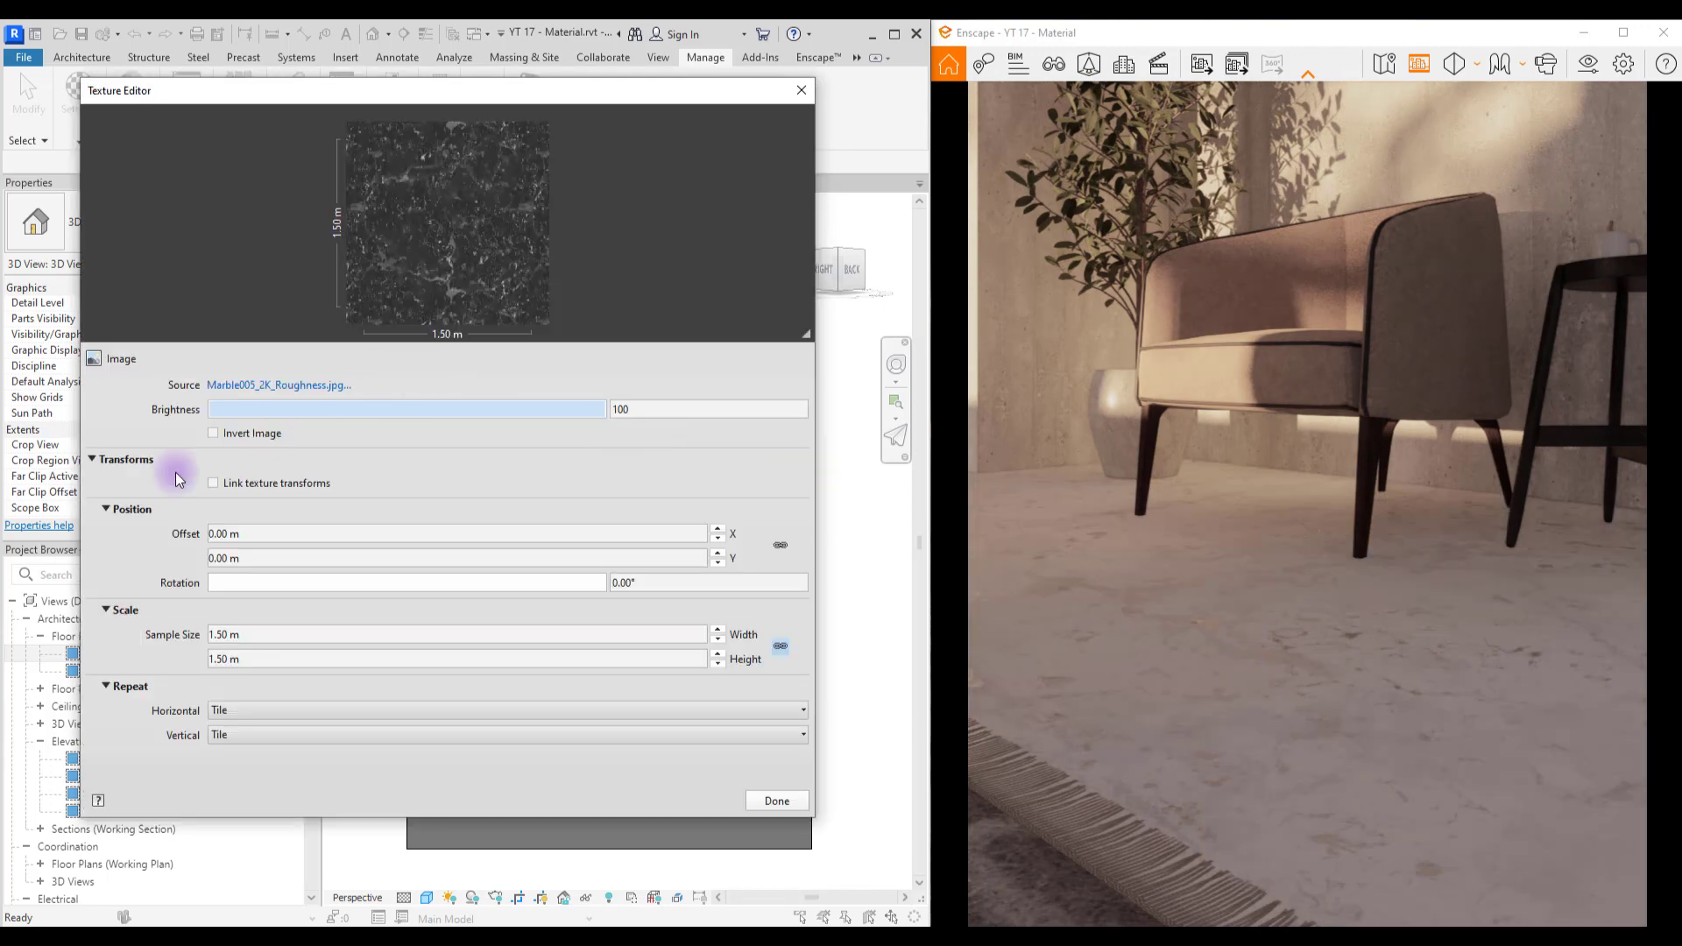
{"action": "left_click", "coordinate": [776, 801]}
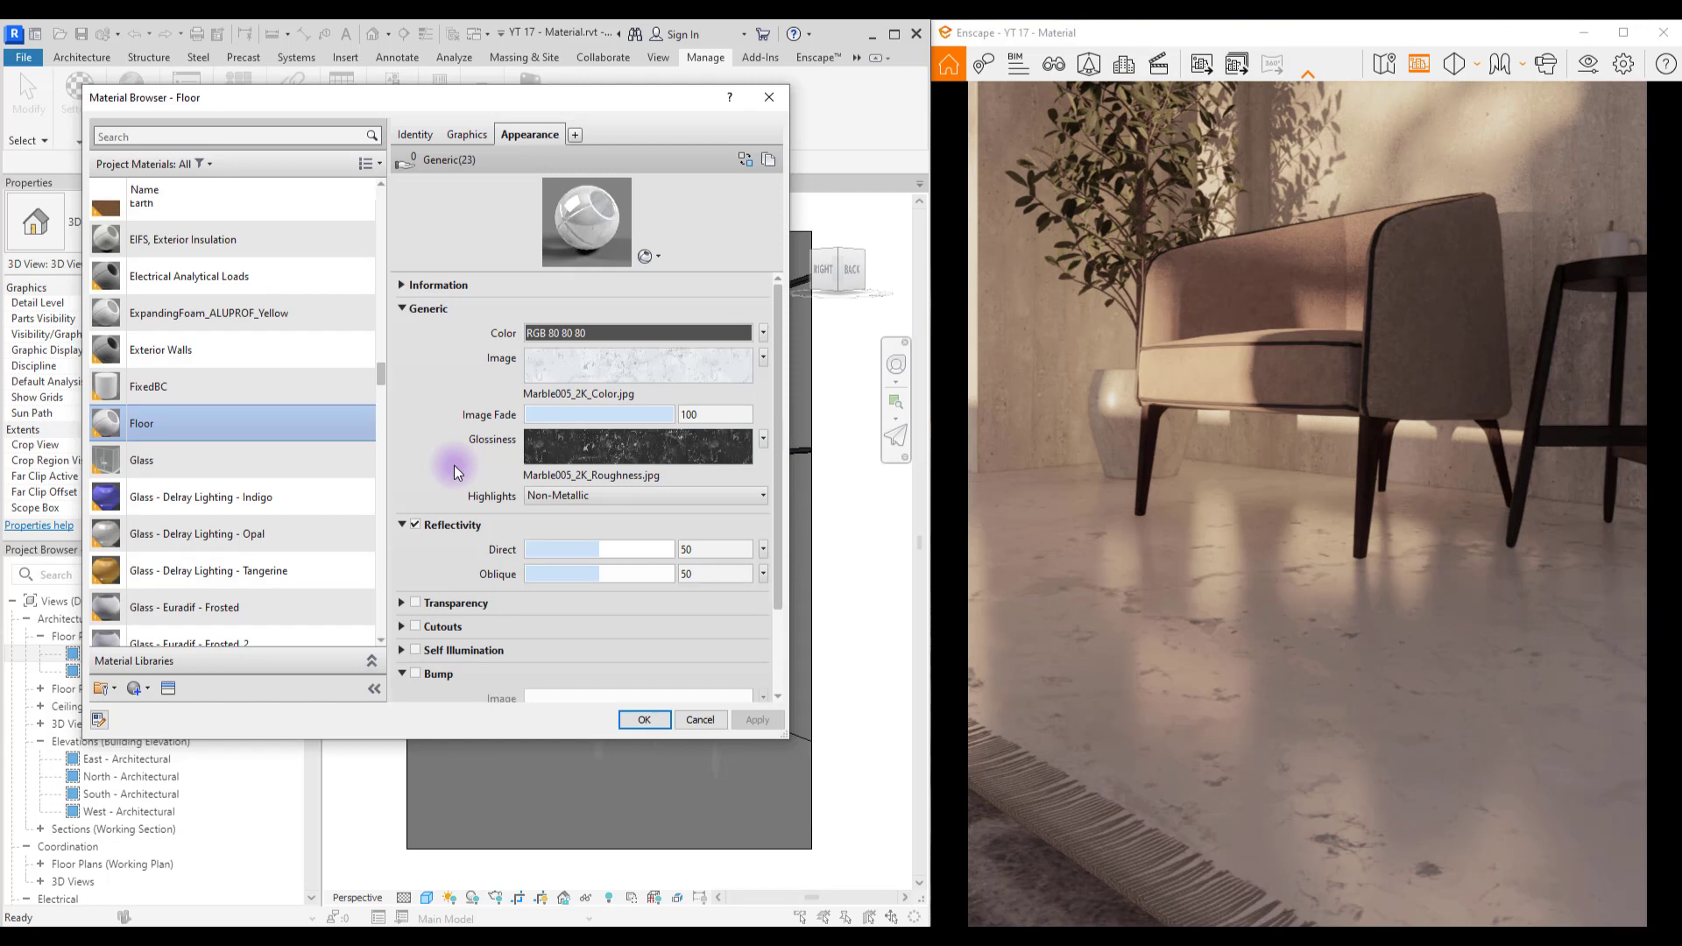
{"action": "left_click", "coordinate": [763, 440]}
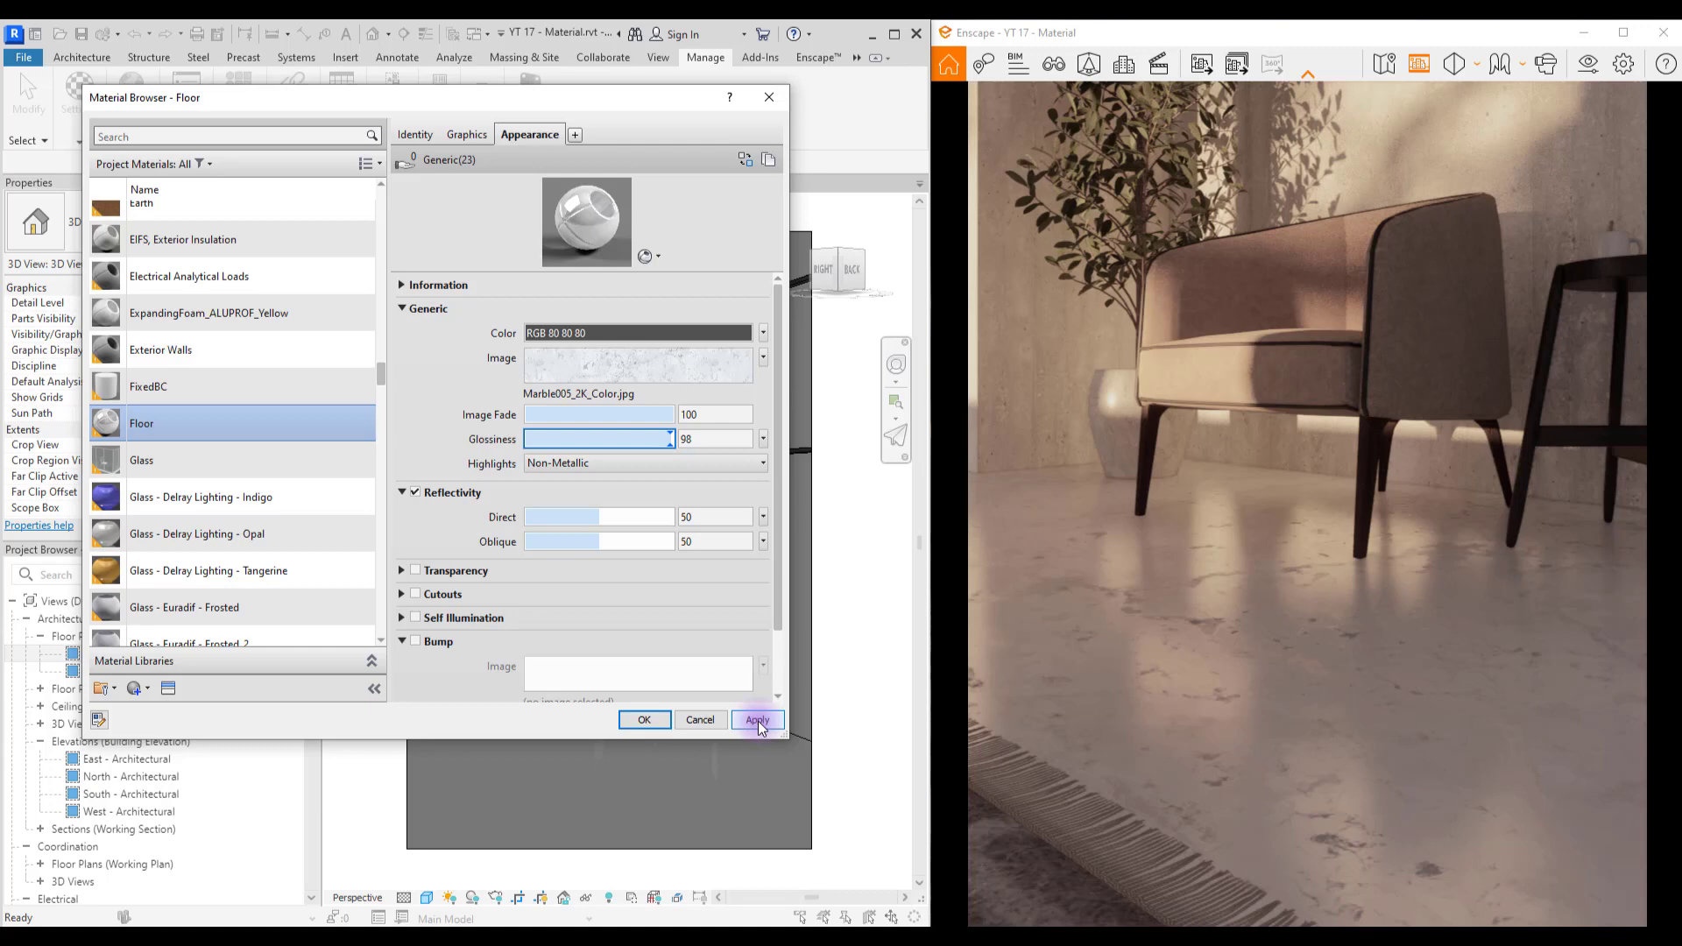
{"action": "left_click", "coordinate": [757, 720]}
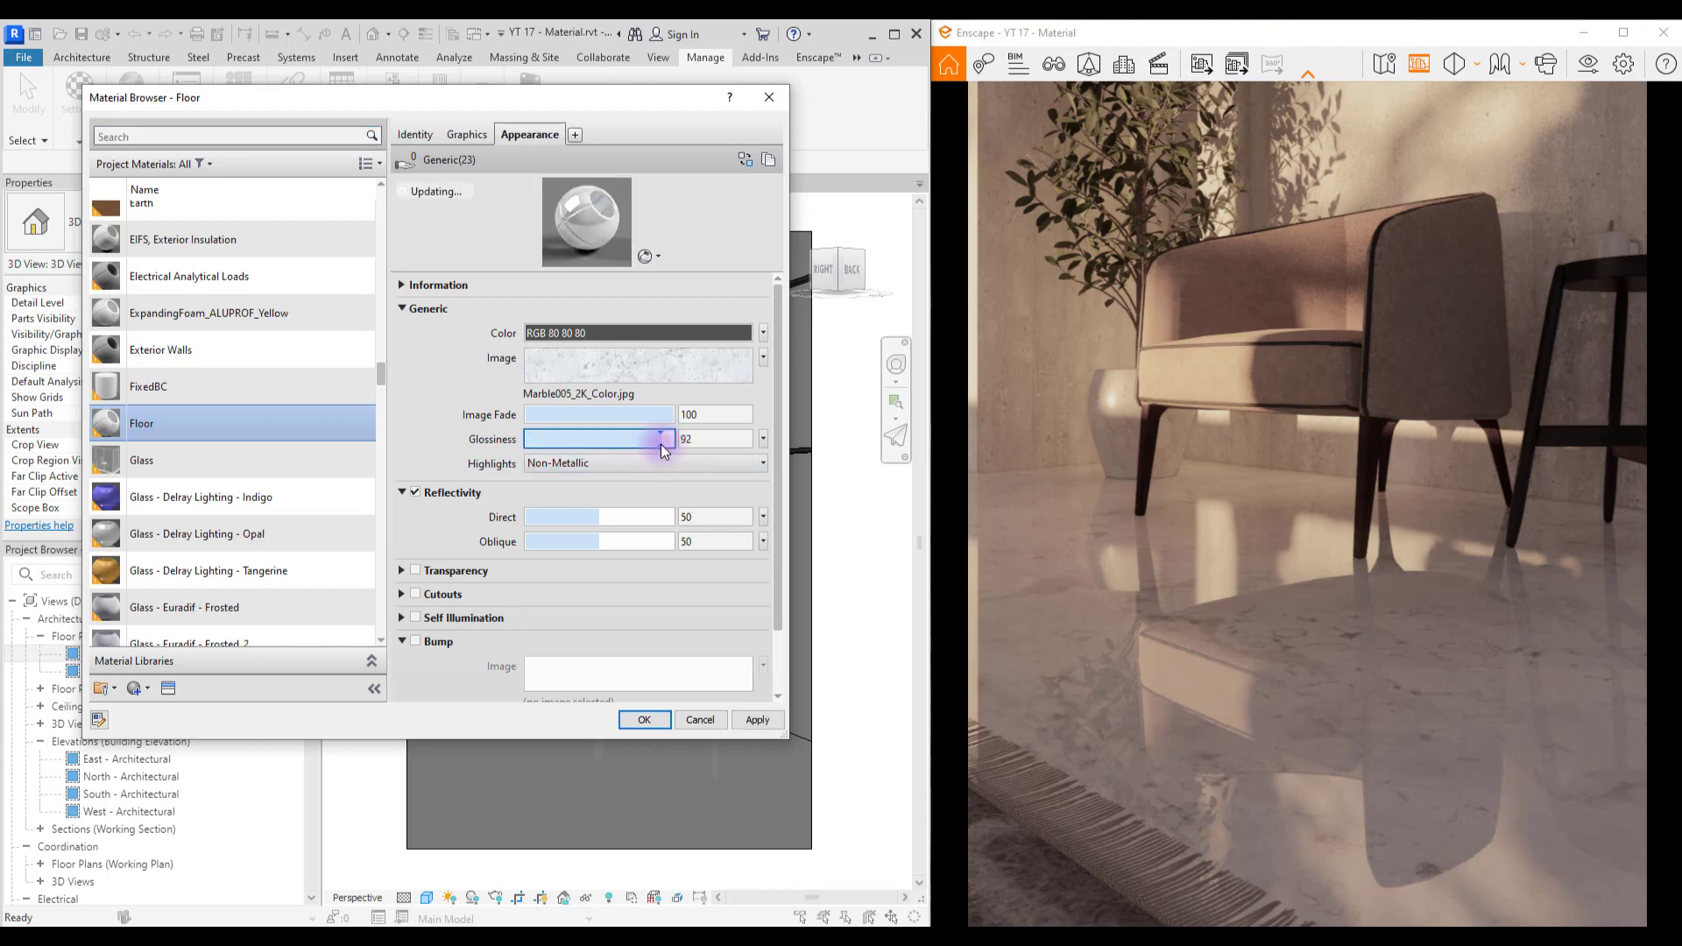
Step: Set the floor glossiness to 92 and apply it to the Enscape render
{"action": "left_click", "coordinate": [757, 720]}
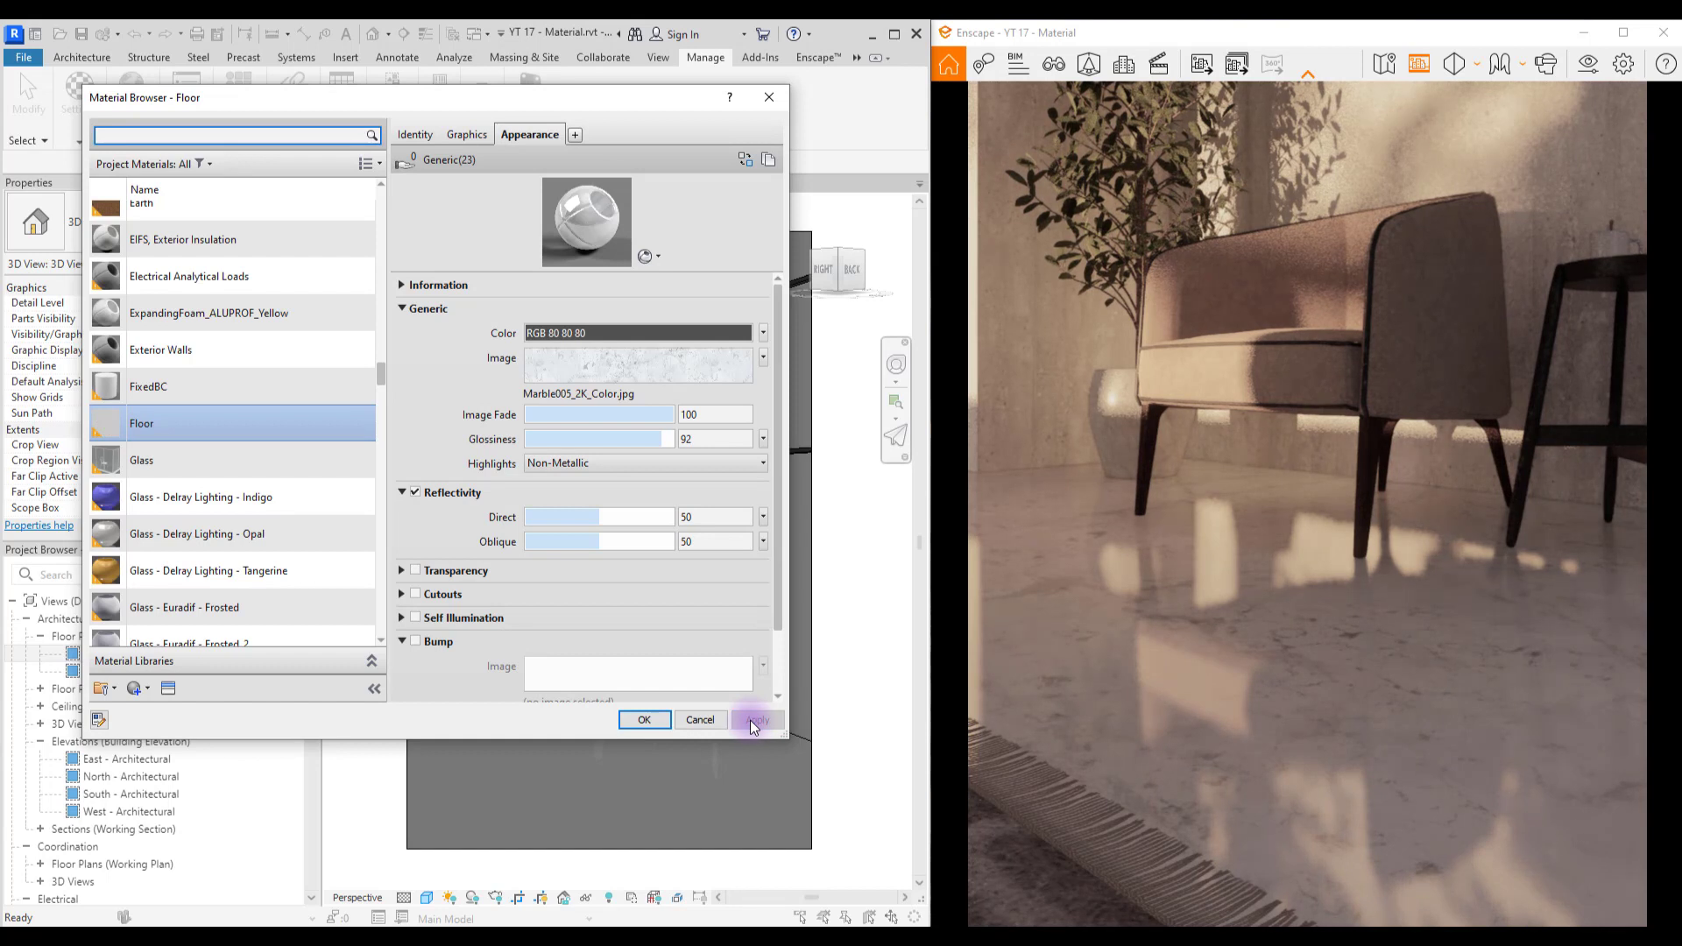
{"action": "left_click", "coordinate": [757, 718]}
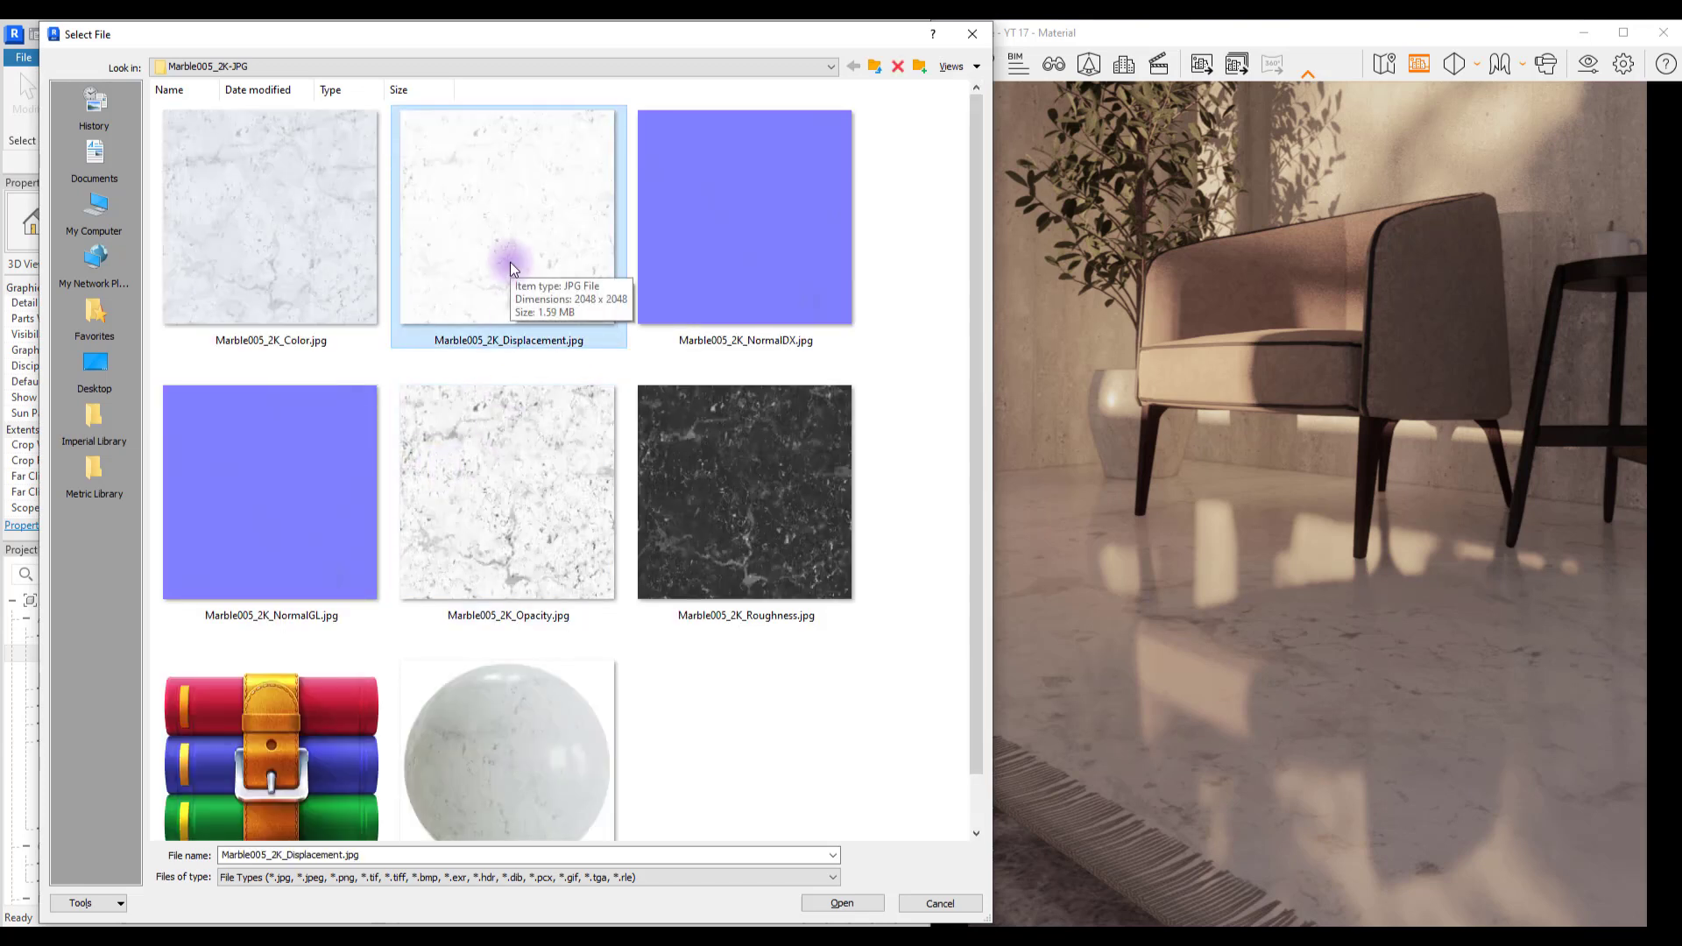
{"action": "mouse_move", "coordinate": [471, 249]}
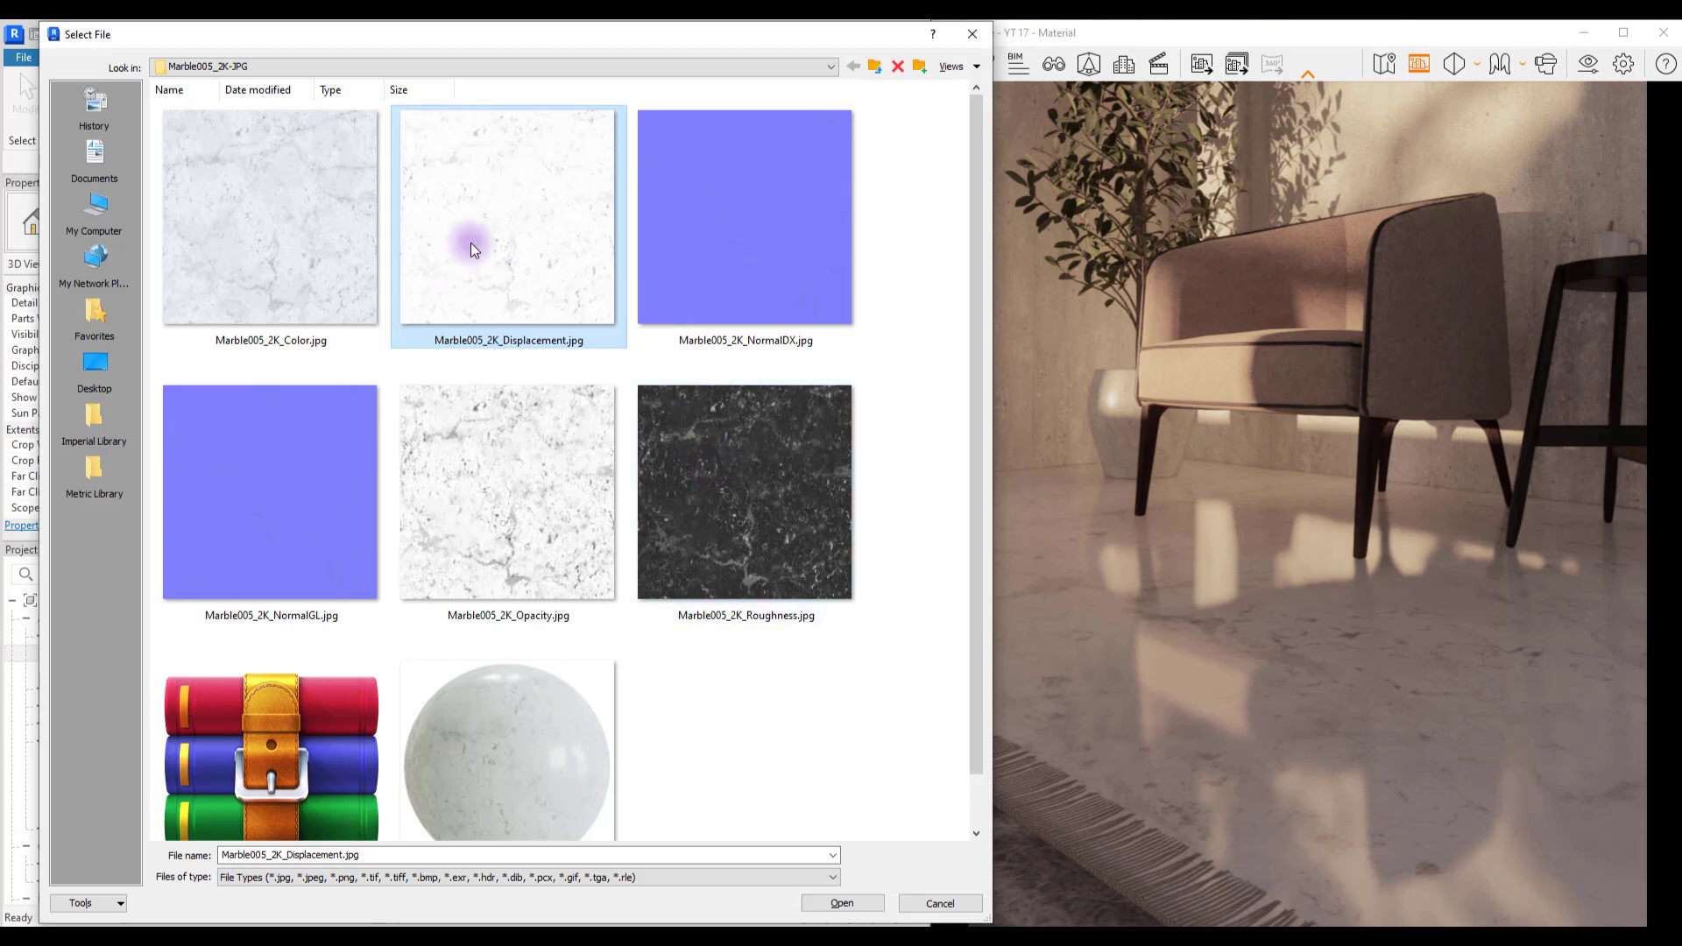
Step: Load Marble005_2K_Displacement.jpg as the floor's bump image at amount 30 and apply it
{"action": "left_click", "coordinate": [843, 902]}
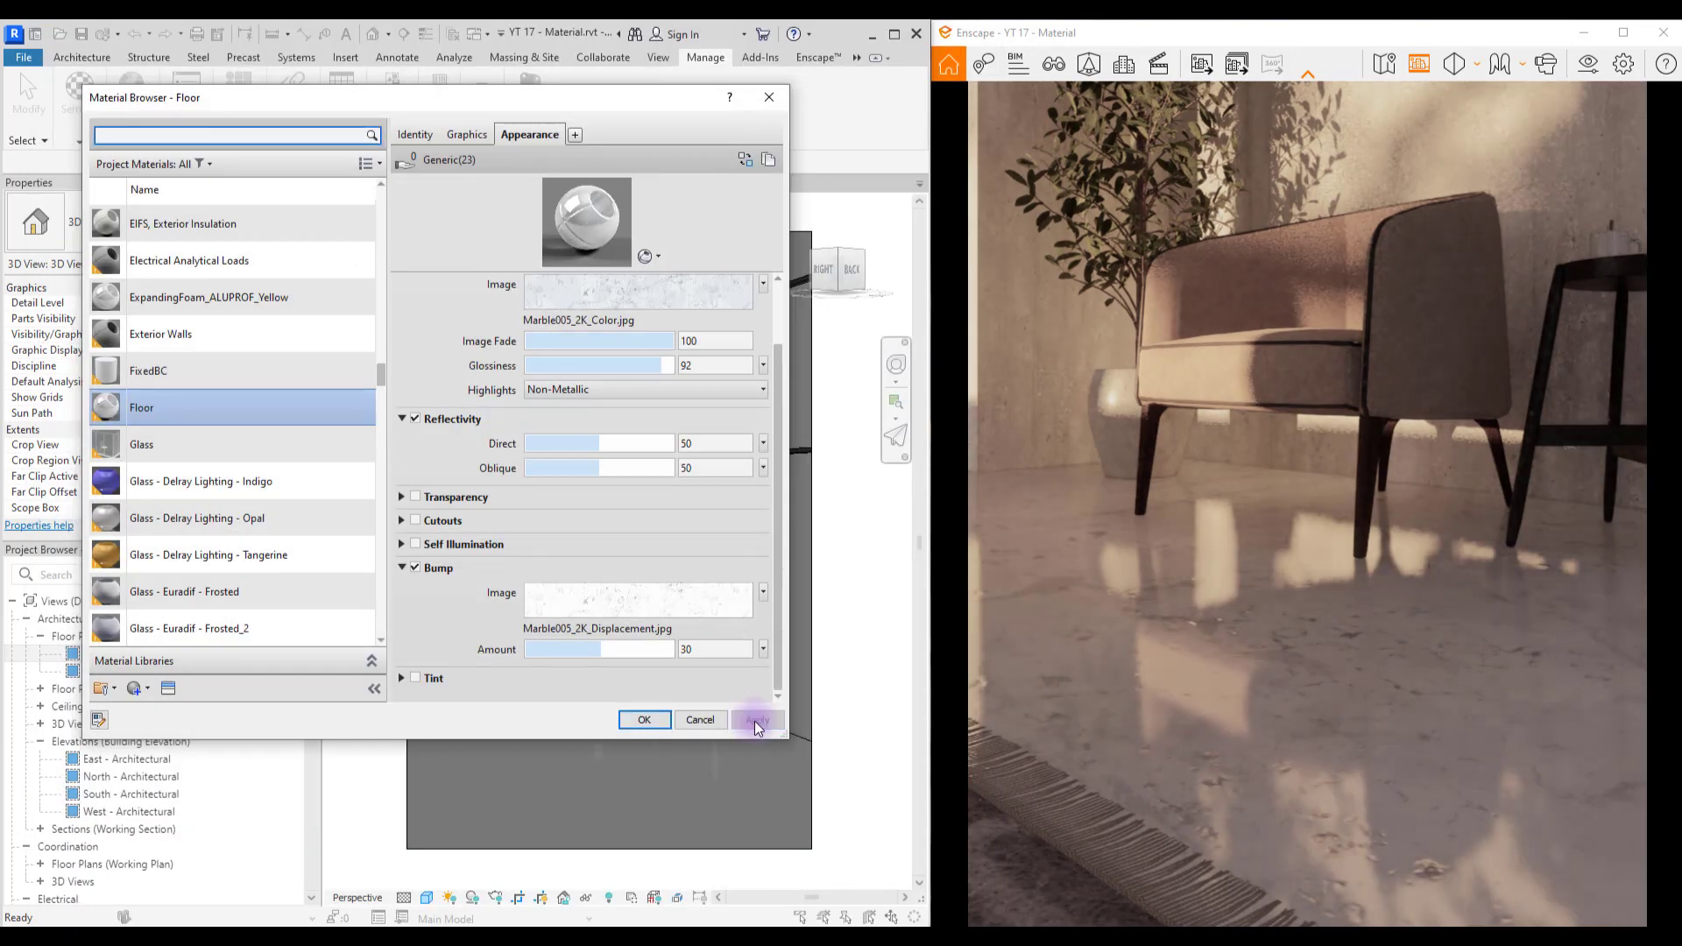
{"action": "left_click", "coordinate": [757, 720]}
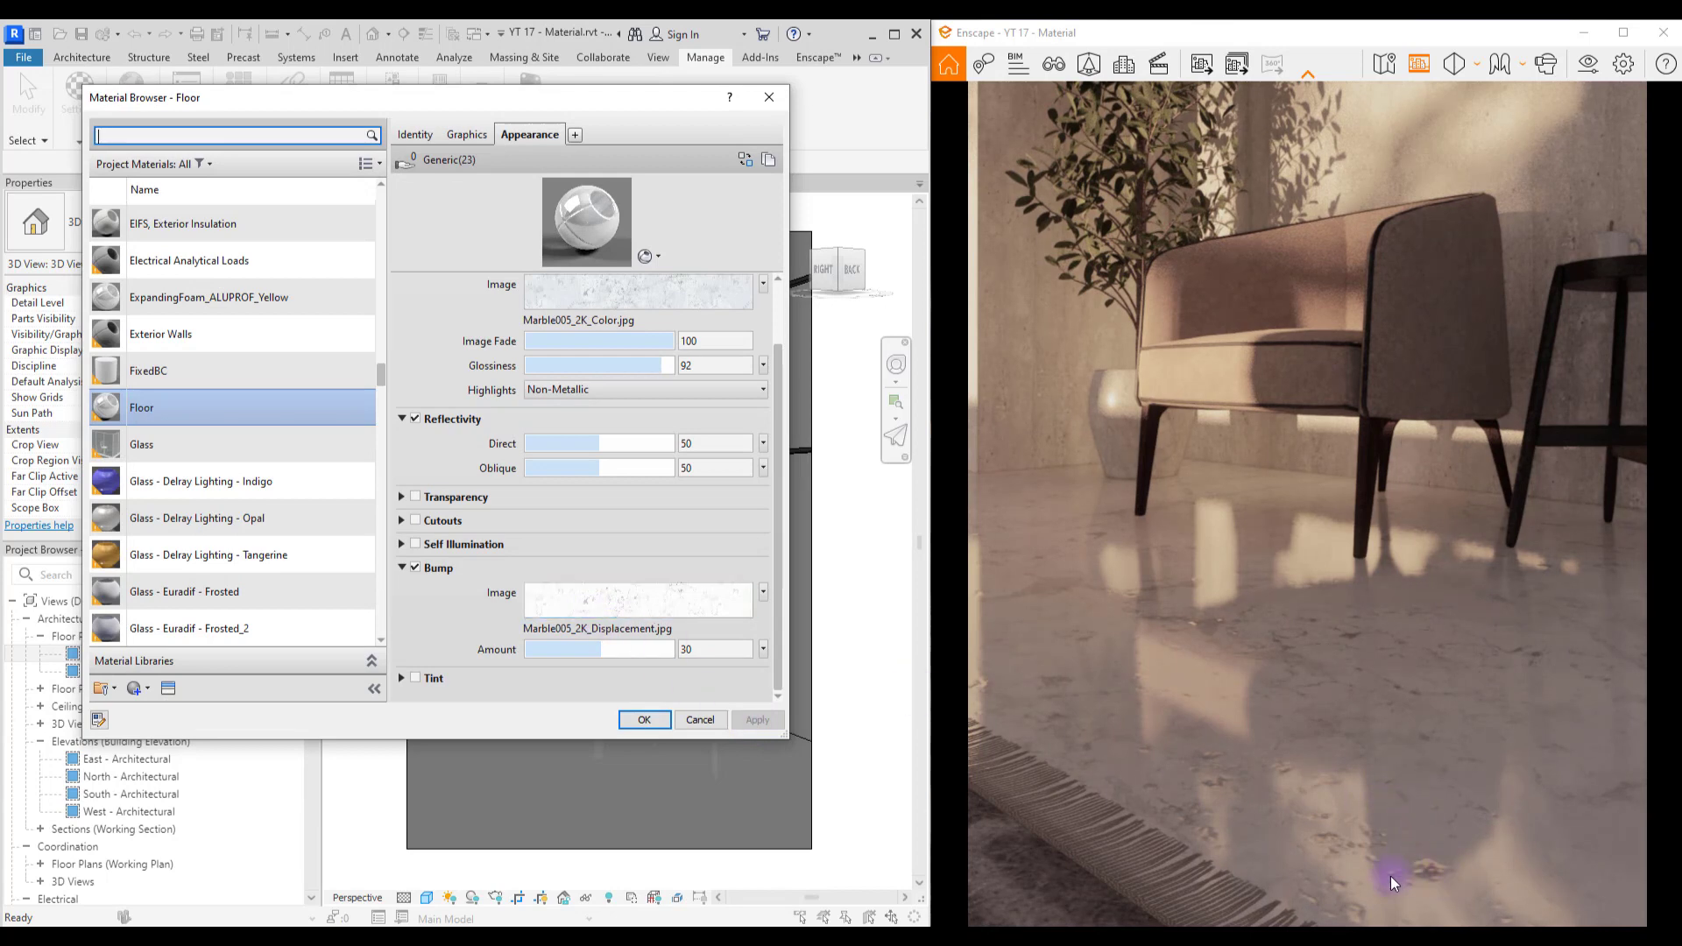
{"action": "mouse_move", "coordinate": [1359, 859]}
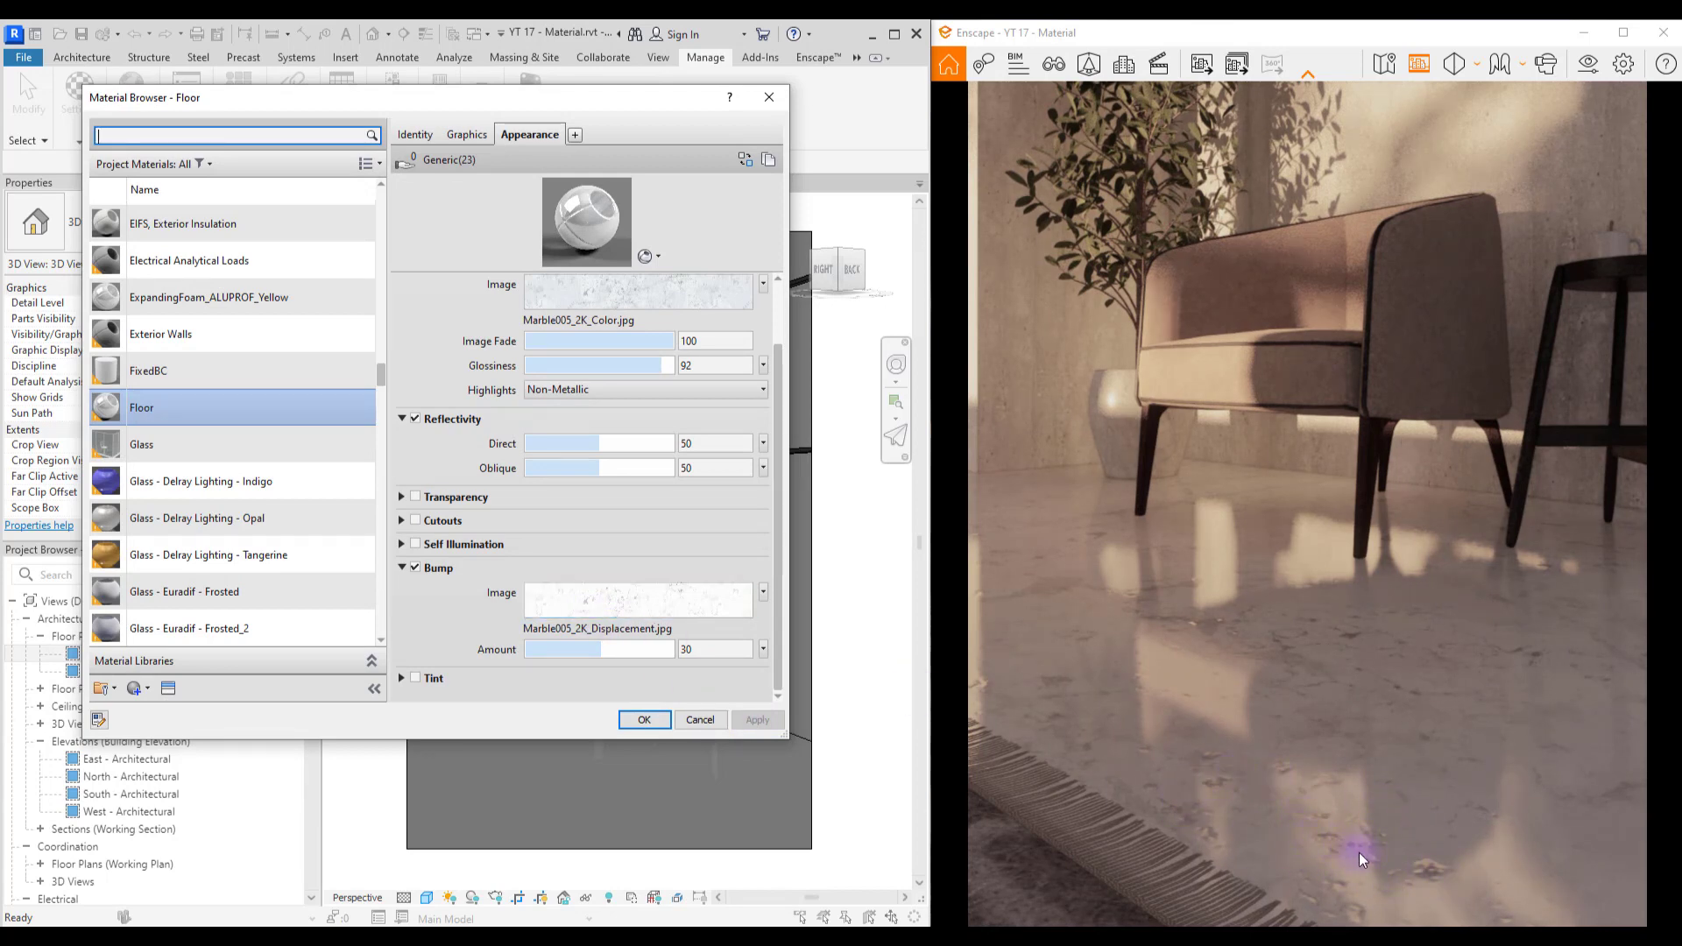